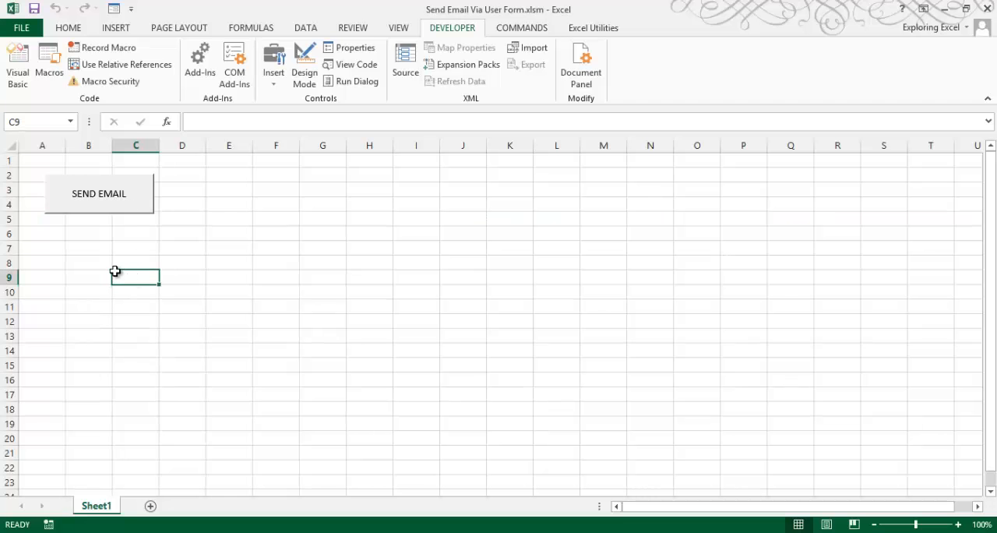
- Run the Send Email App form from Sheet1's SEND EMAIL button, then close it
left_click(89, 277)
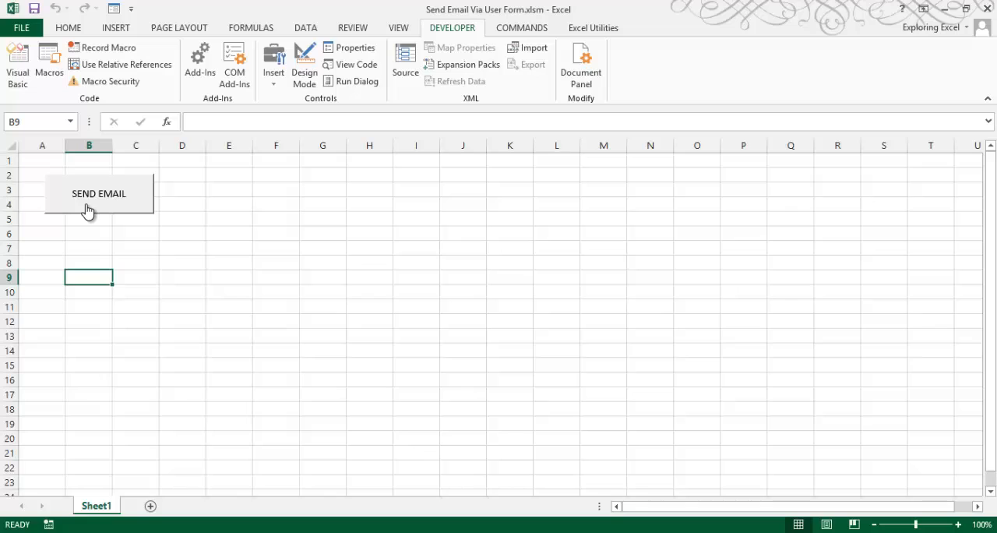
mouse_move(158, 304)
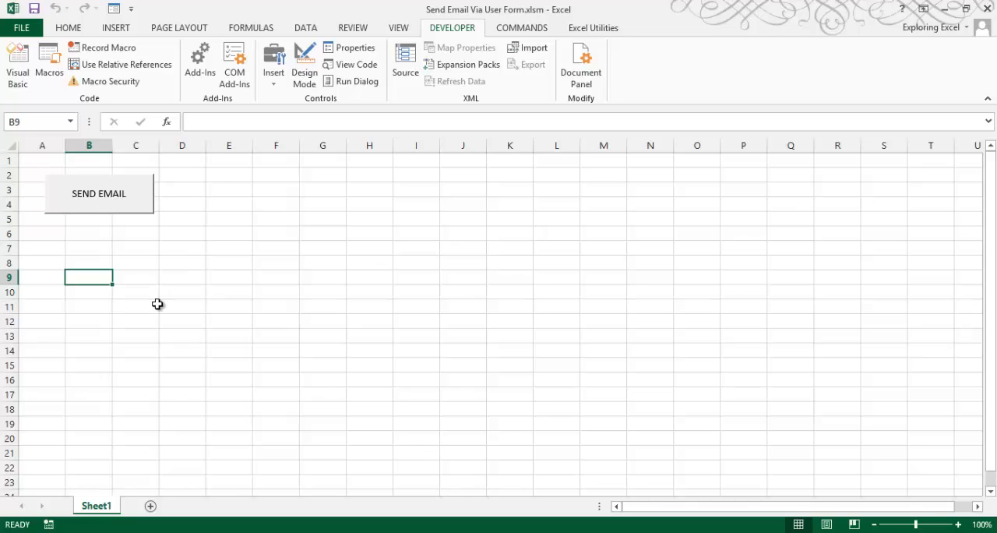
left_click(89, 263)
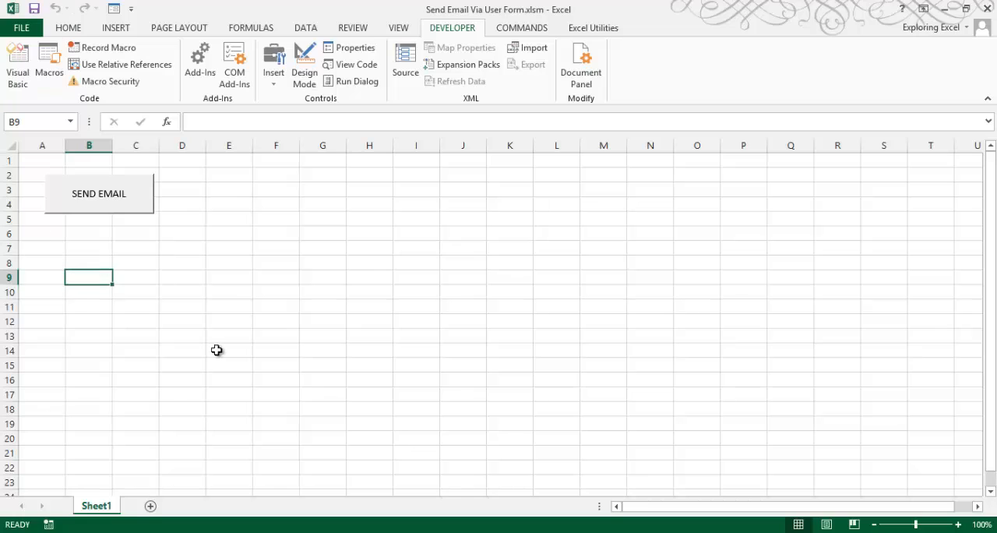
mouse_move(91, 193)
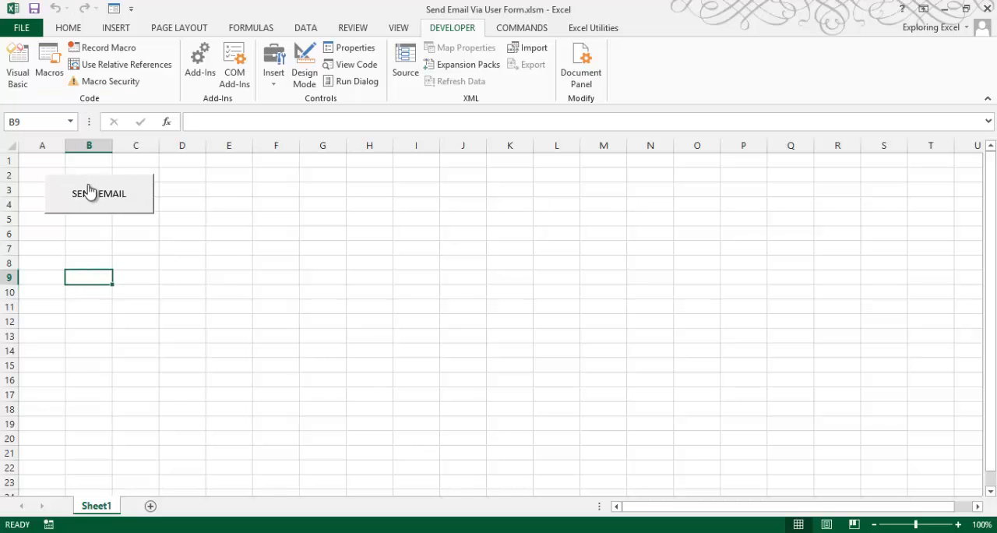
left_click(99, 193)
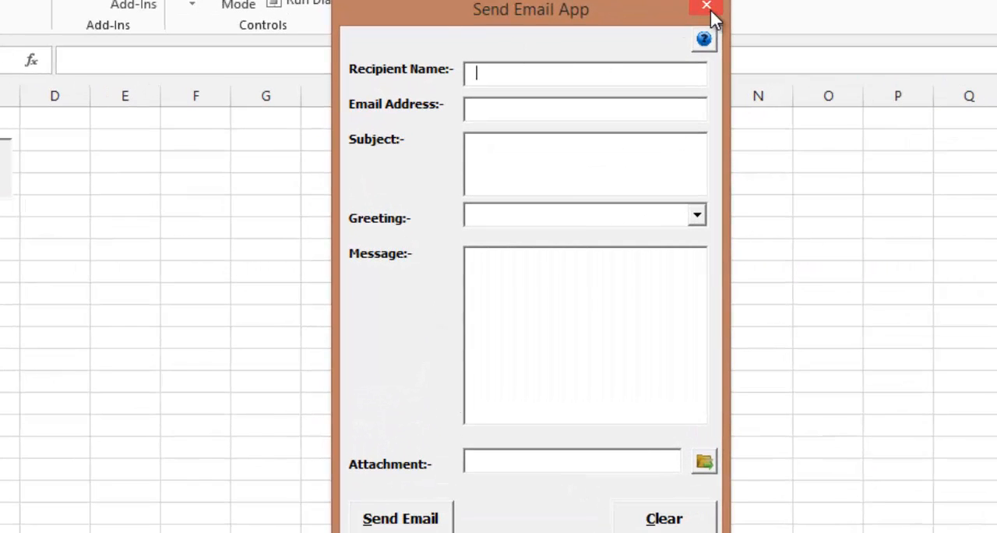
mouse_move(279, 49)
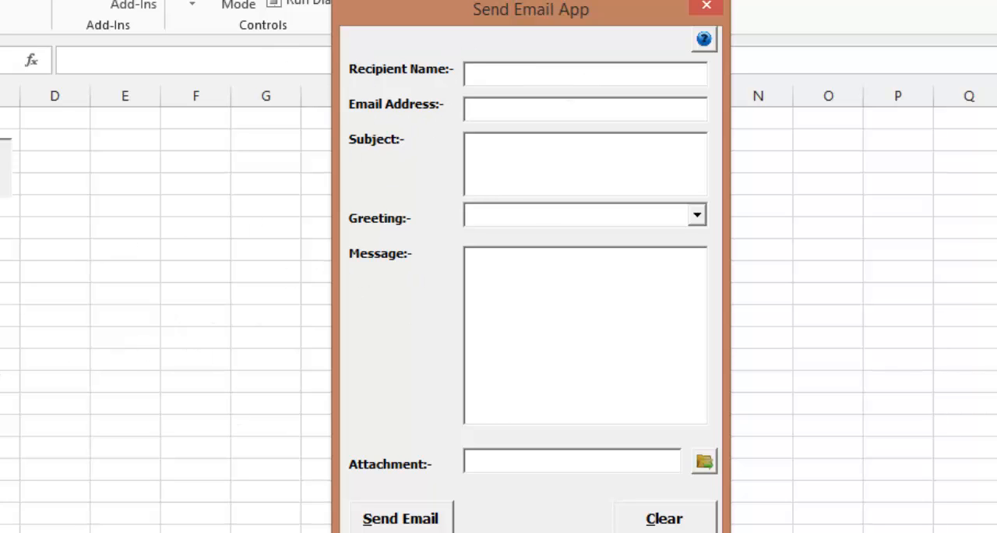
mouse_move(827, 219)
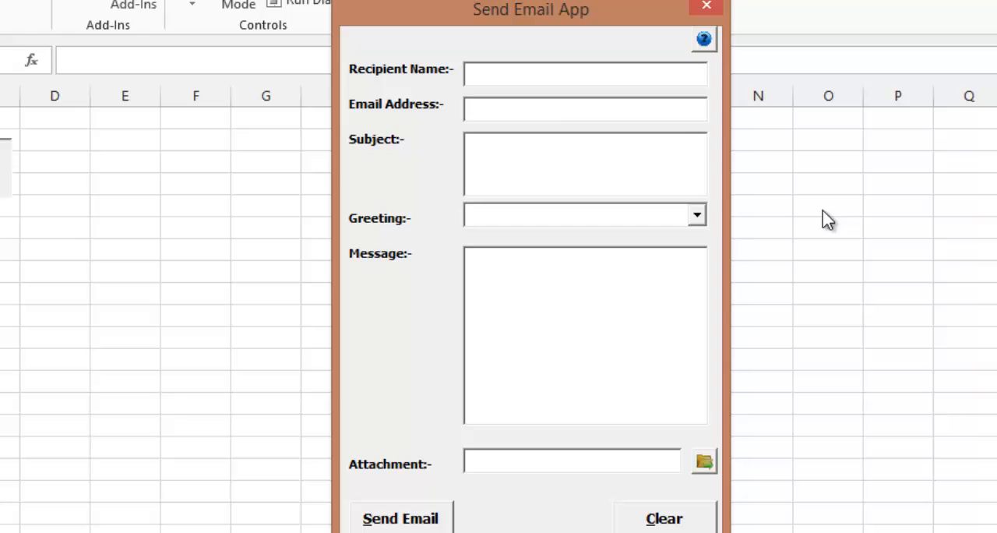
mouse_move(436, 107)
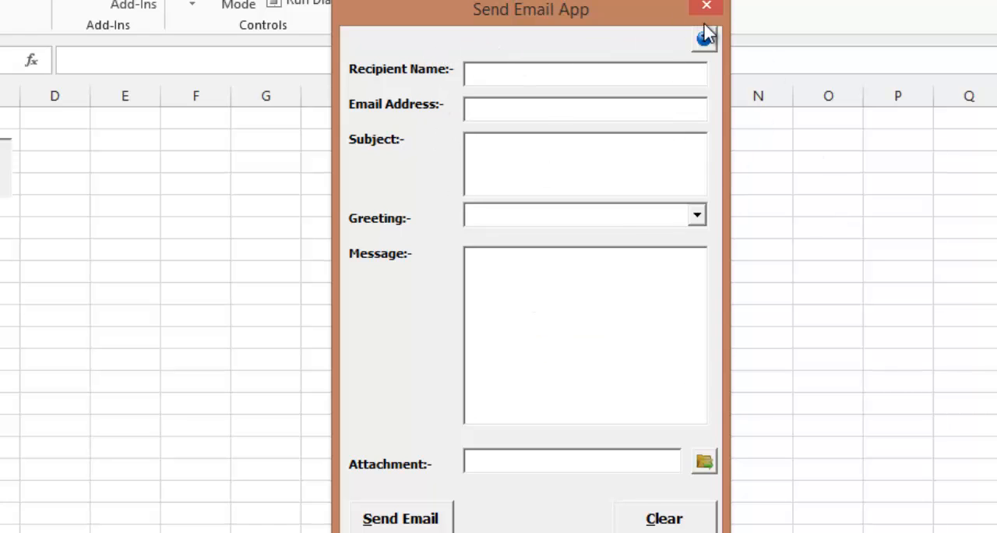
left_click(706, 7)
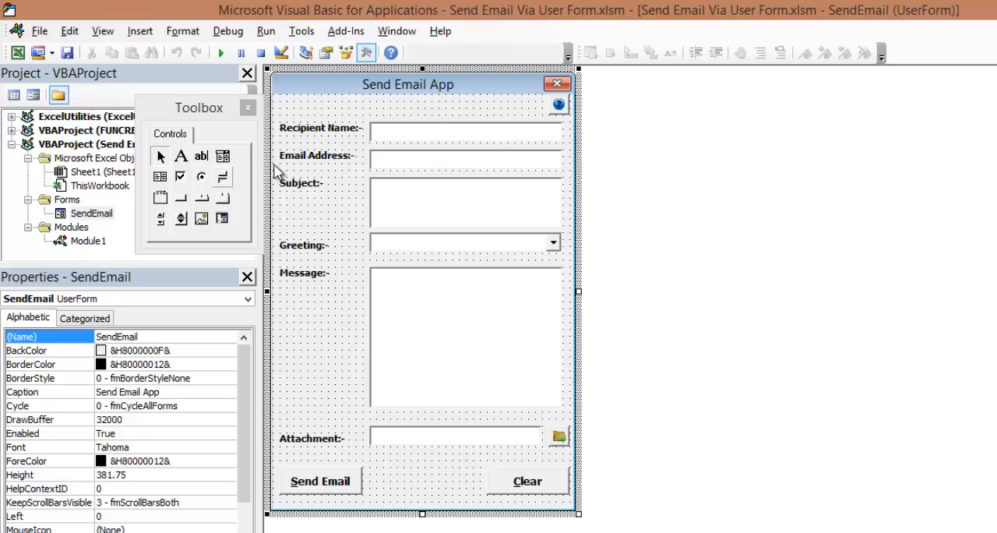
mouse_move(840, 145)
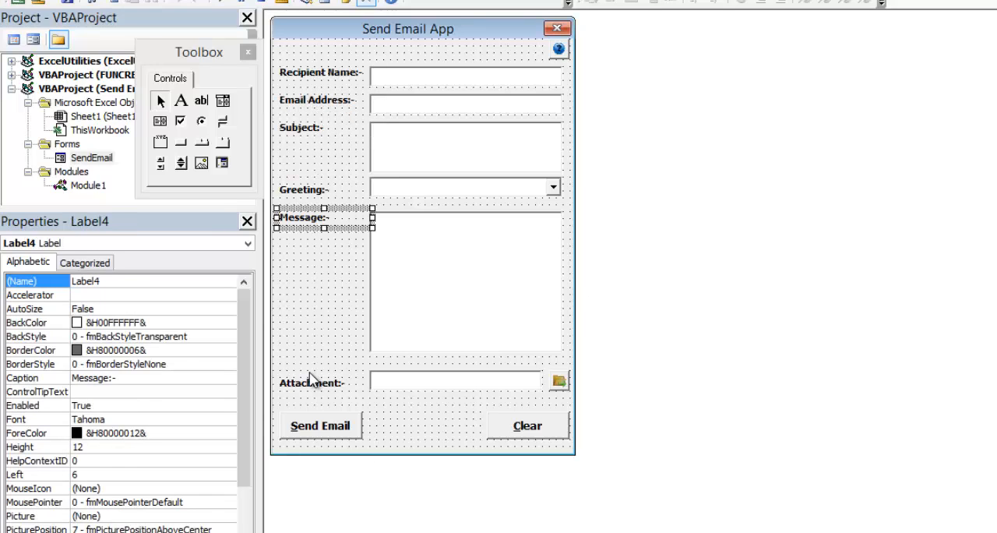
- Inspect the Recipient Name, Email Address, Subject and Message labels, text boxes, Greeting list and help button
left_click(317, 72)
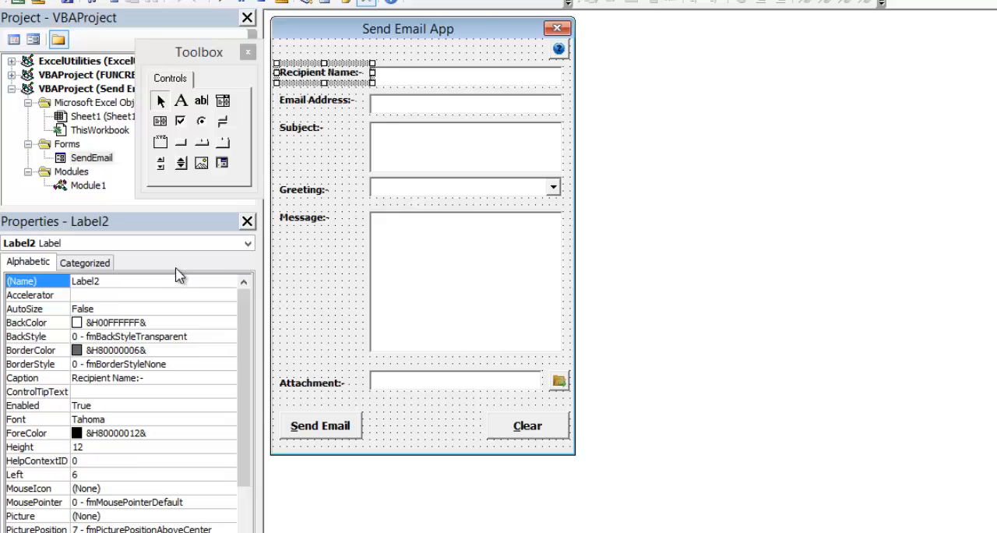
left_click(311, 100)
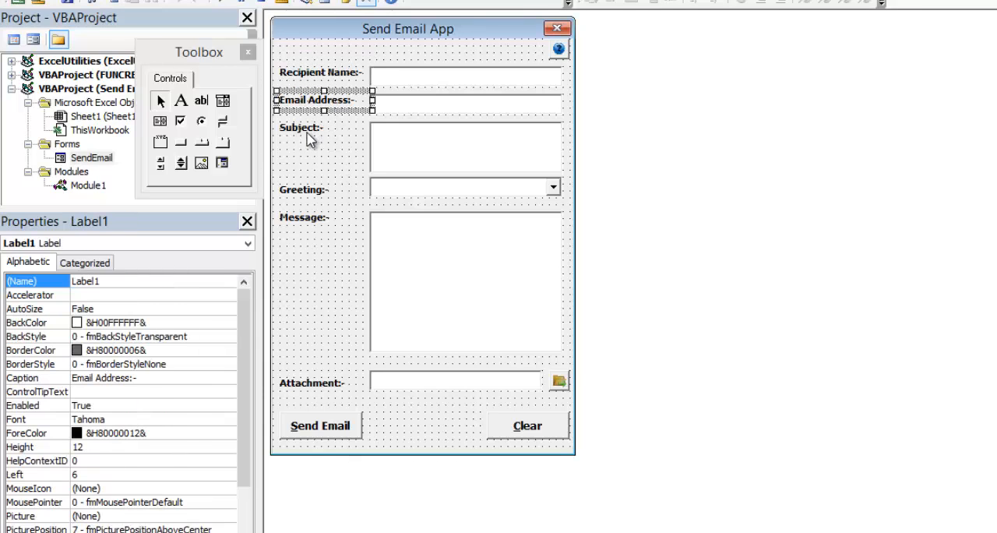
left_click(300, 128)
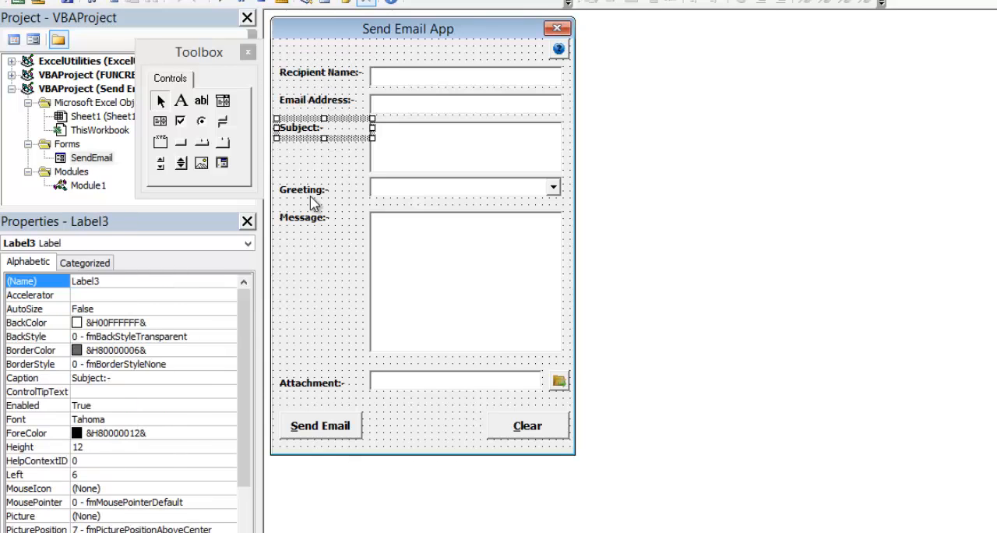
left_click(302, 217)
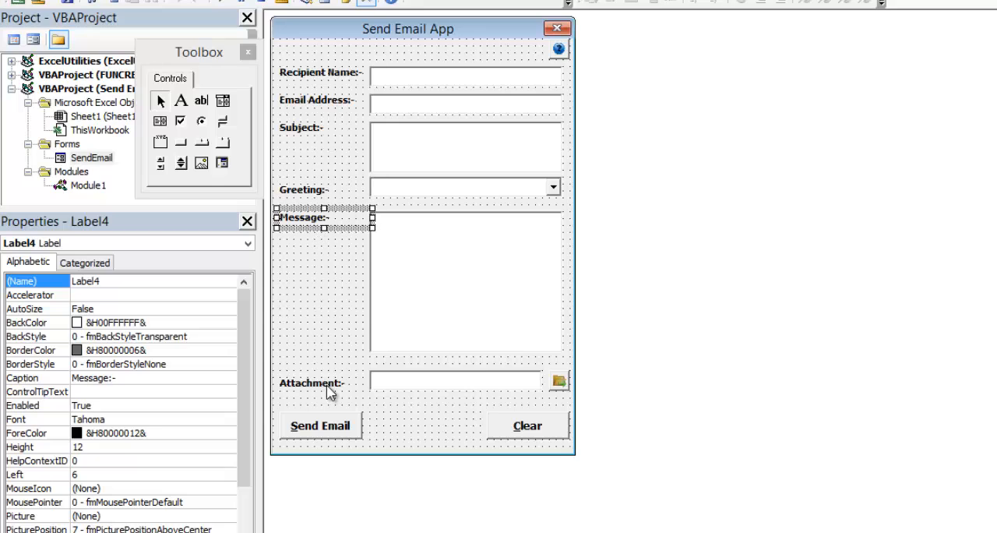
left_click(423, 67)
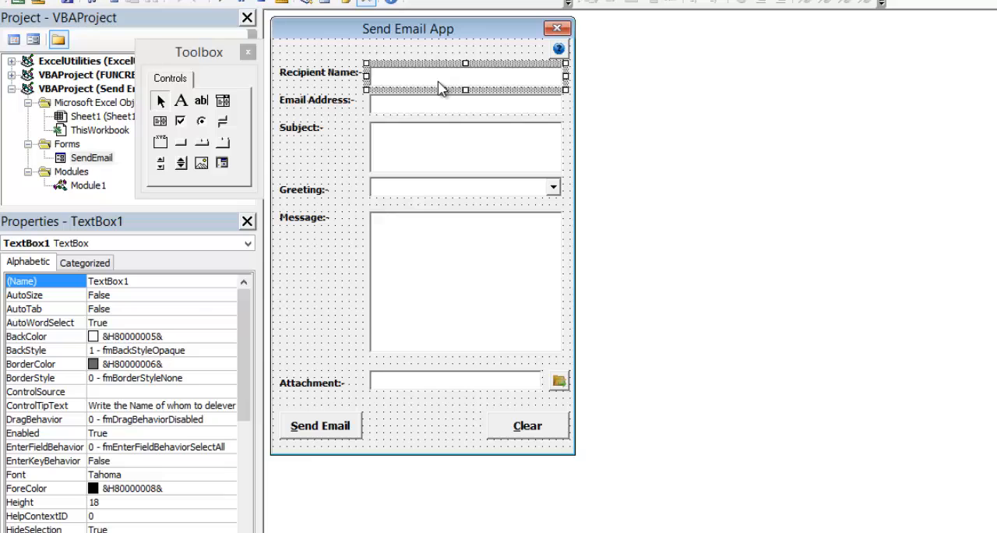
left_click(466, 148)
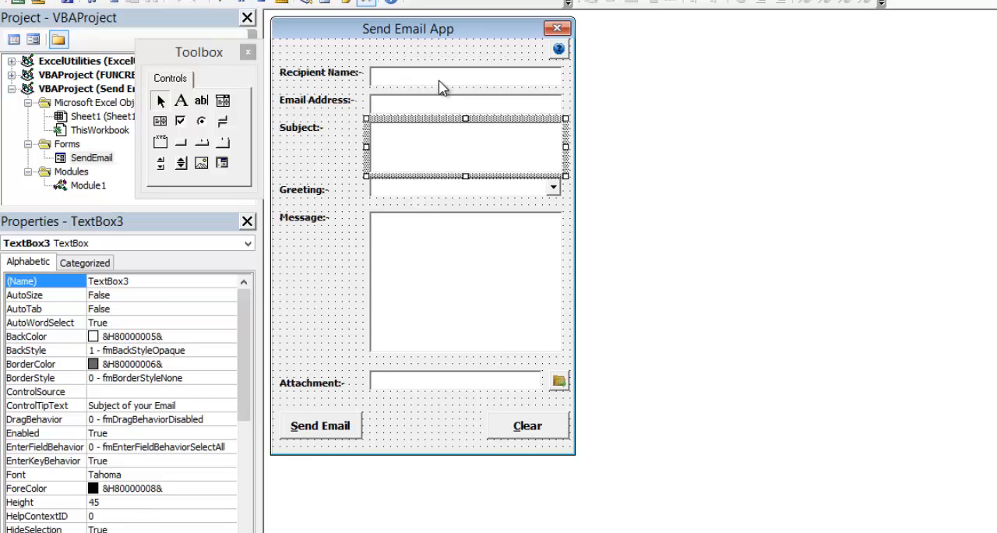
left_click(465, 187)
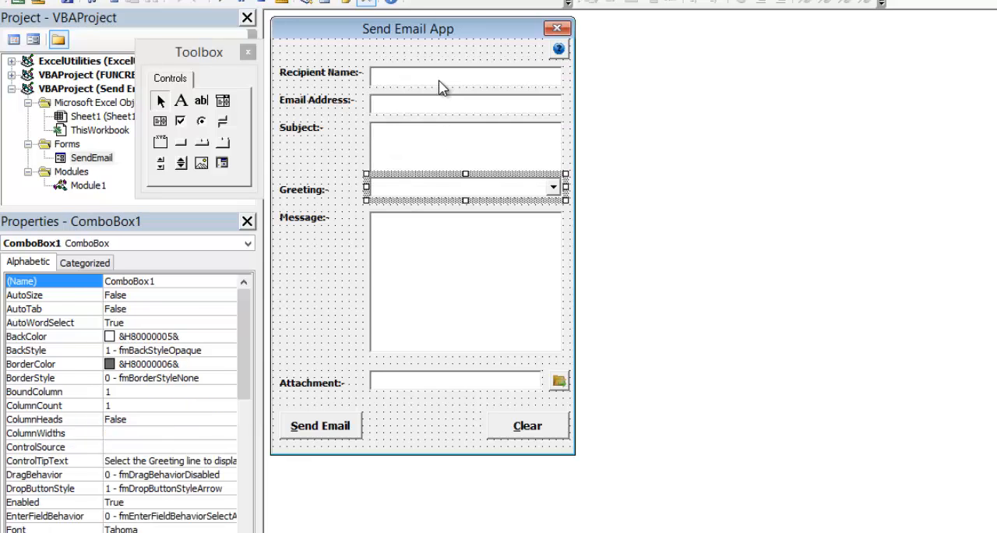
left_click(452, 383)
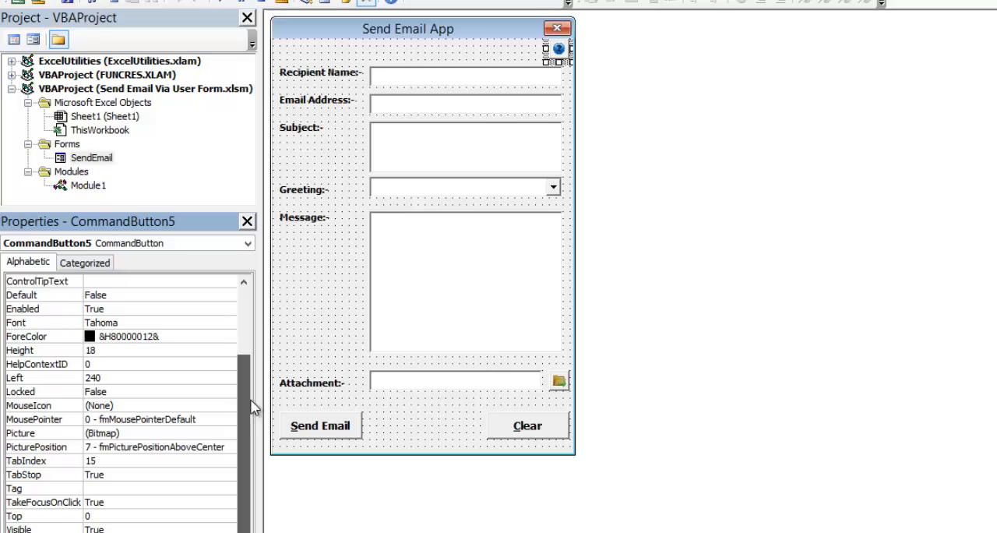
mouse_move(89, 411)
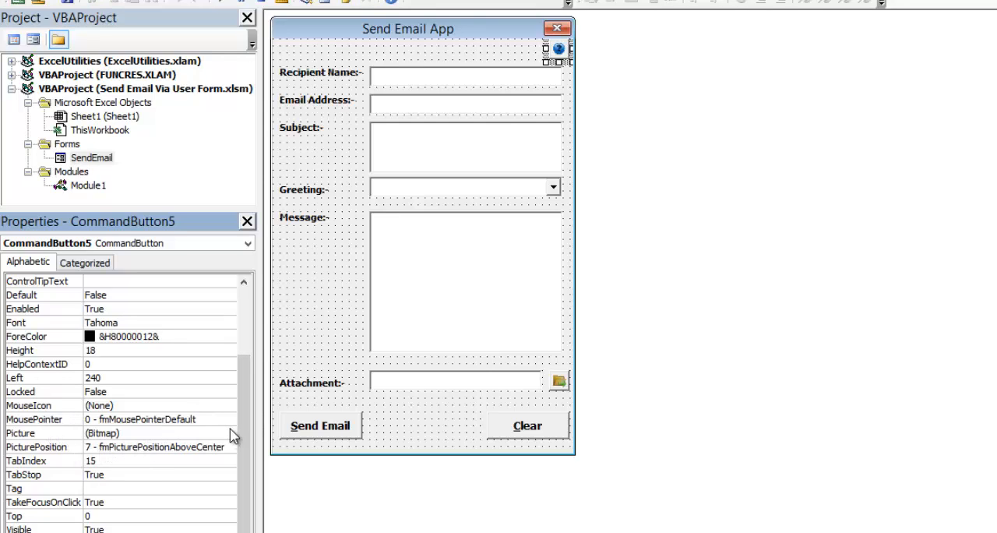
mouse_move(171, 445)
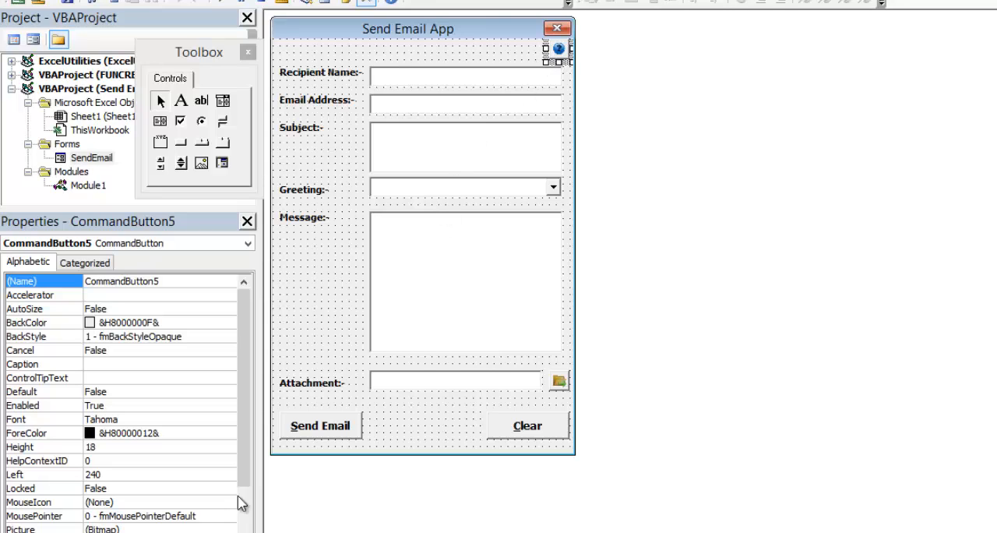
mouse_move(499, 68)
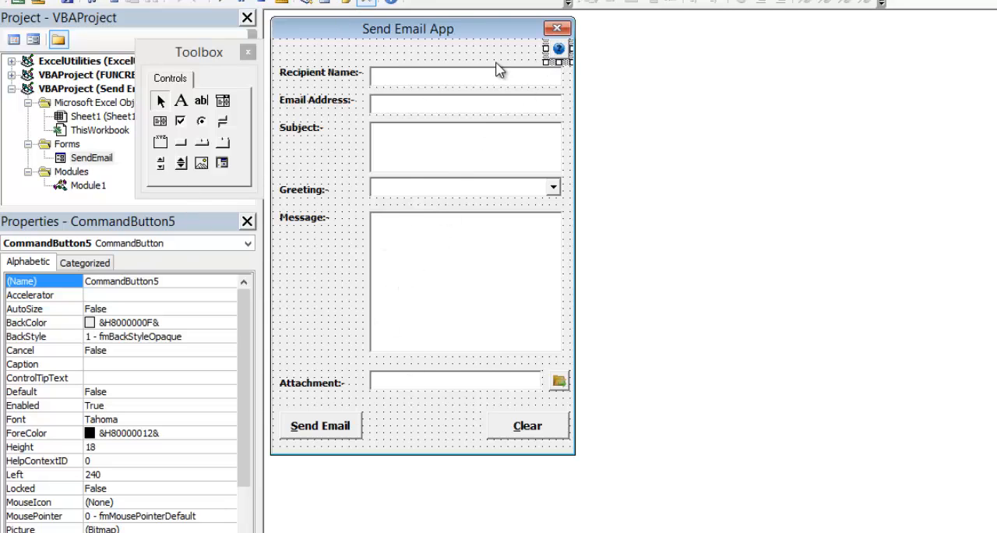
mouse_move(545, 53)
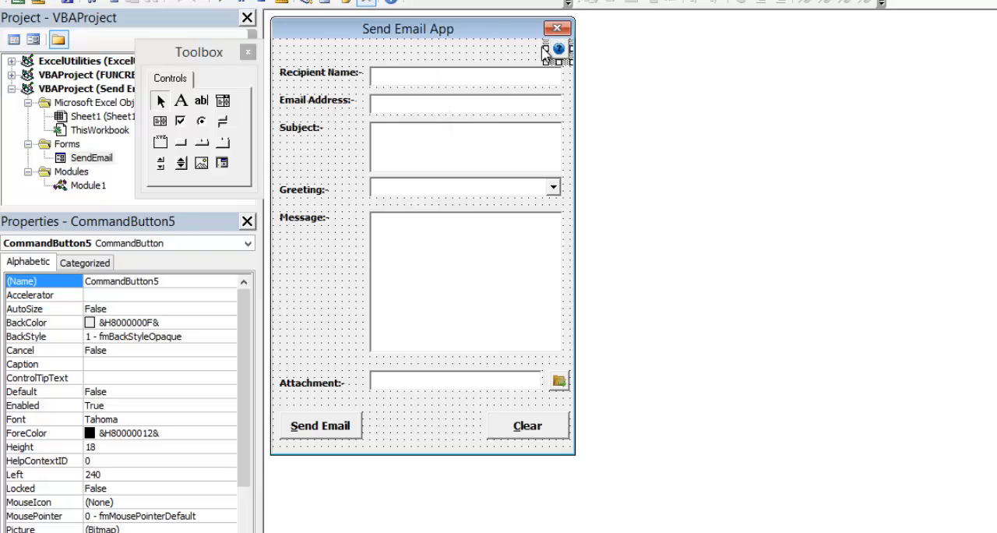
mouse_move(463, 45)
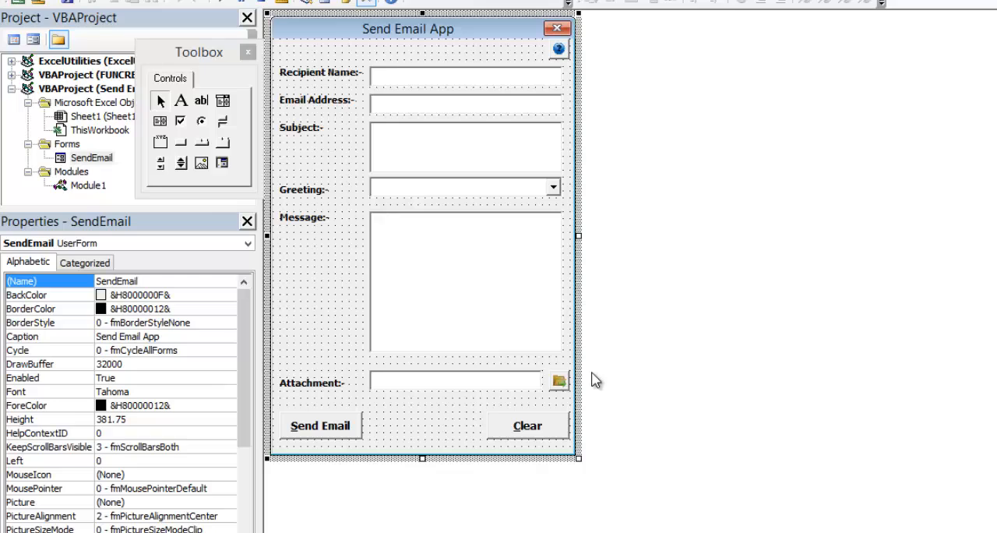
left_click(557, 381)
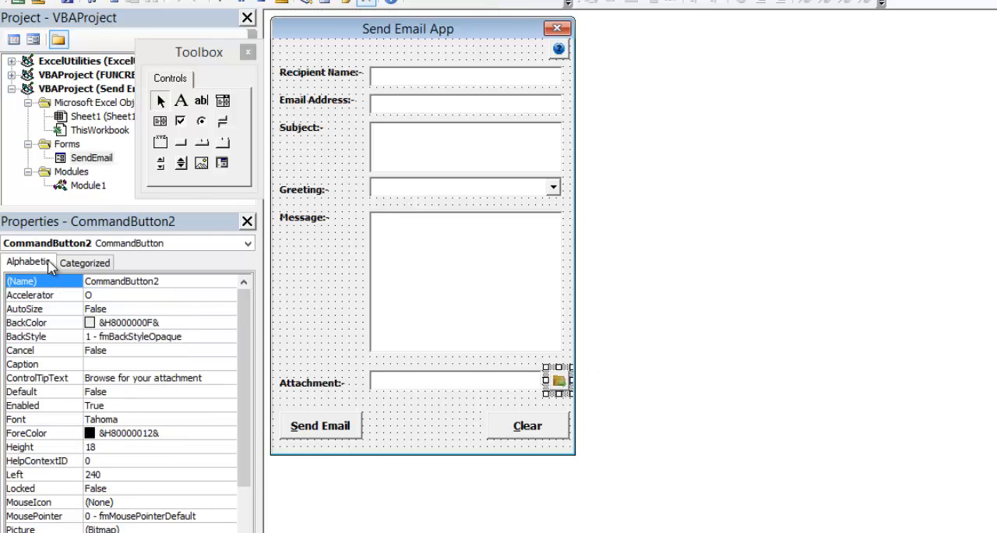
mouse_move(557, 50)
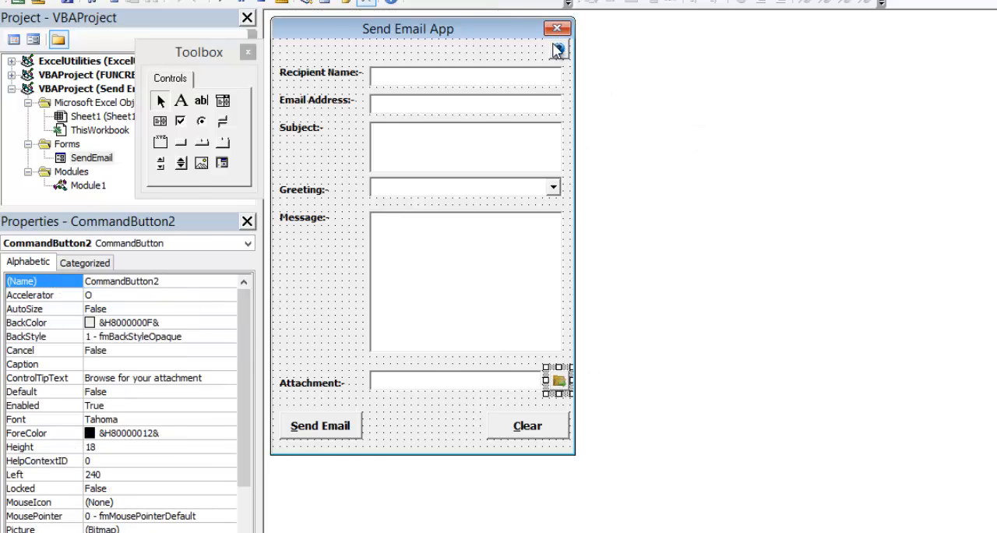
mouse_move(383, 503)
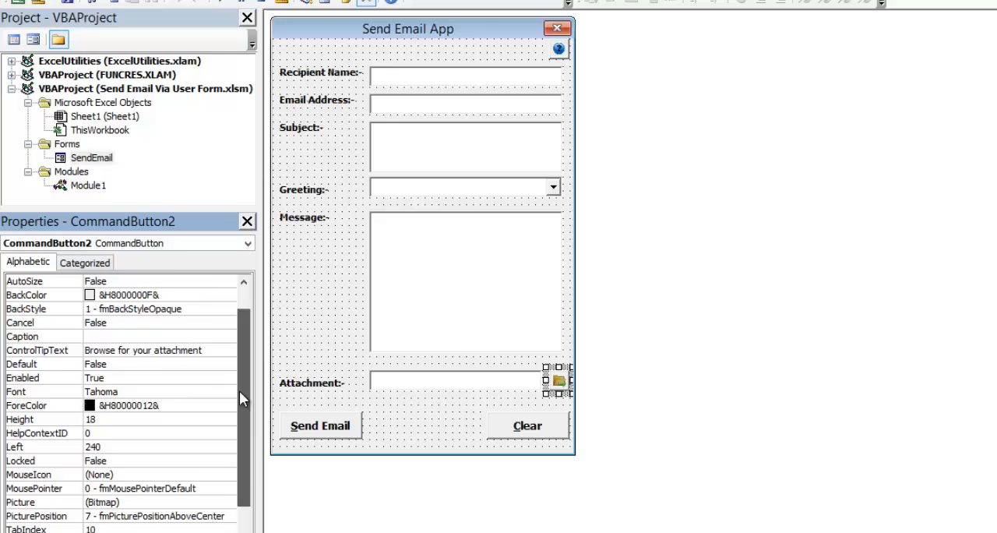
scroll("down", 3)
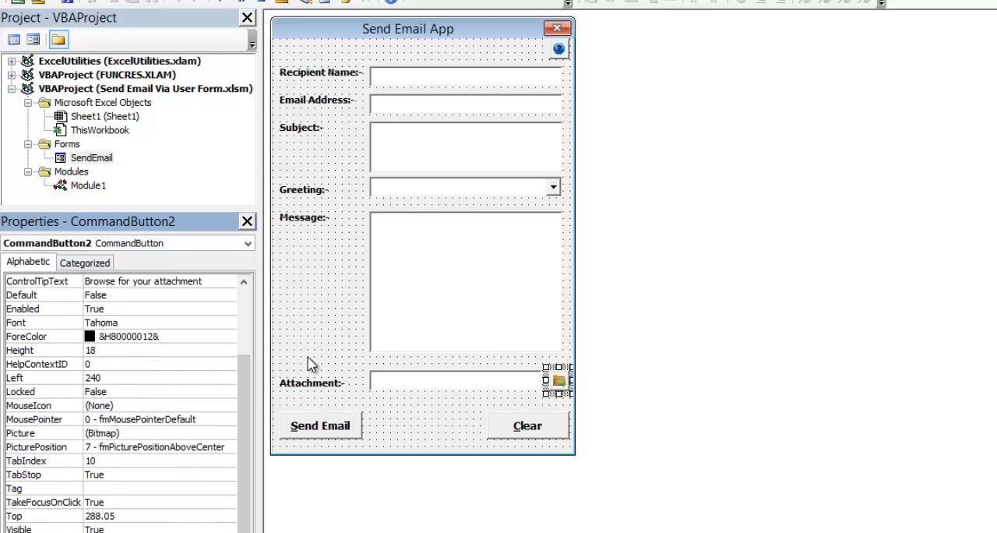
left_click(466, 146)
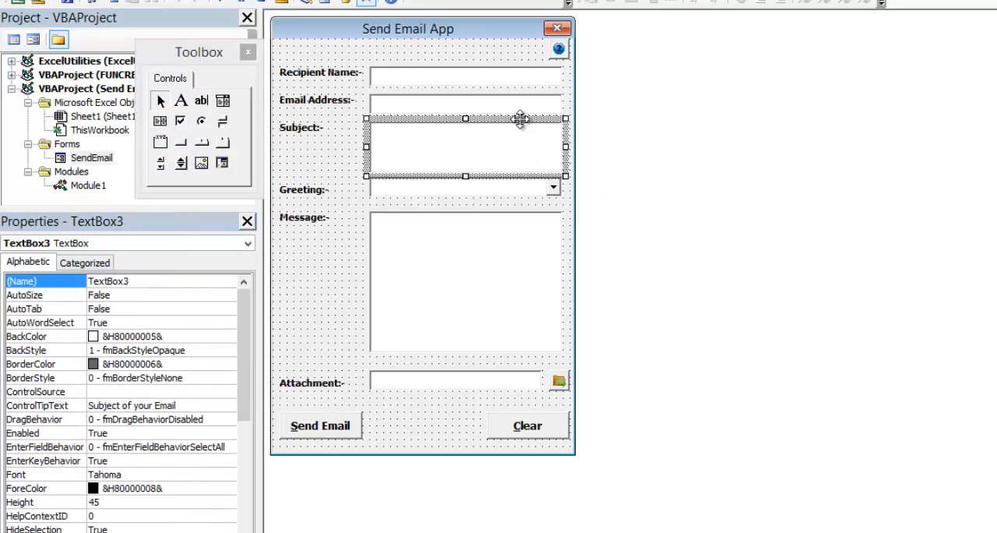
left_click(466, 71)
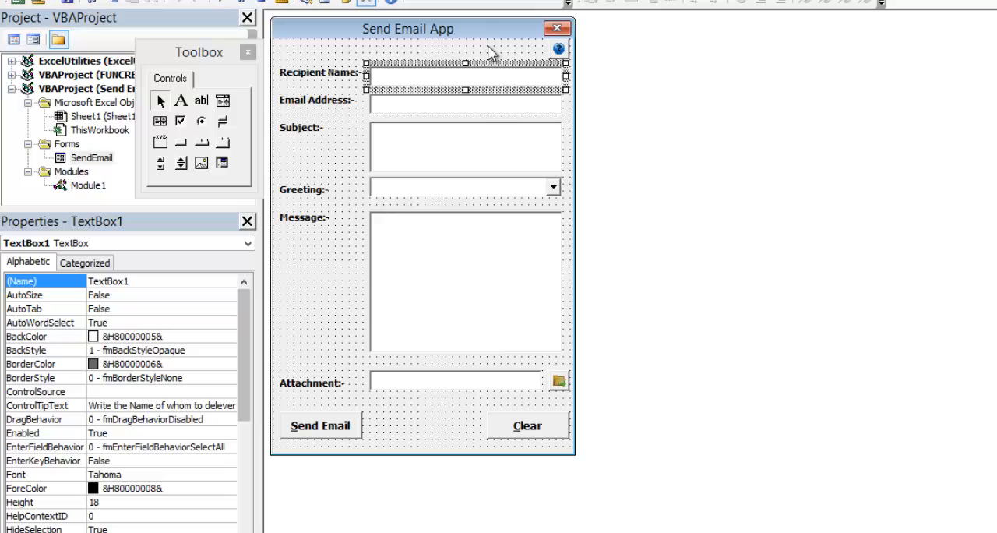
mouse_move(478, 87)
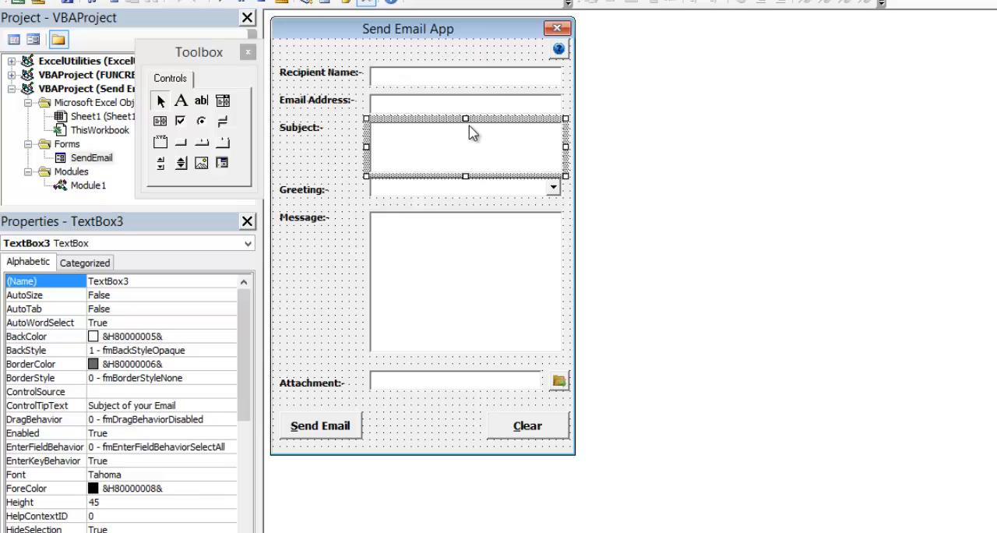
mouse_move(397, 99)
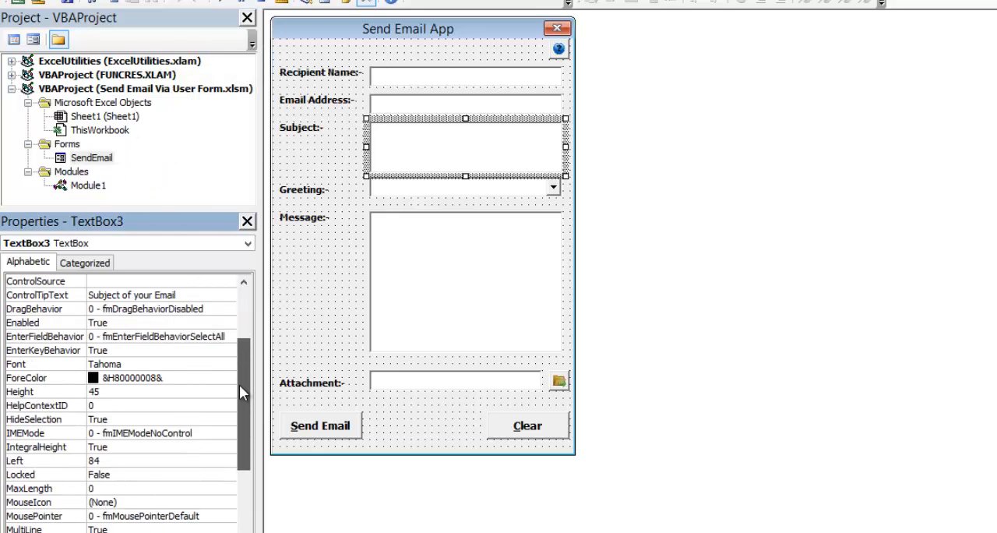
scroll("down", 3)
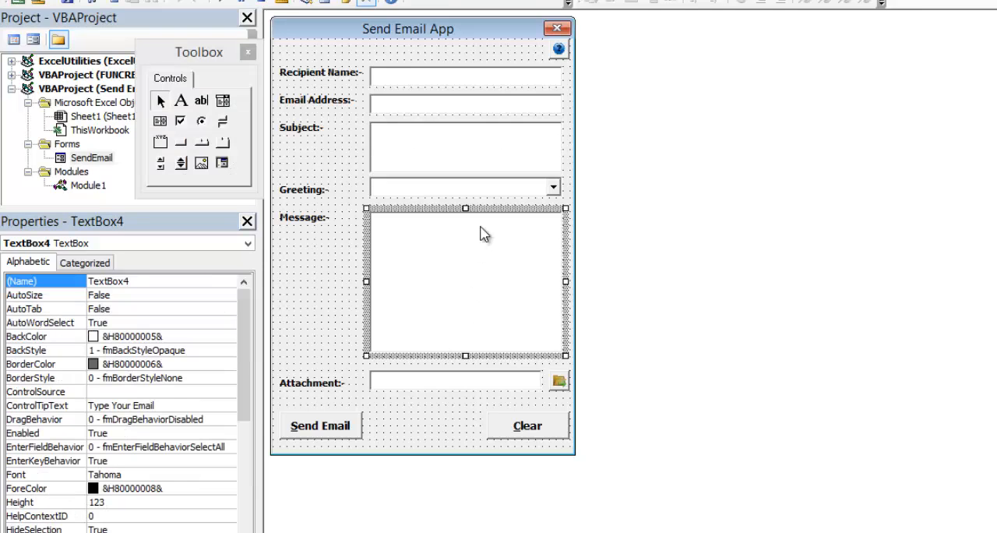
left_click(460, 188)
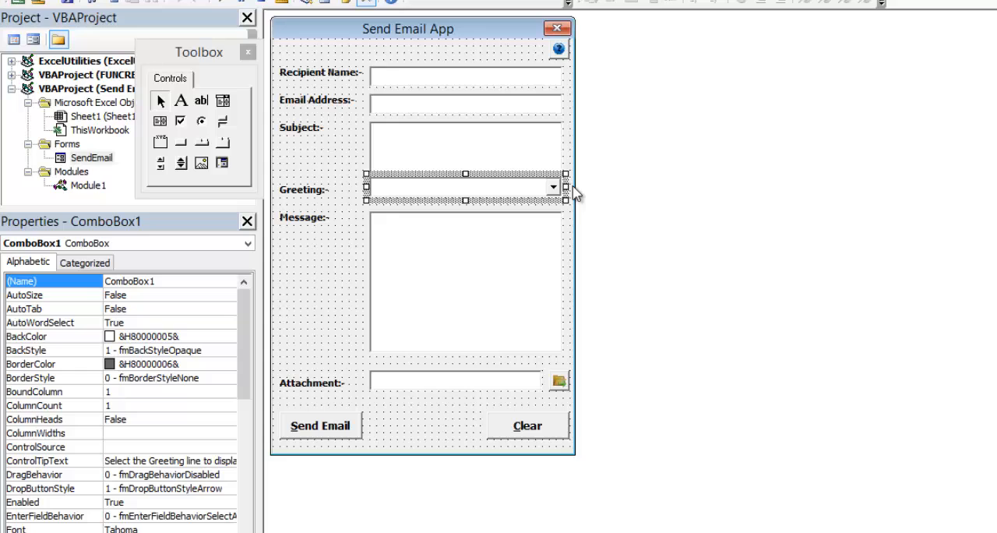
left_click(468, 281)
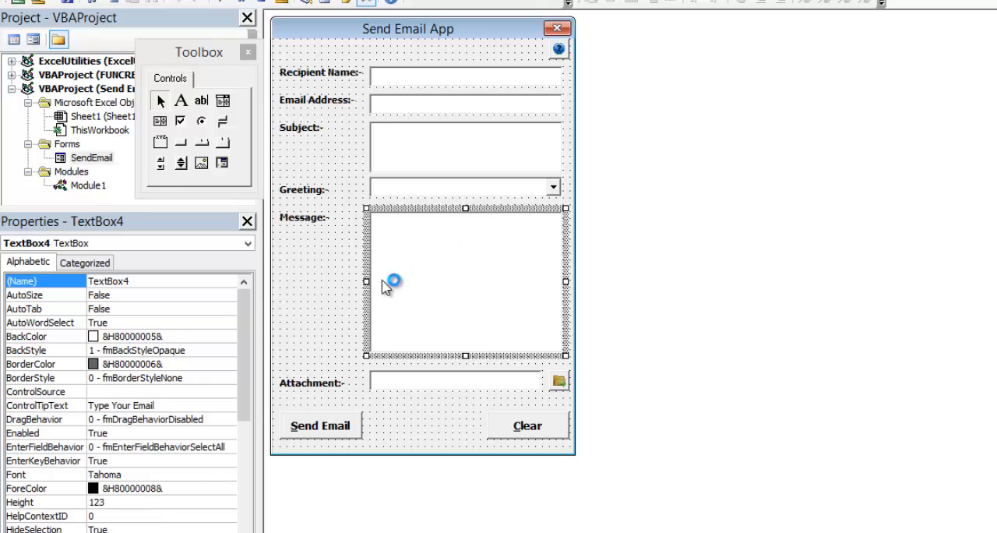
scroll("down", 3)
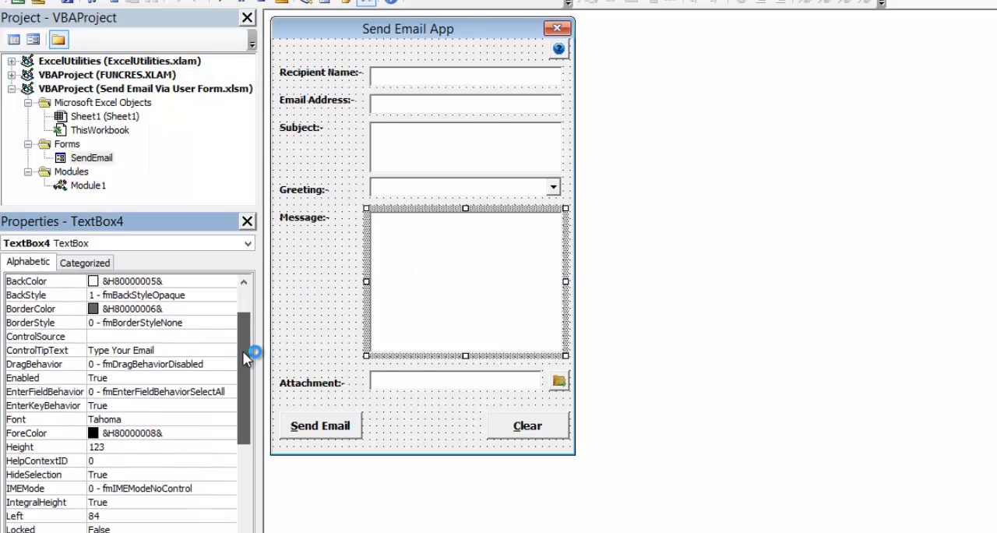
scroll("down", 3)
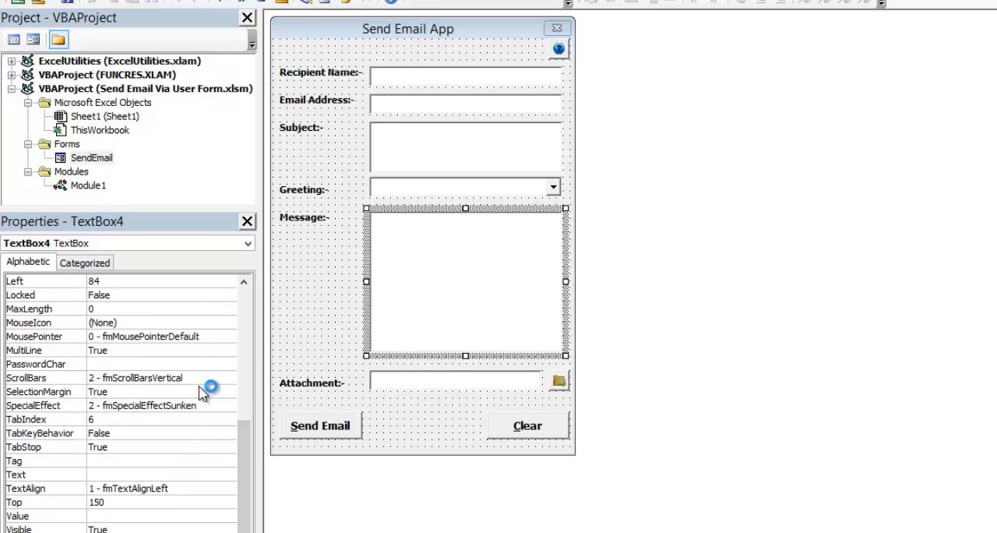
mouse_move(121, 378)
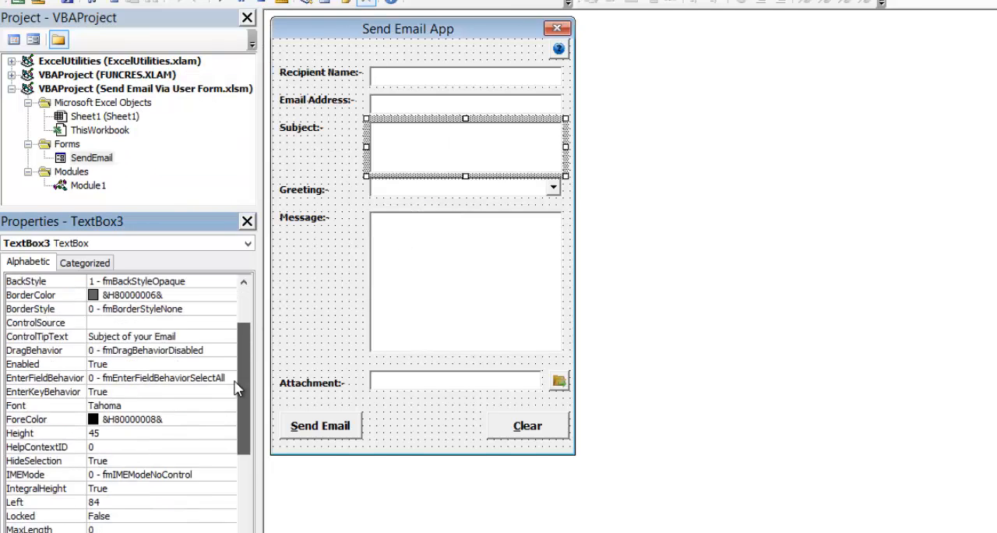
scroll("down", 3)
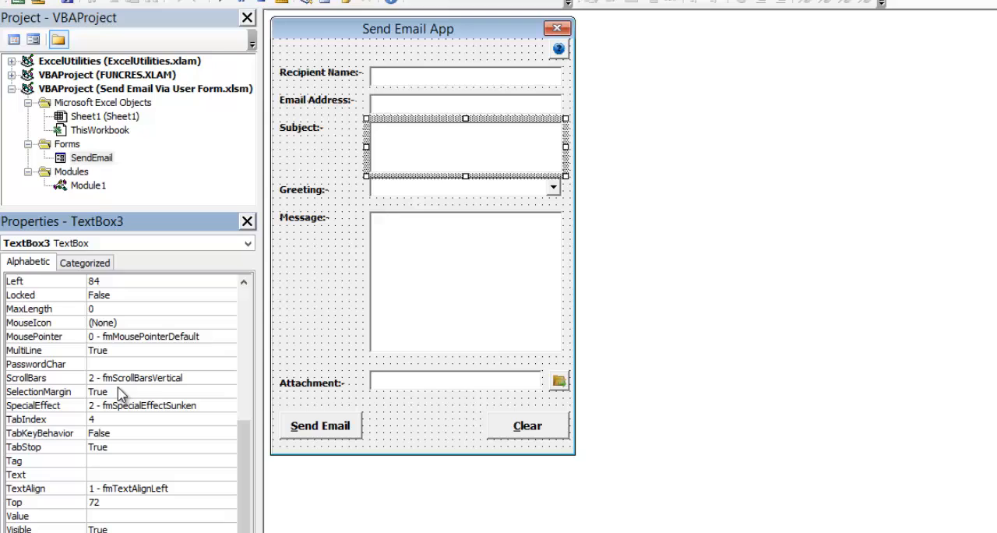
left_click(35, 364)
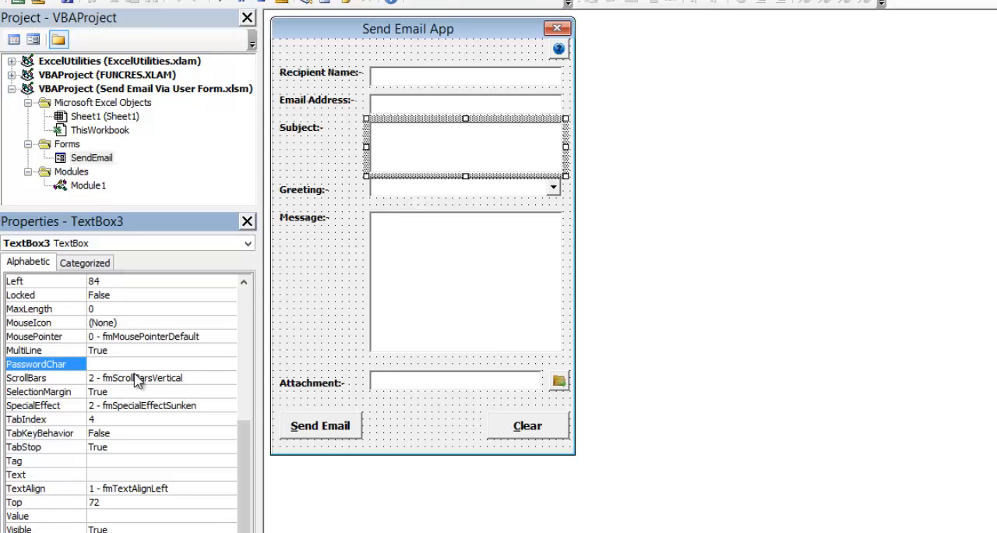
mouse_move(387, 367)
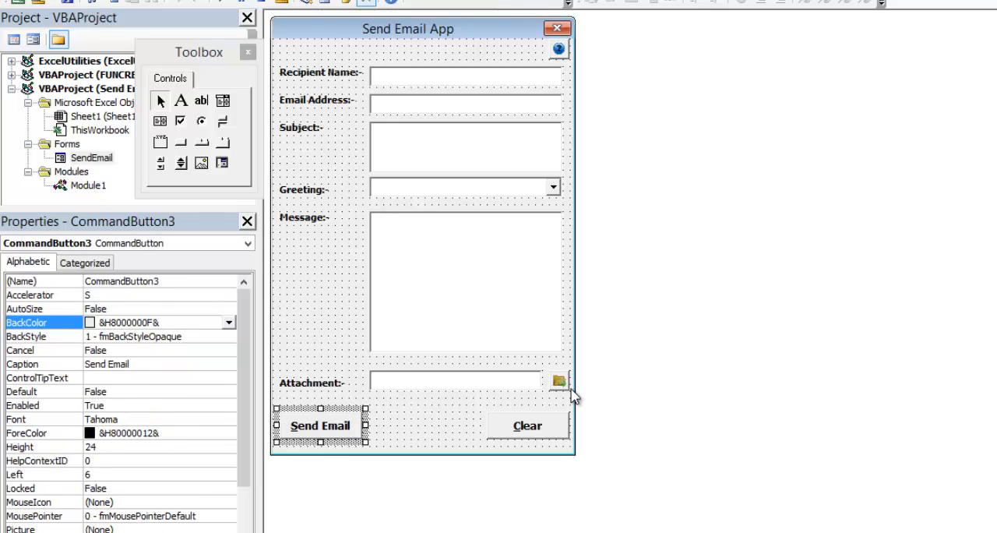
left_click(527, 426)
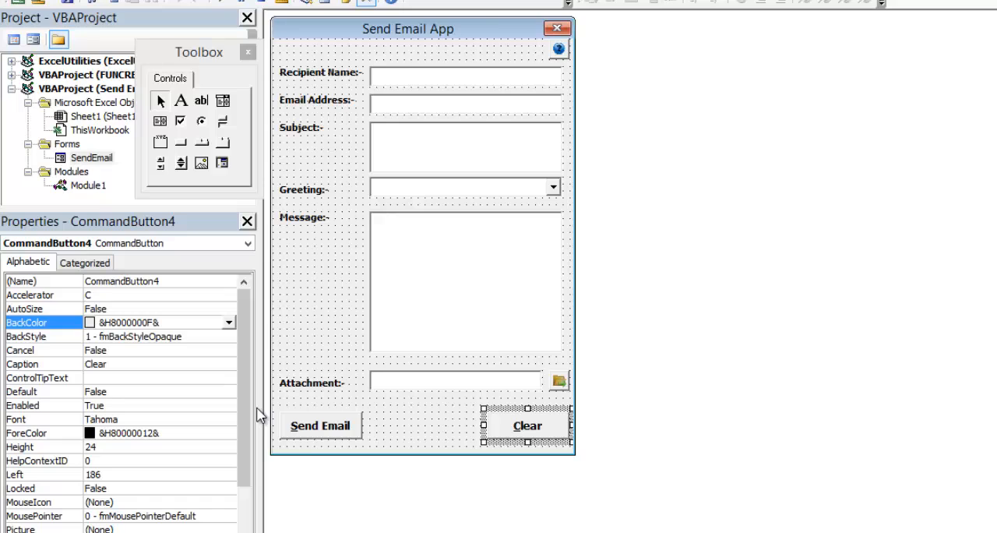
left_click(320, 425)
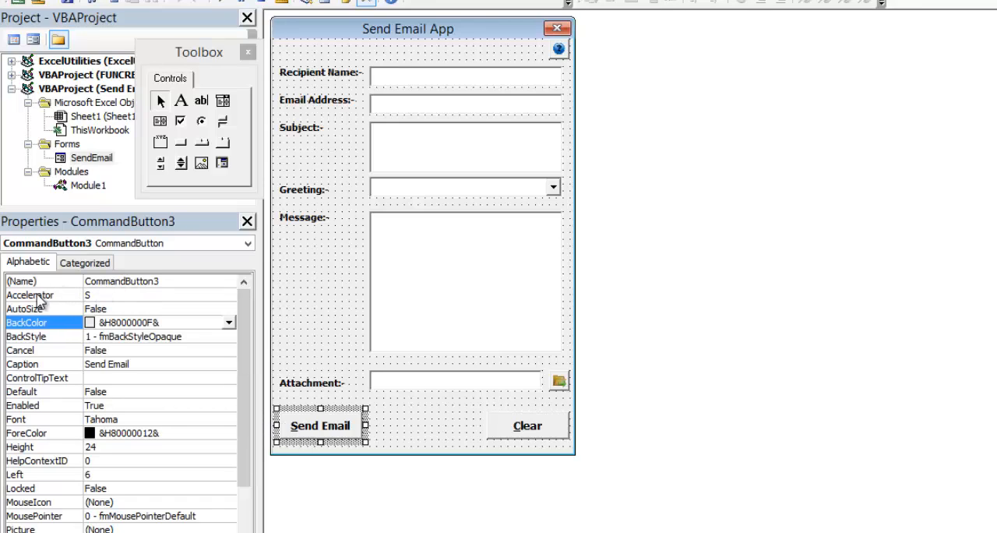
mouse_move(252, 350)
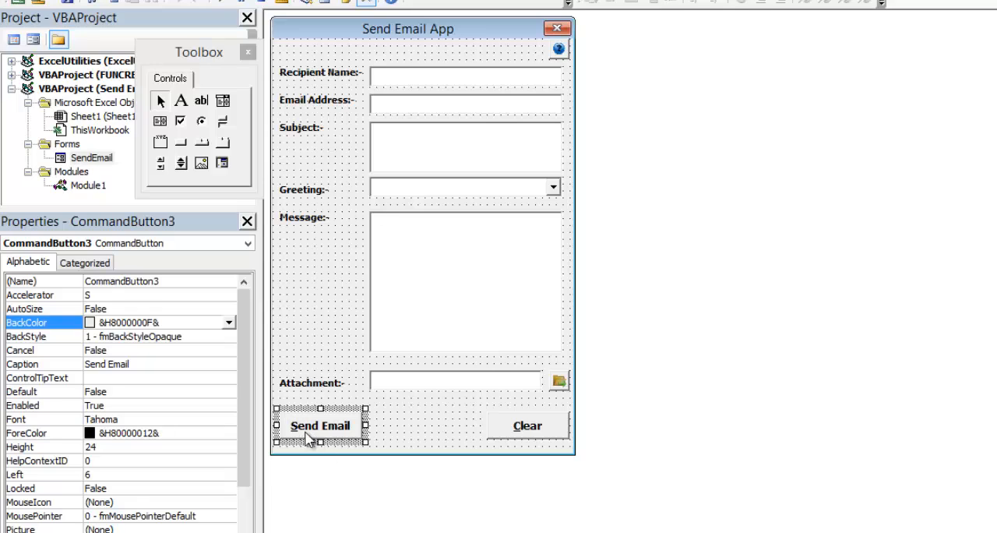
mouse_move(336, 476)
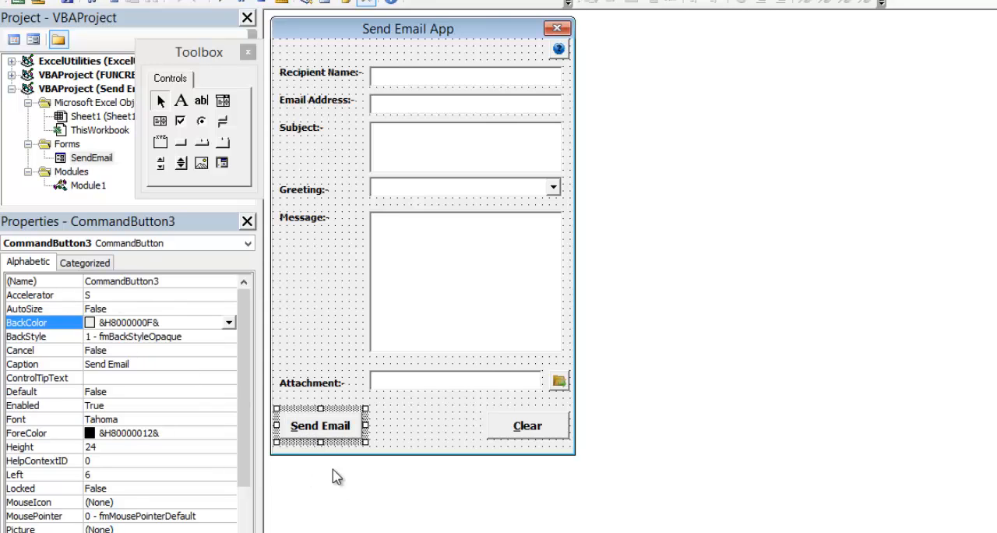
mouse_move(302, 434)
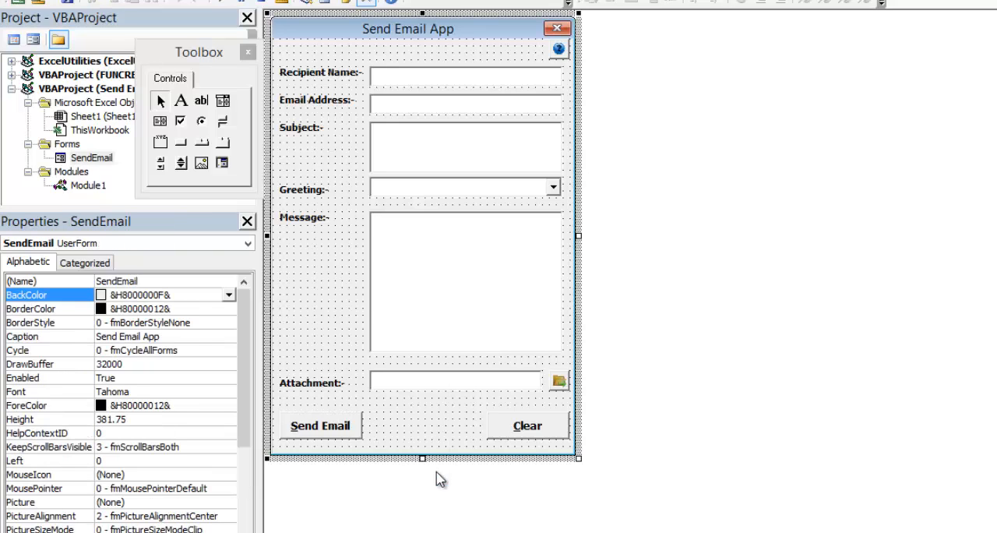
mouse_move(366, 321)
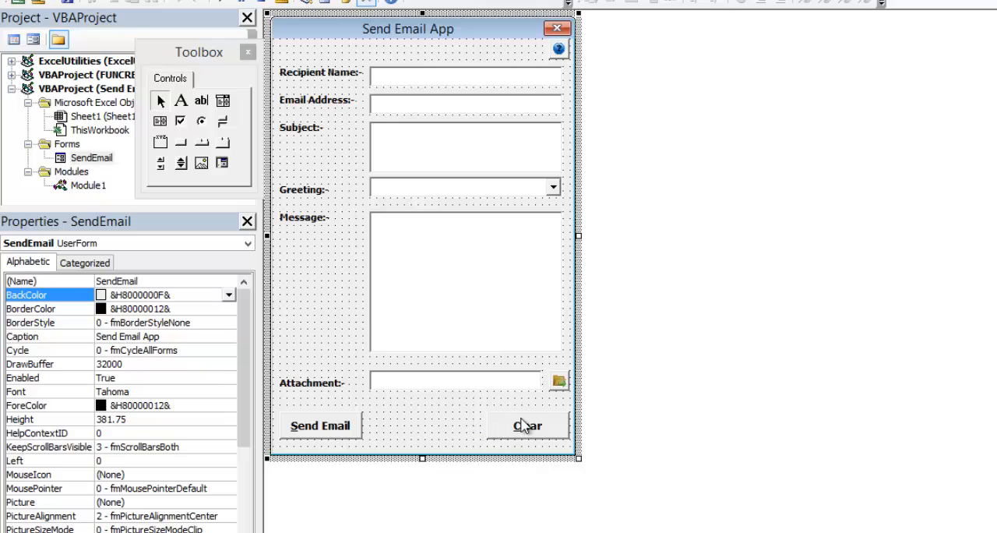
left_click(528, 425)
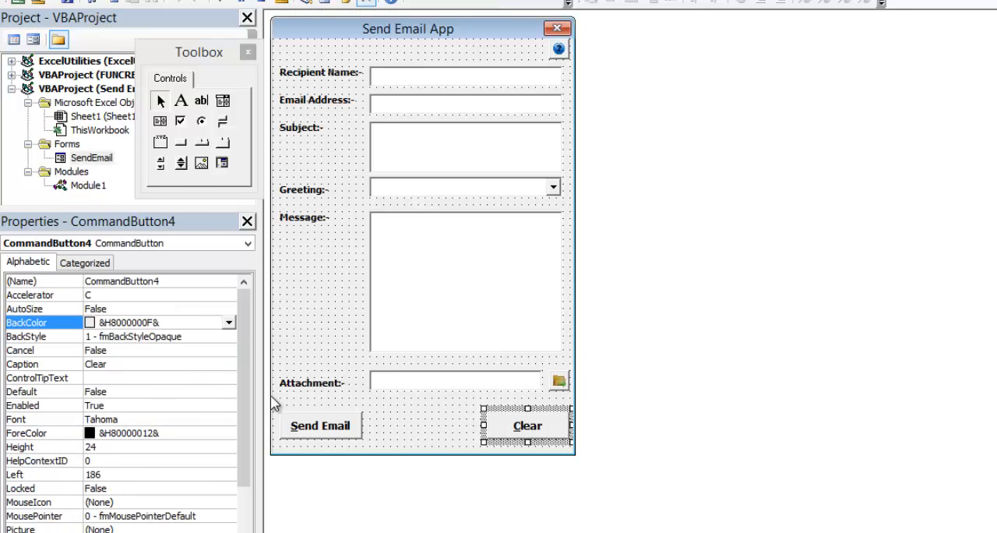
left_click(432, 440)
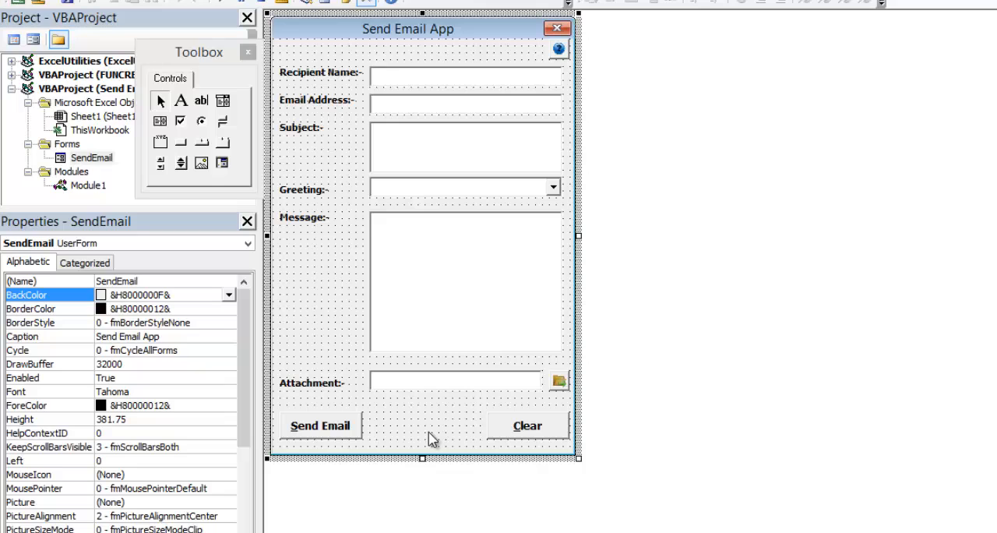
mouse_move(242, 18)
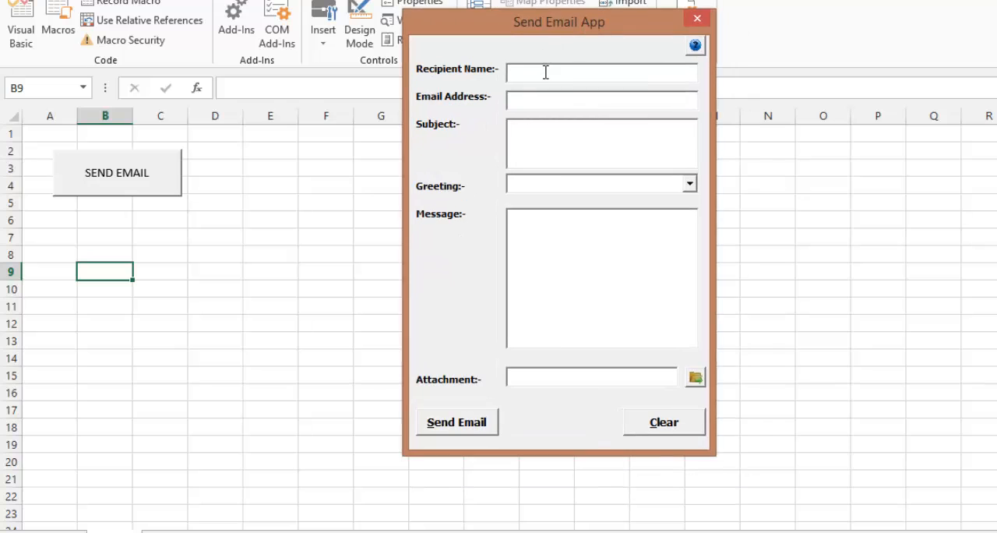
mouse_move(553, 73)
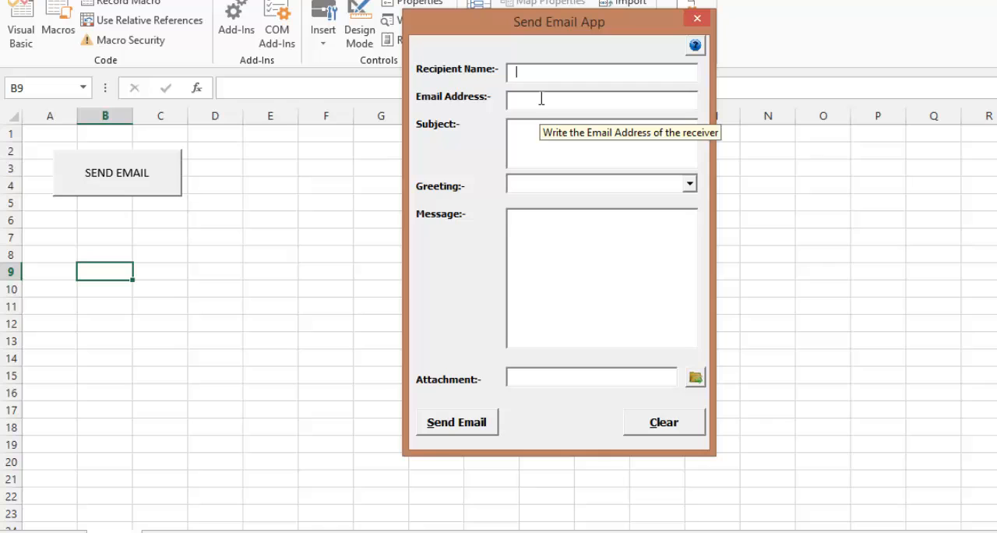
mouse_move(524, 146)
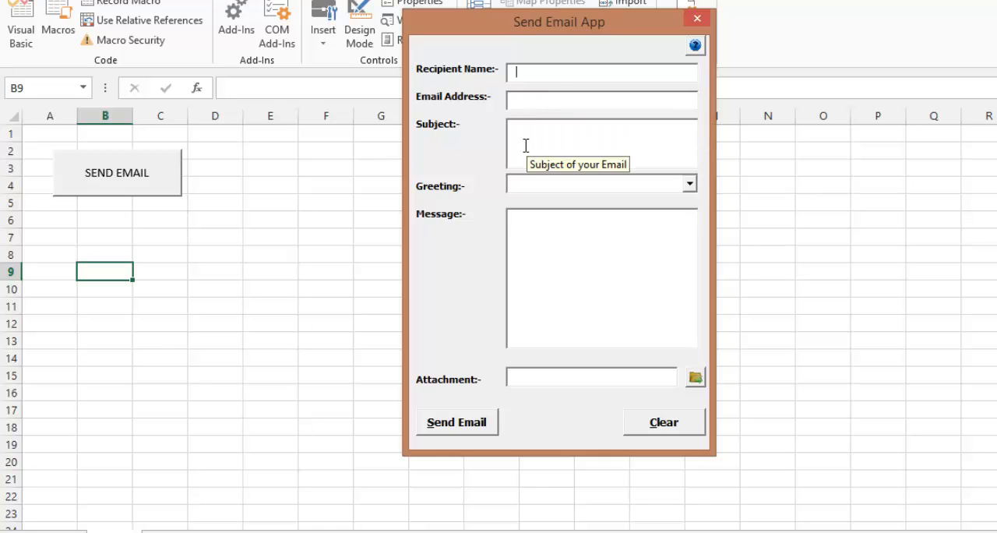
mouse_move(713, 207)
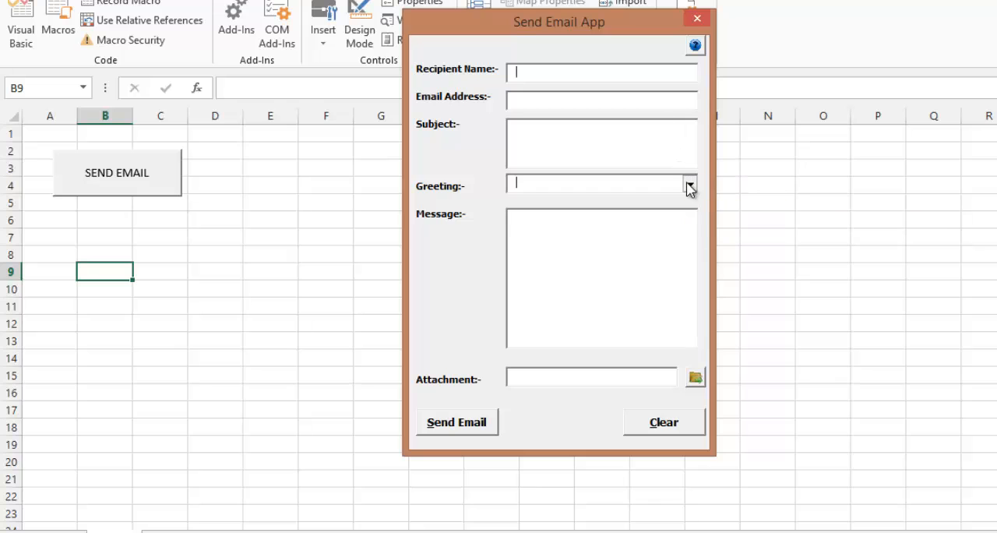
left_click(689, 183)
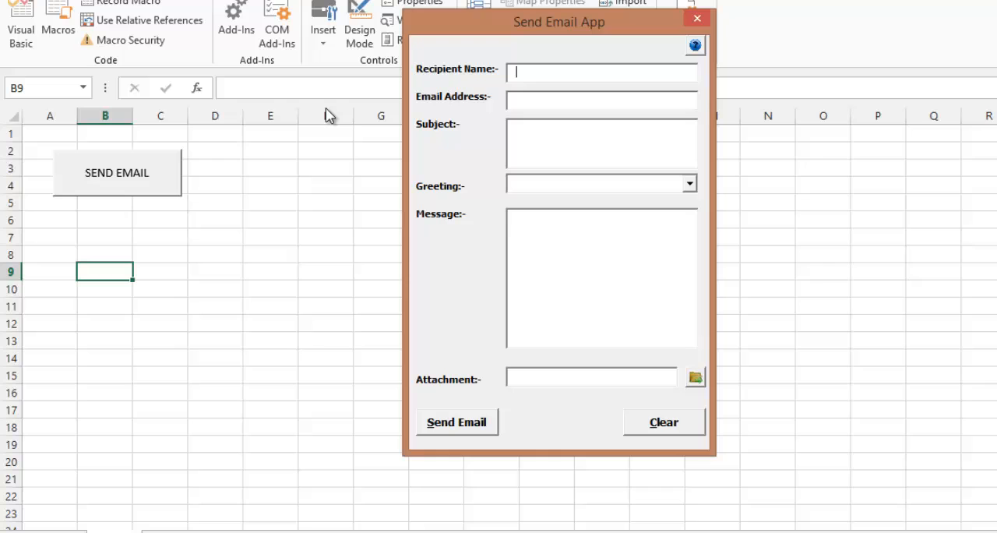
type("Amey D")
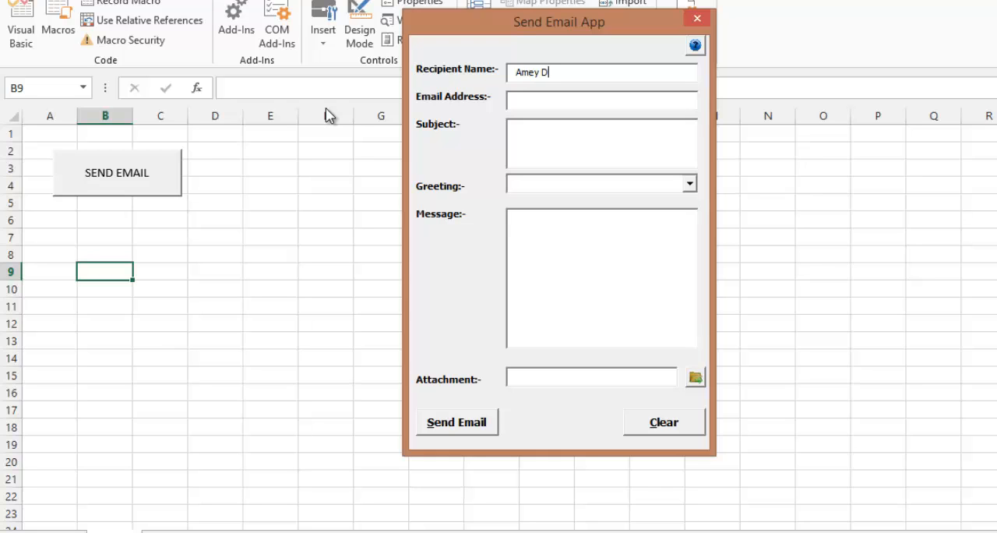
type("abholkar")
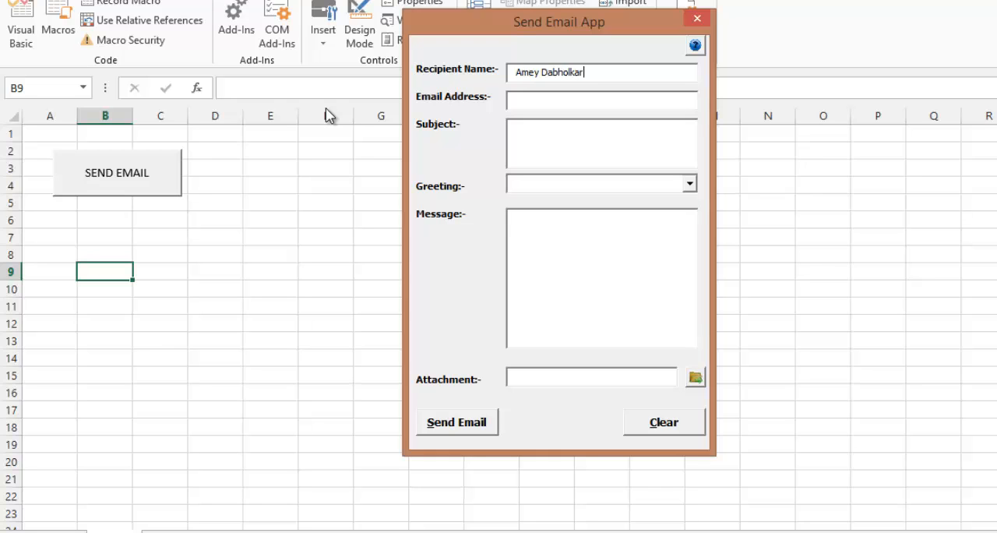
left_click(688, 183)
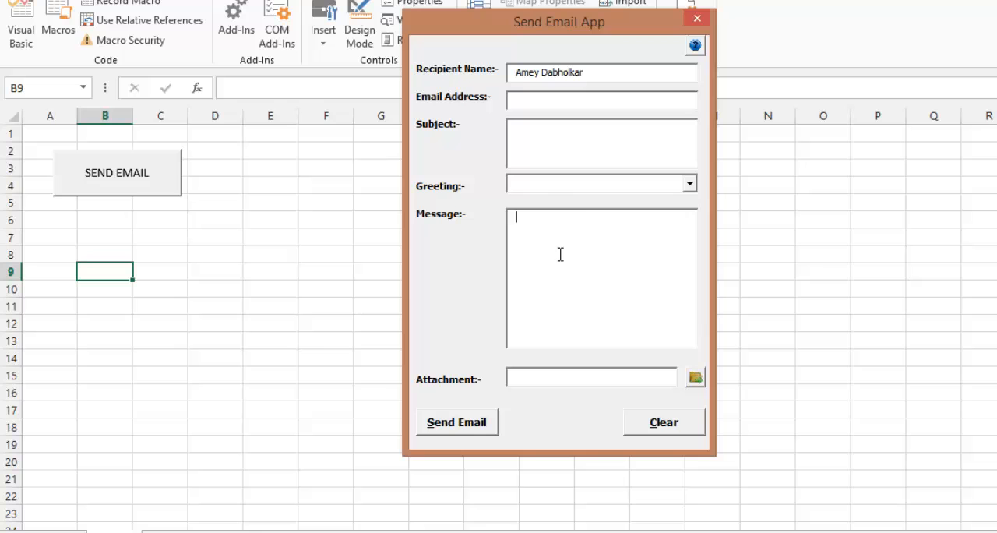
mouse_move(692, 382)
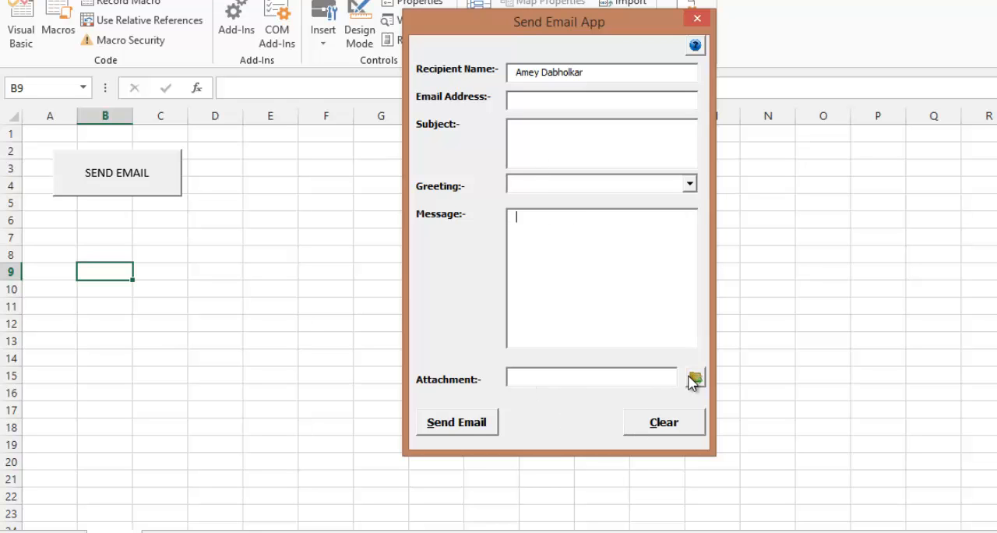
- Attach the Contact management file through the form's folder button
left_click(694, 378)
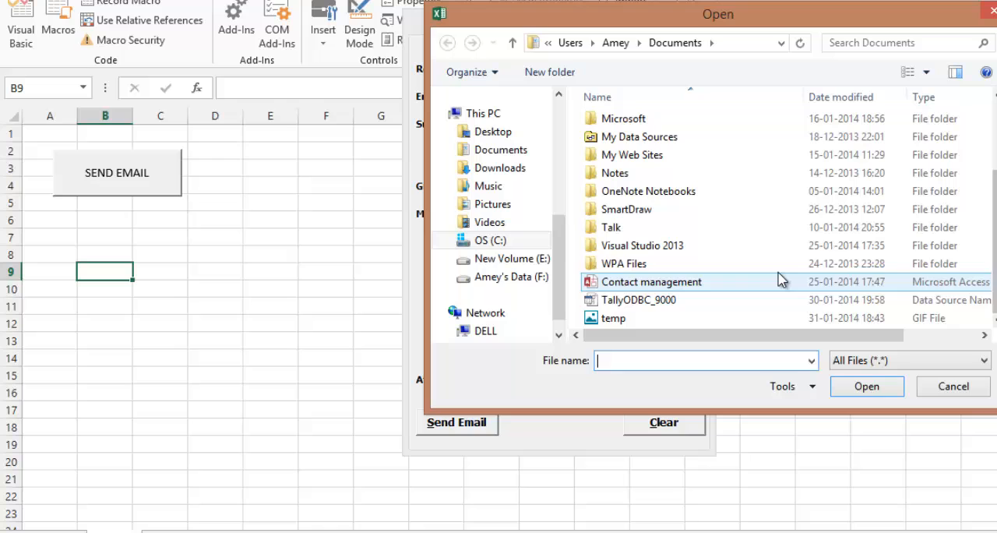
left_click(652, 282)
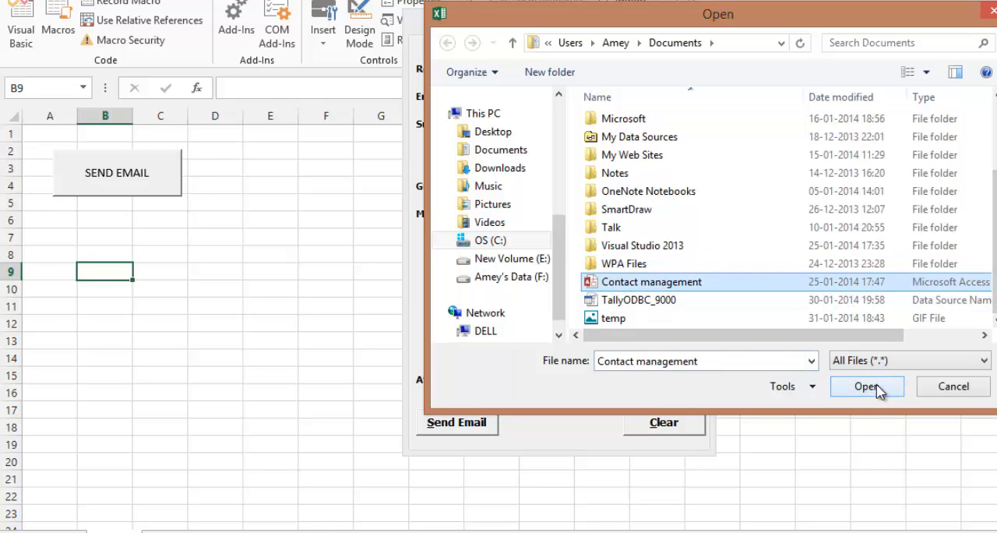
left_click(867, 387)
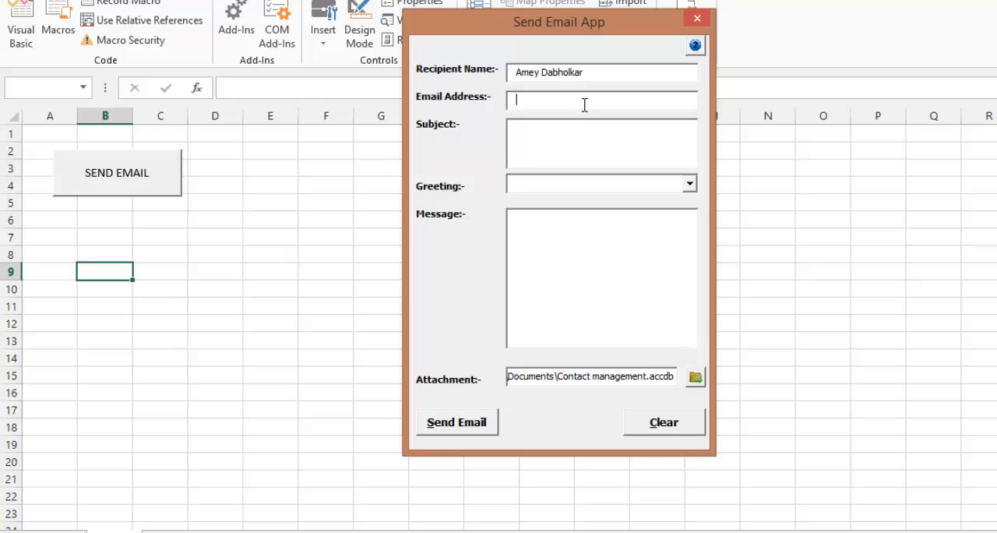
- Pick a greeting from the Greeting list, then clear all form fields
left_click(600, 183)
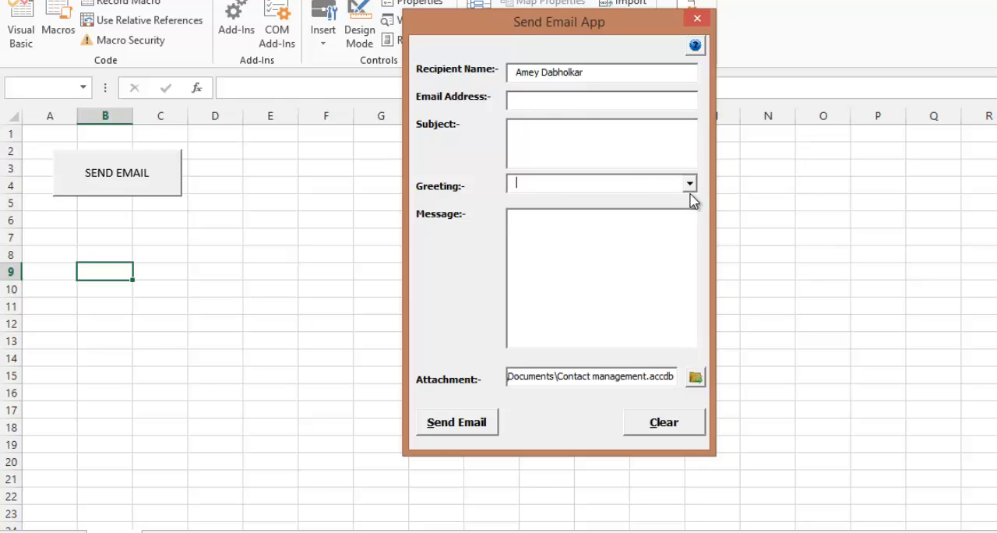
left_click(600, 182)
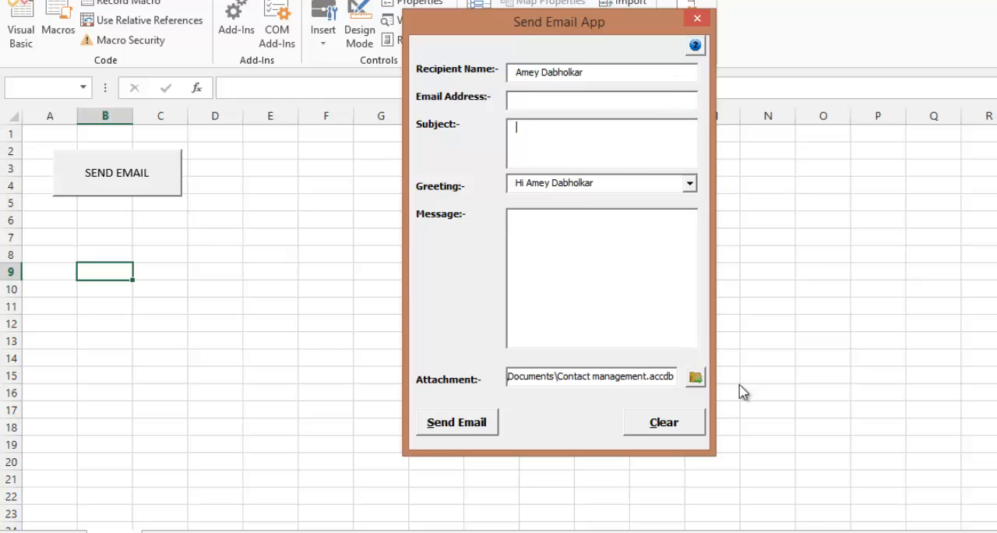
left_click(663, 422)
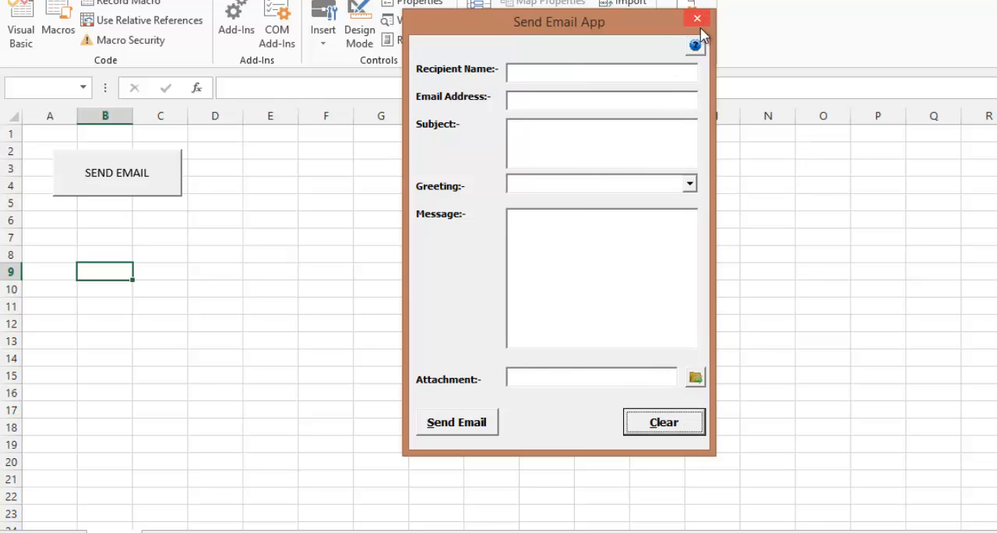
- Close the Help? message box and the running Send Email form
left_click(694, 45)
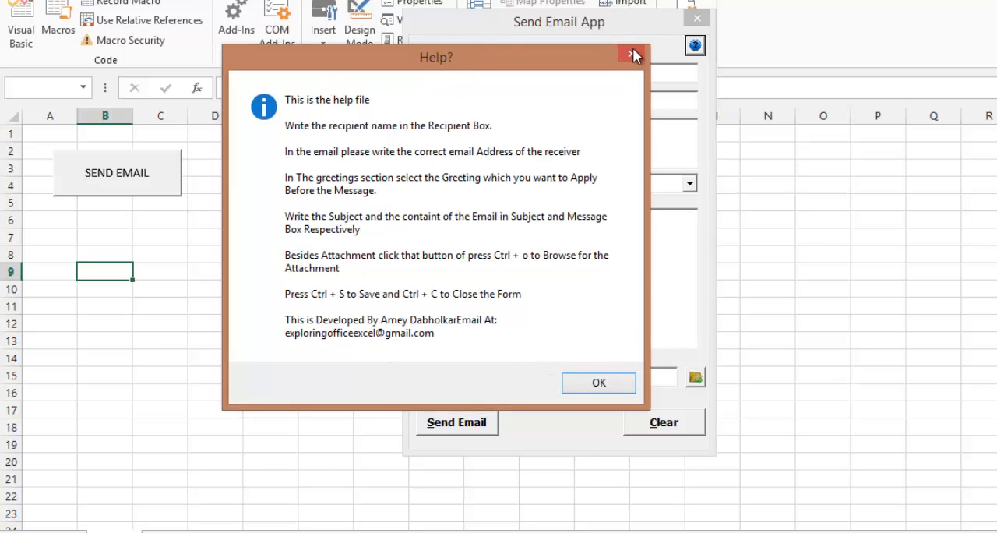
left_click(598, 382)
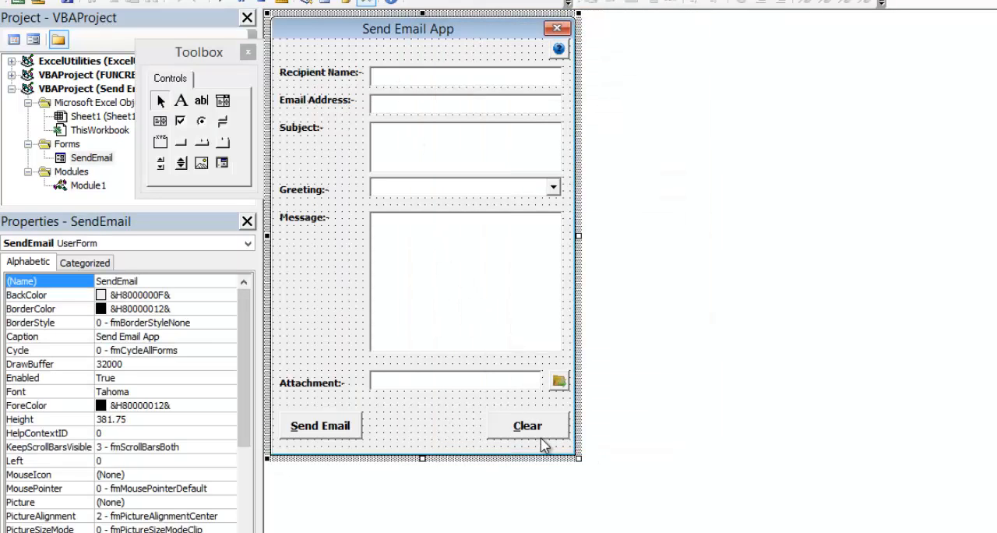
mouse_move(528, 425)
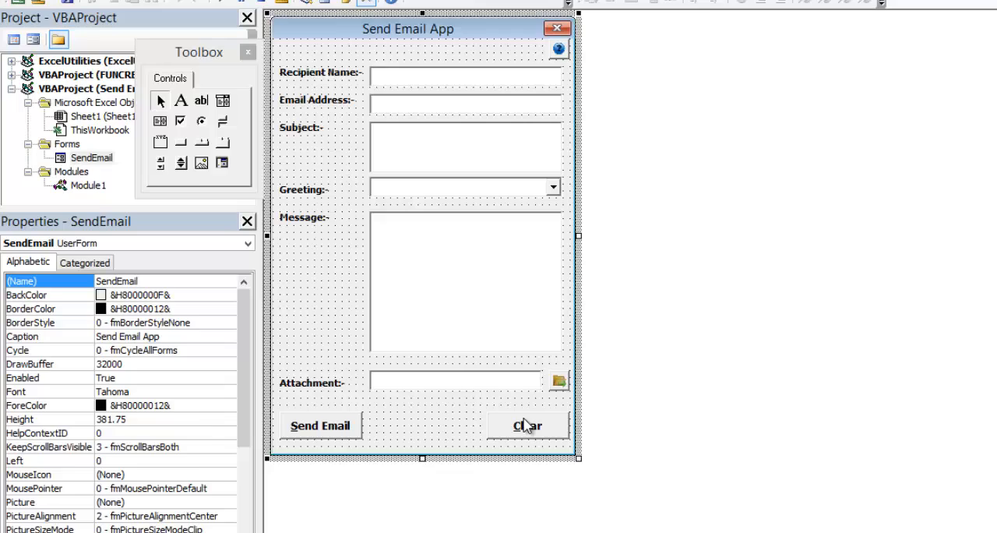
- Open the Clear button's code, highlighting its With block, TextBox2–TextBox5 lines and UserForm_Initialize call
double_click(528, 426)
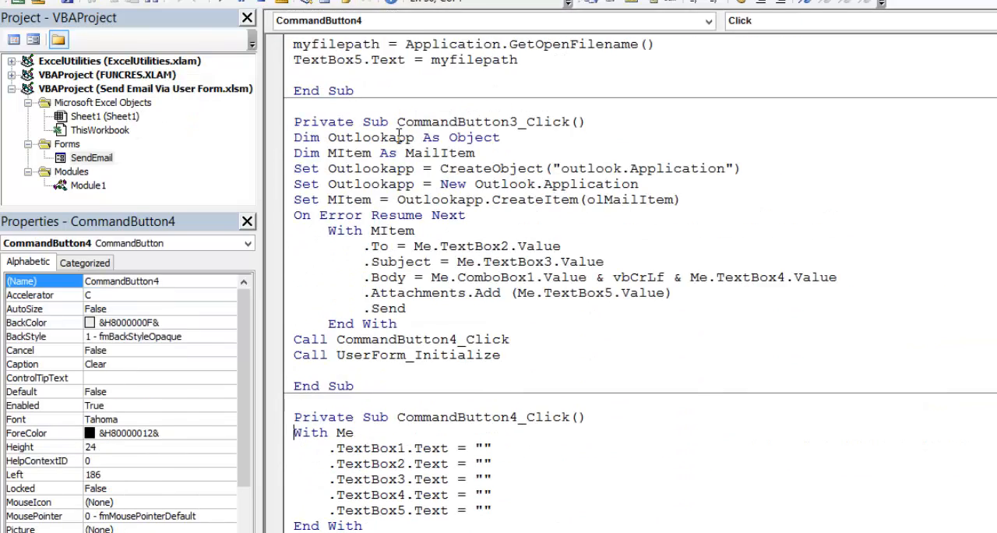
scroll("down", 3)
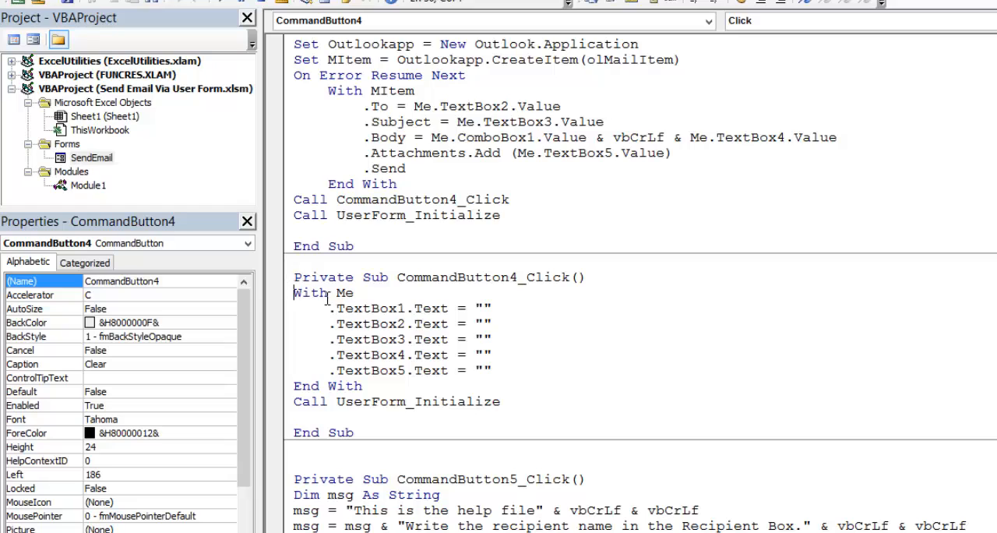
double_click(311, 292)
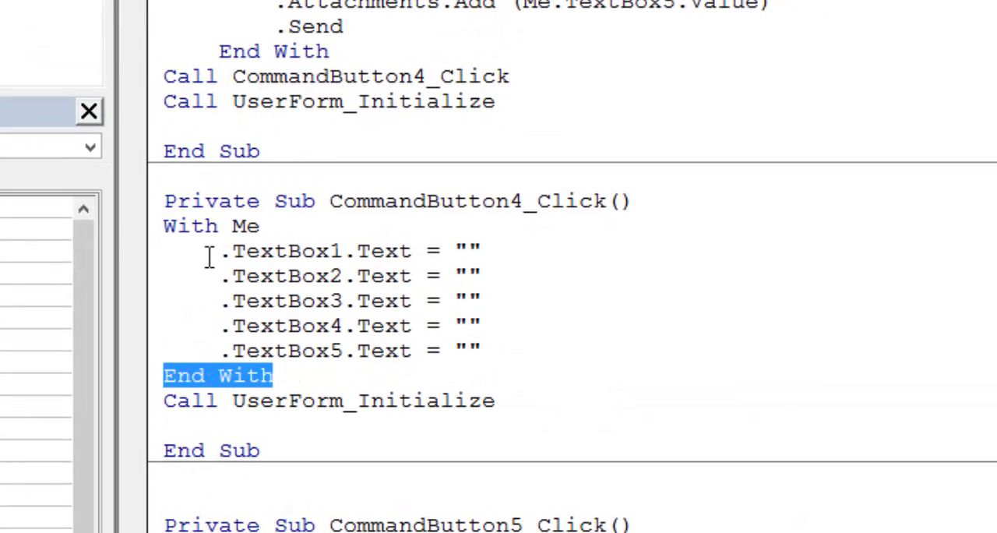
left_click(190, 226)
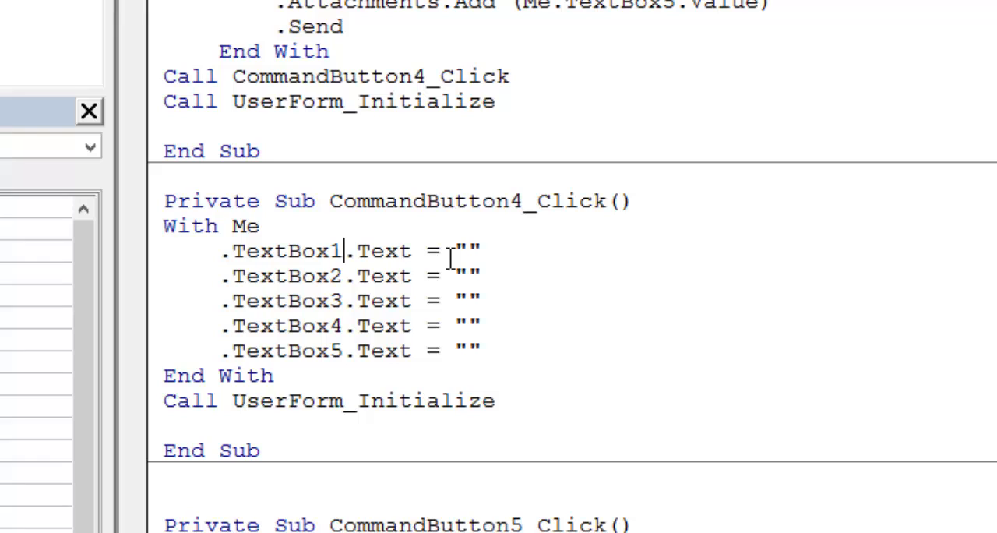
triple_click(343, 251)
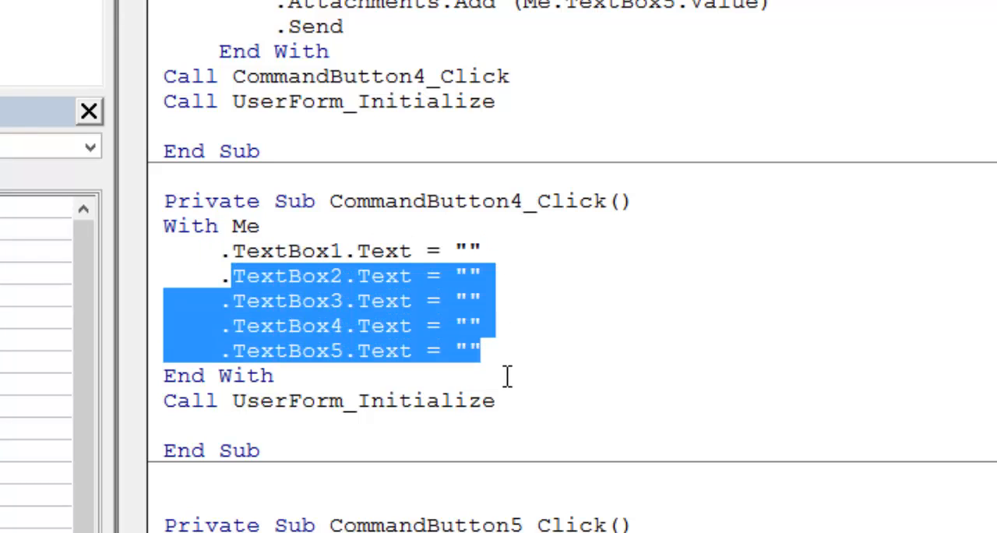
left_click(336, 301)
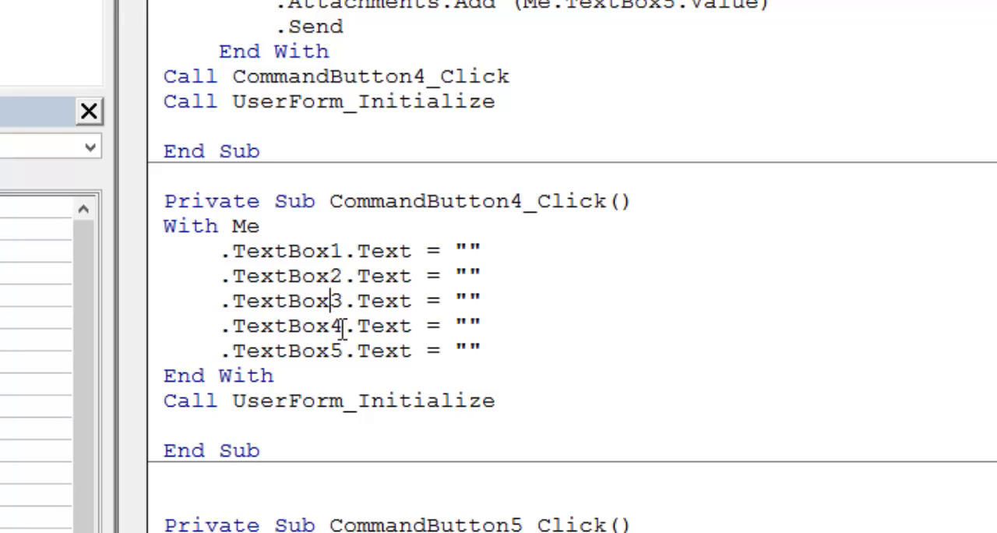
left_click_drag(230, 326, 481, 350)
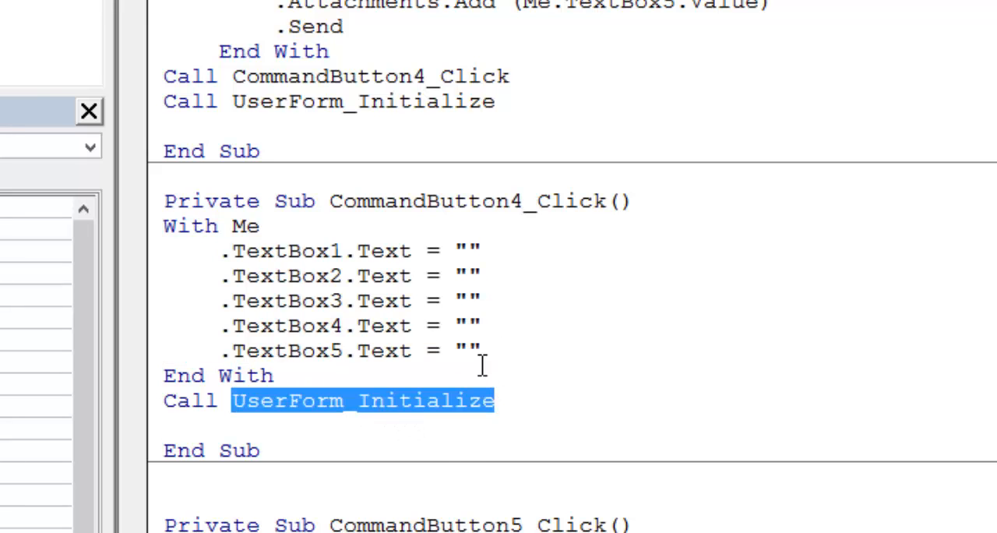
- Review TextBox1_Change and UserForm_Initialize, highlighting the ComboBox1 clear, 'Dear', rec and the With block
scroll("down", 3)
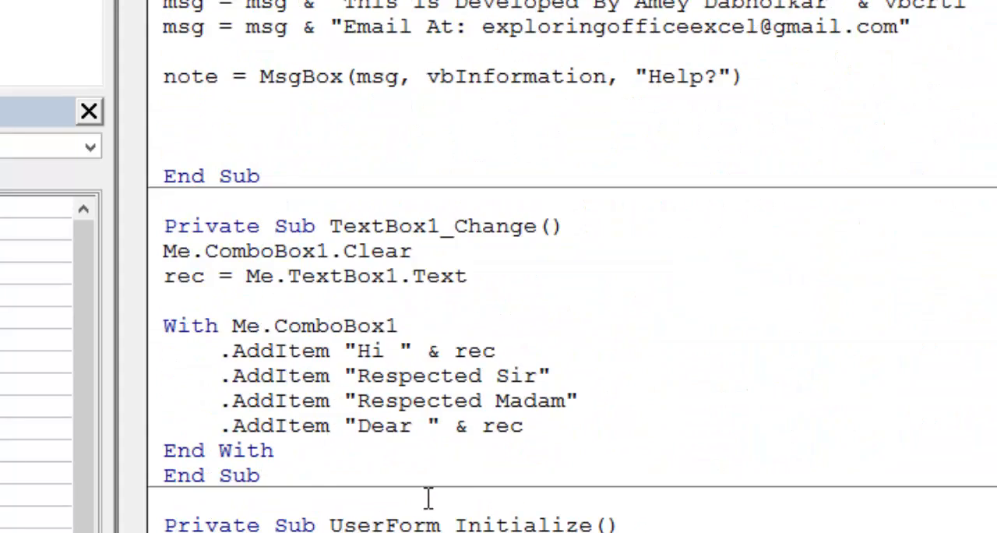
scroll("down", 3)
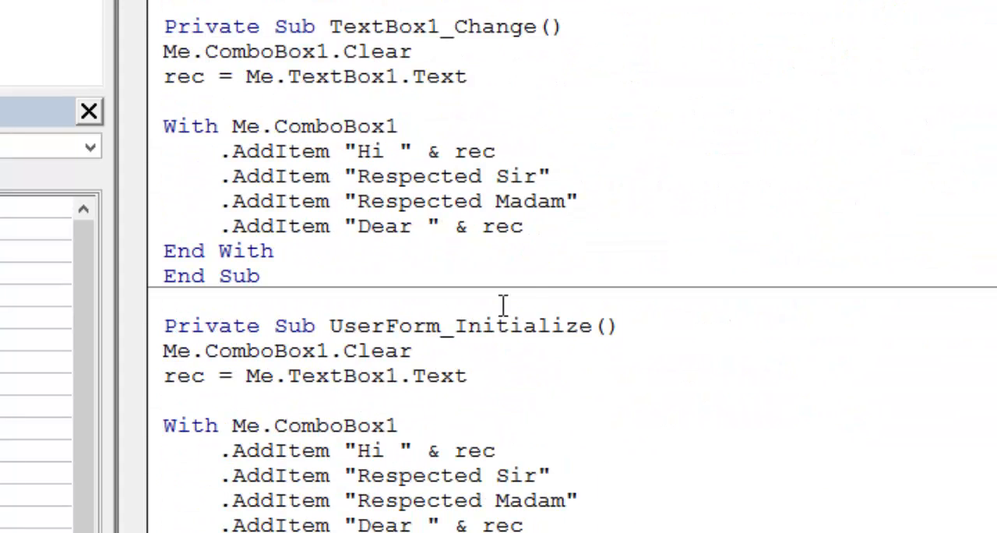
left_click_drag(341, 326, 411, 351)
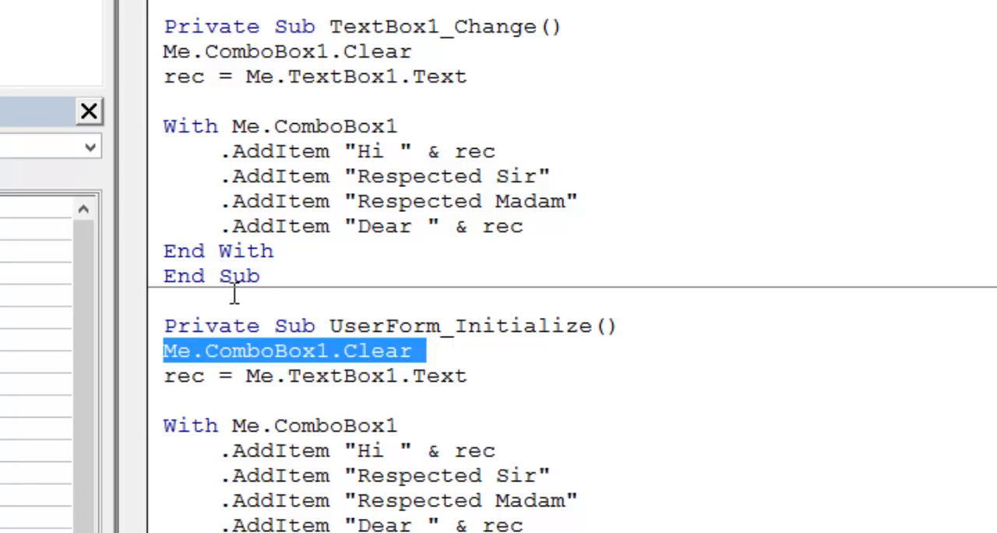
mouse_move(506, 454)
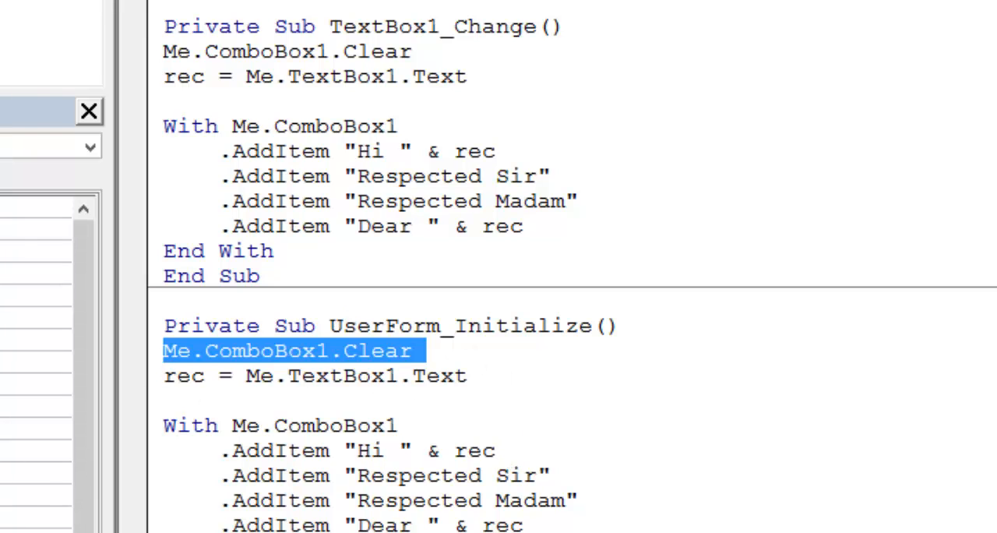
mouse_move(226, 410)
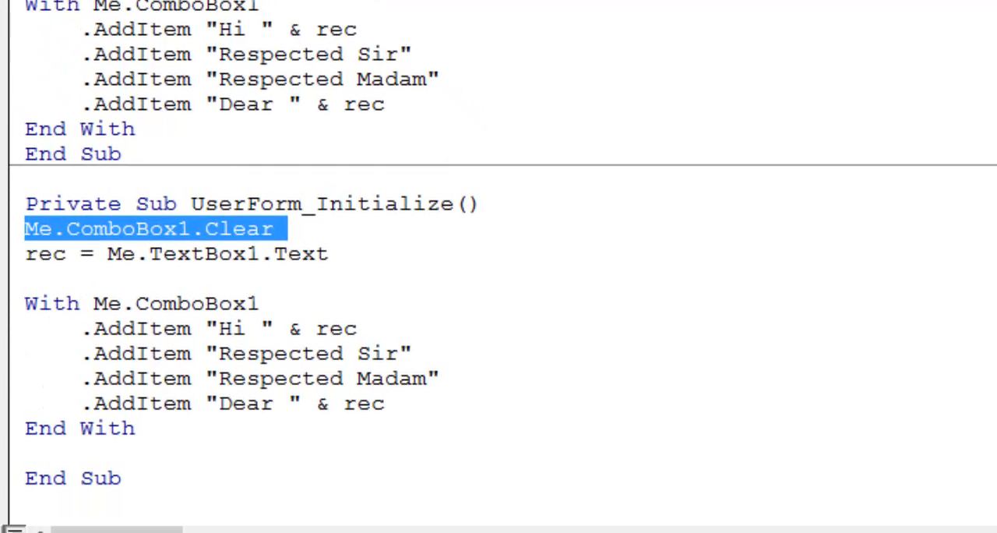
mouse_move(374, 382)
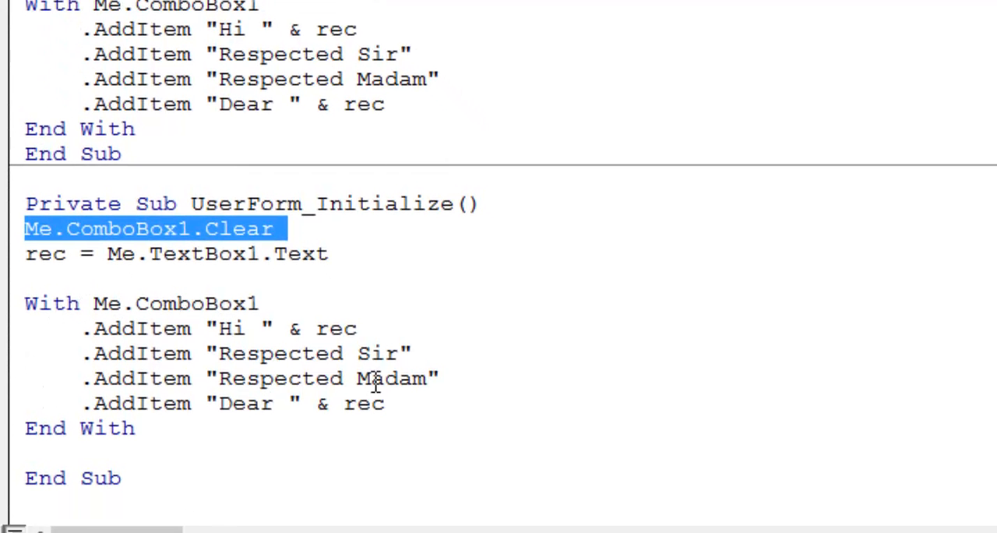
left_click(319, 377)
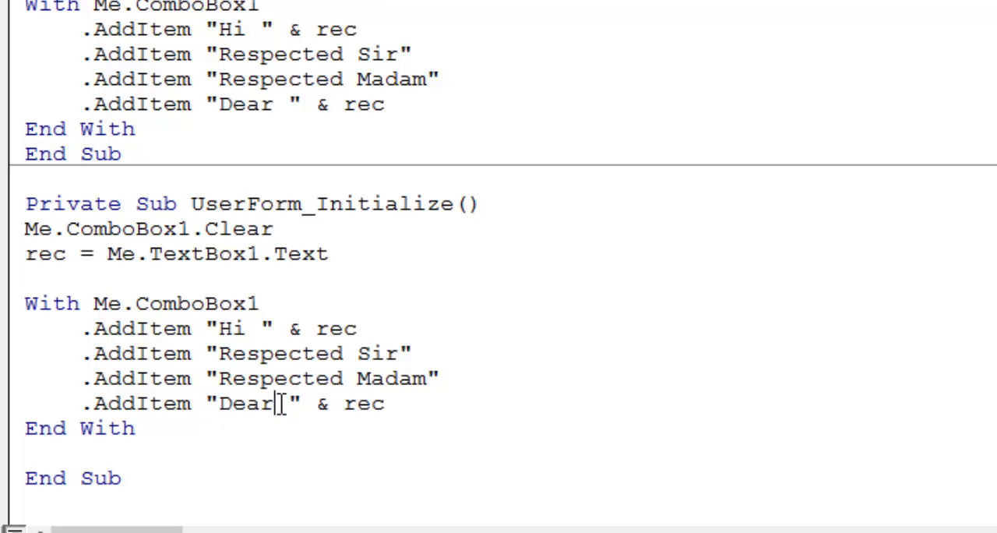
double_click(246, 404)
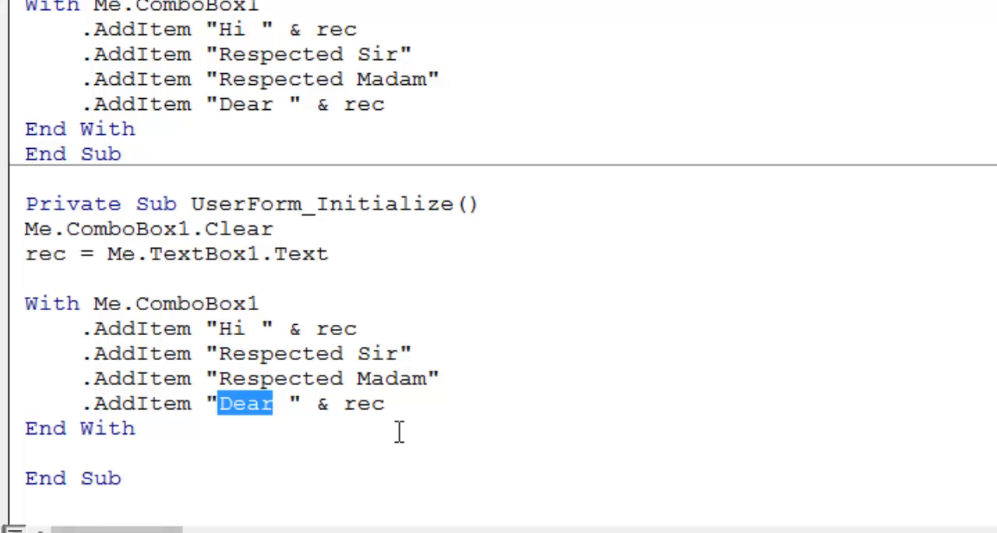
left_click(58, 254)
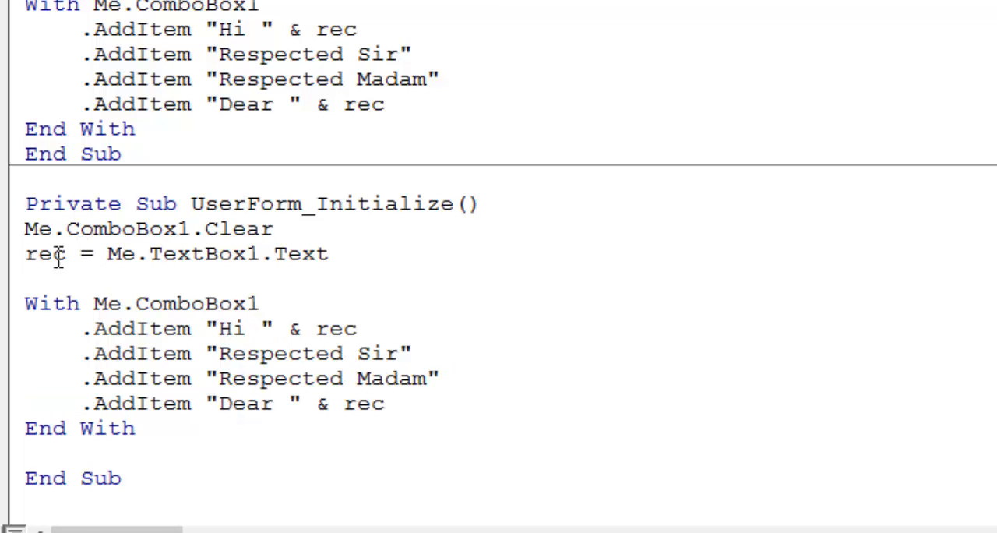
double_click(44, 254)
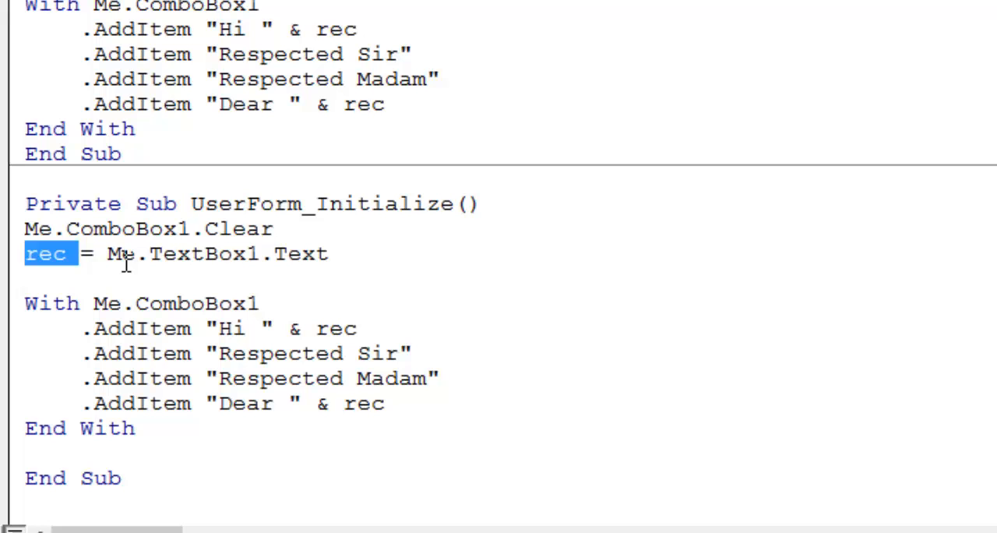
left_click(125, 254)
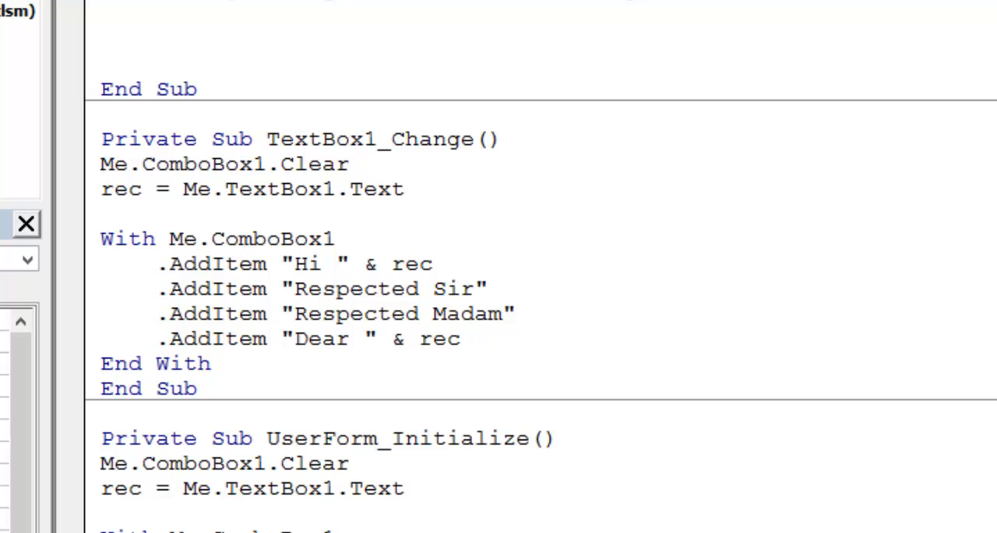
double_click(292, 489)
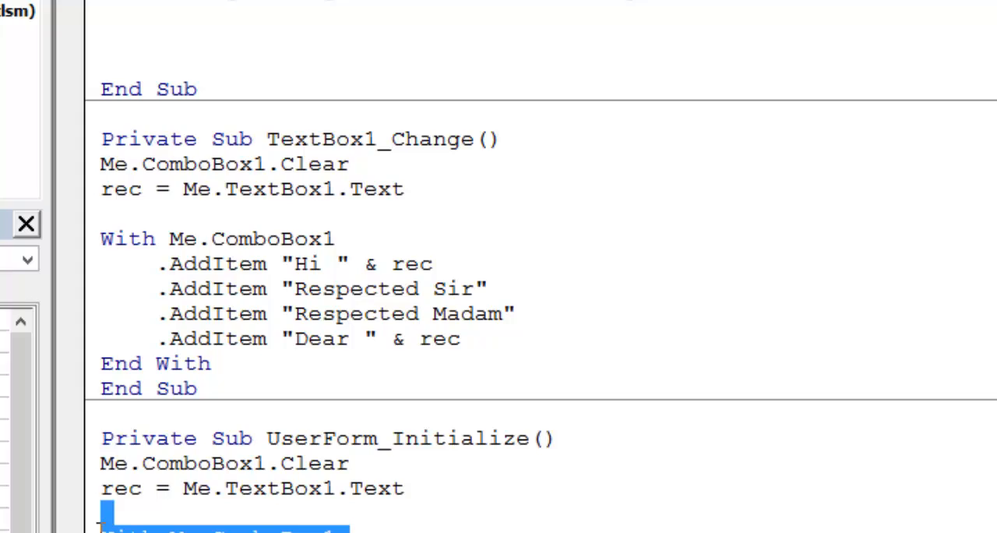
scroll("down", 3)
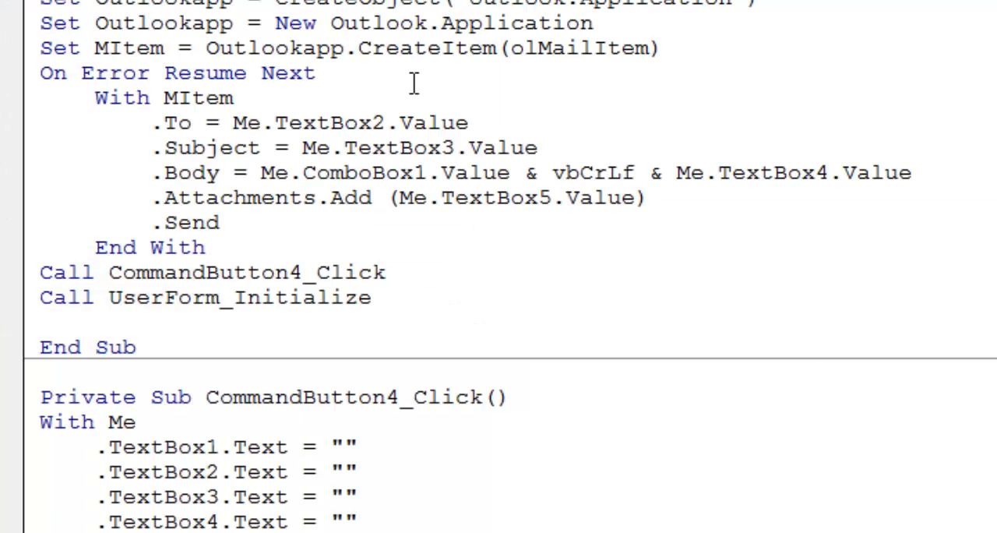
- Review CommandButton2_Click and highlight its GetOpenFilename method
scroll("down", 3)
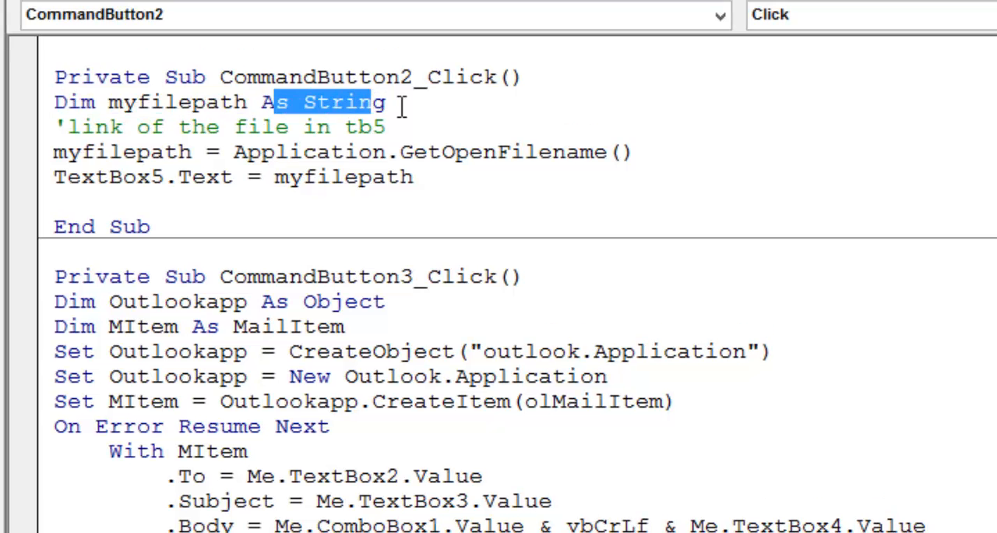
left_click(397, 102)
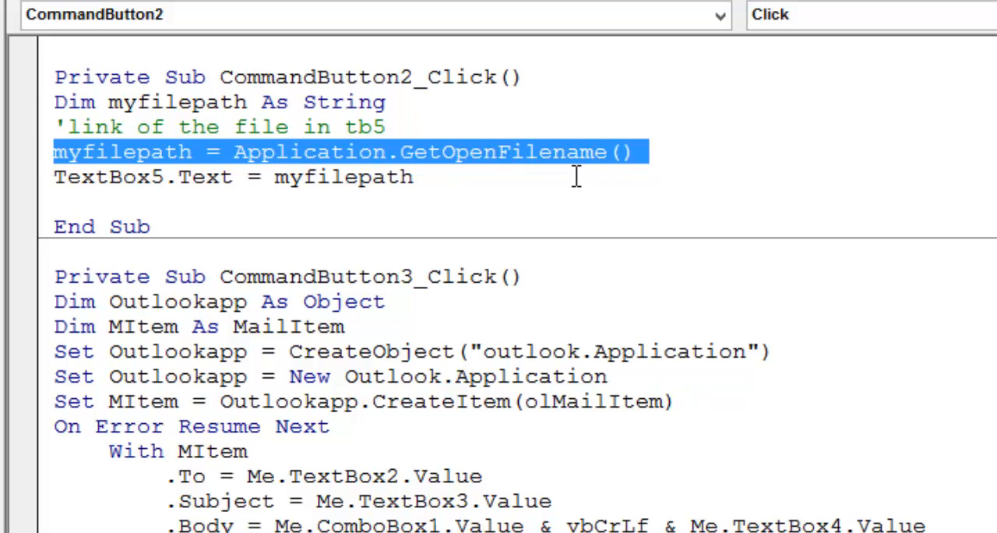
left_click(632, 151)
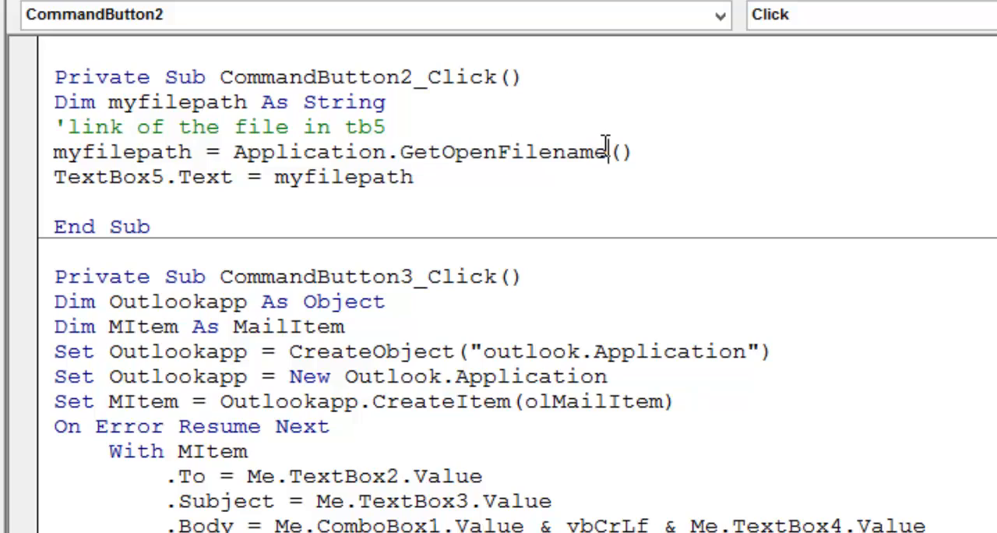
double_click(502, 151)
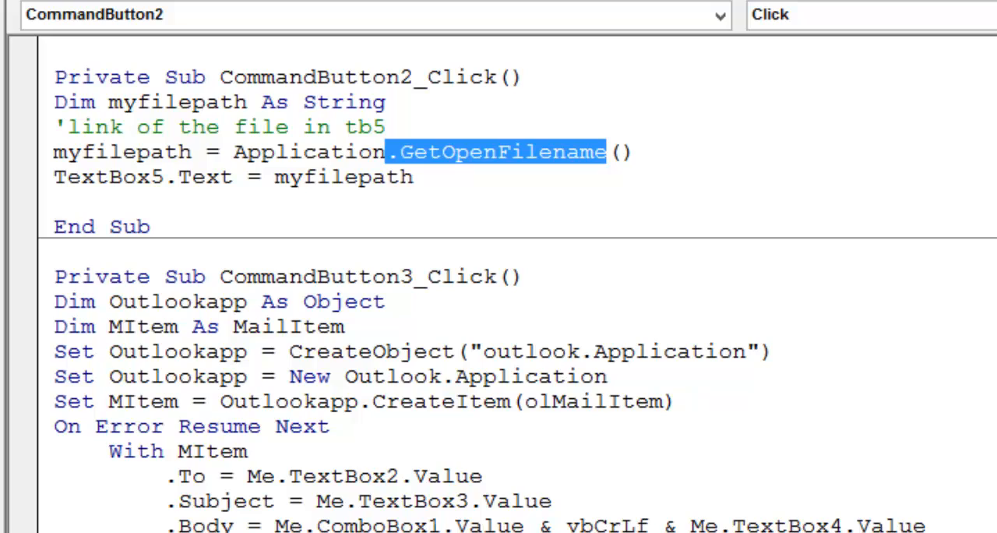
left_click(460, 194)
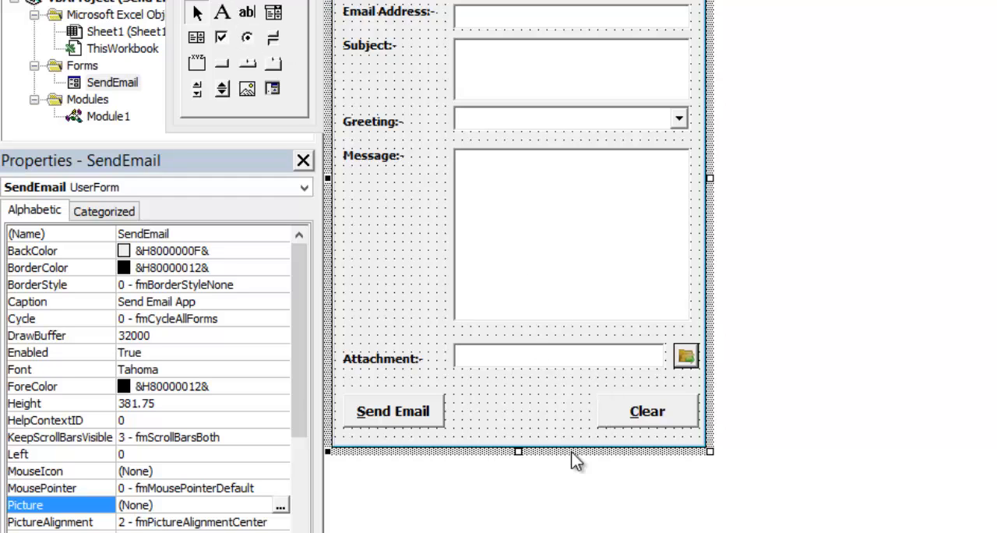
- Open the Send Email button's code and type the comment 'dim outlookapp atop the routine
double_click(393, 411)
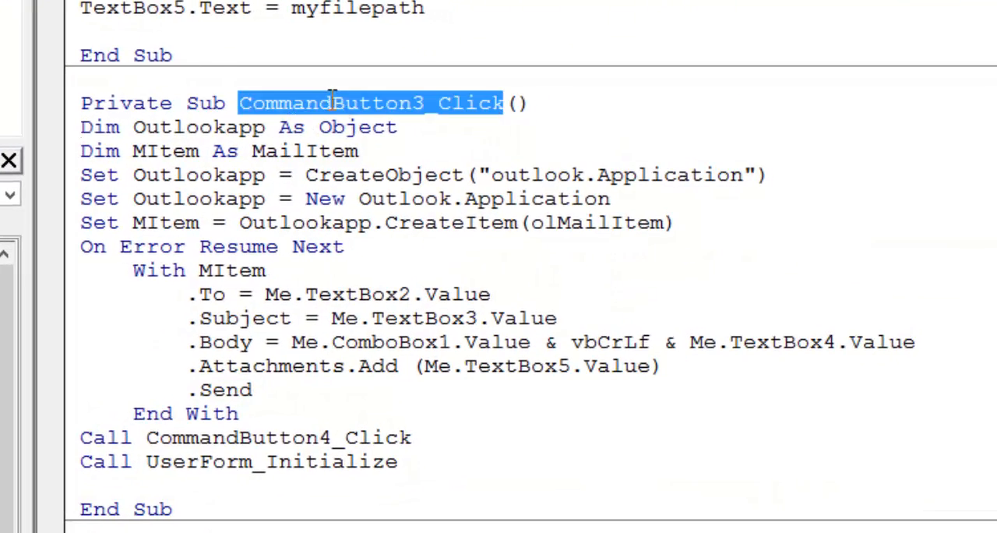
scroll("down", 3)
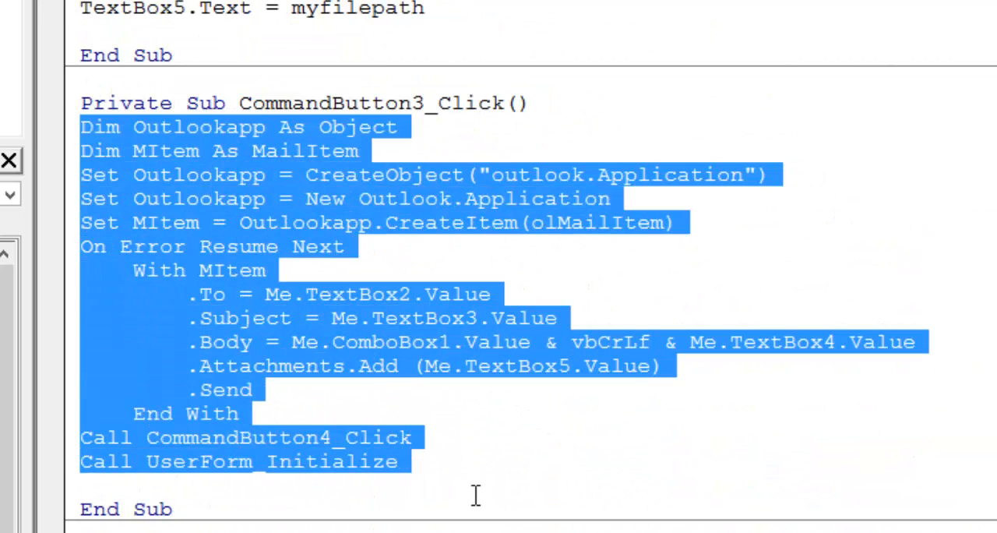
left_click(229, 151)
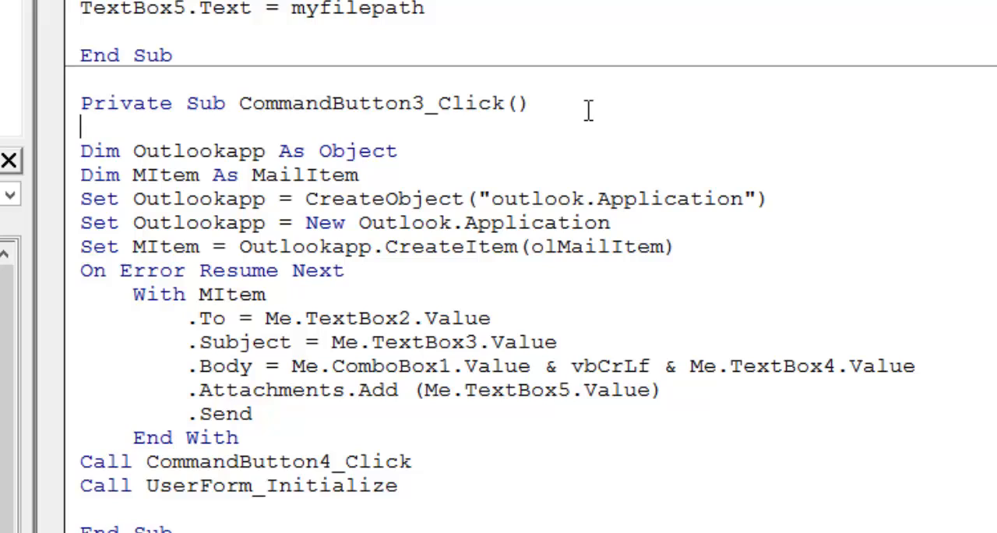
type("'")
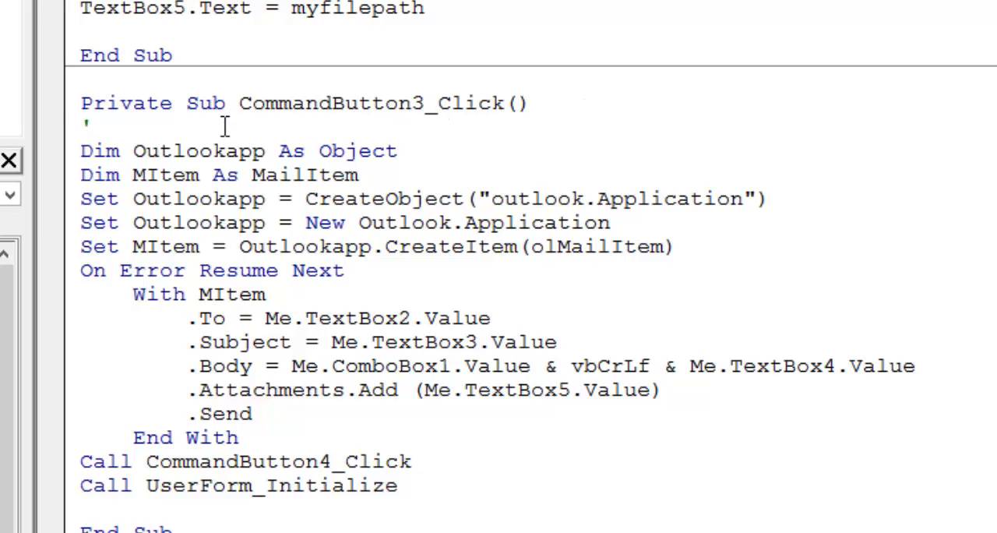
type("dim ou")
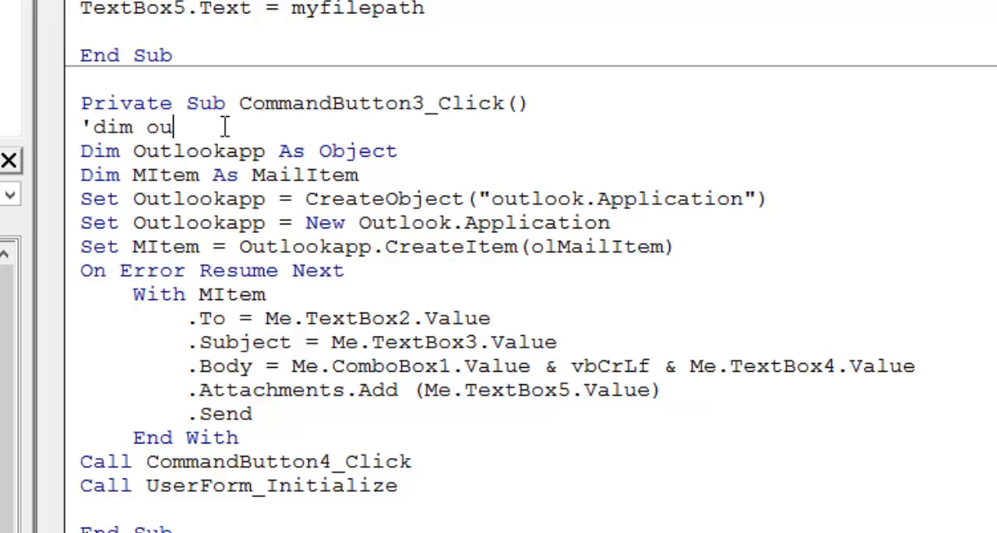
type("tlookapp")
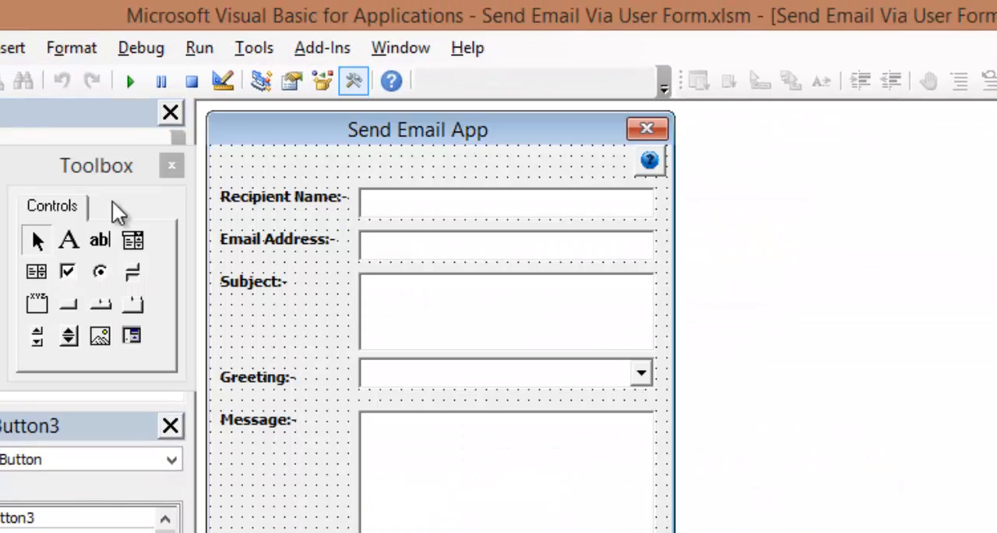
- Confirm Microsoft Outlook 15.0 Object Library is checked under Tools > References
left_click(141, 48)
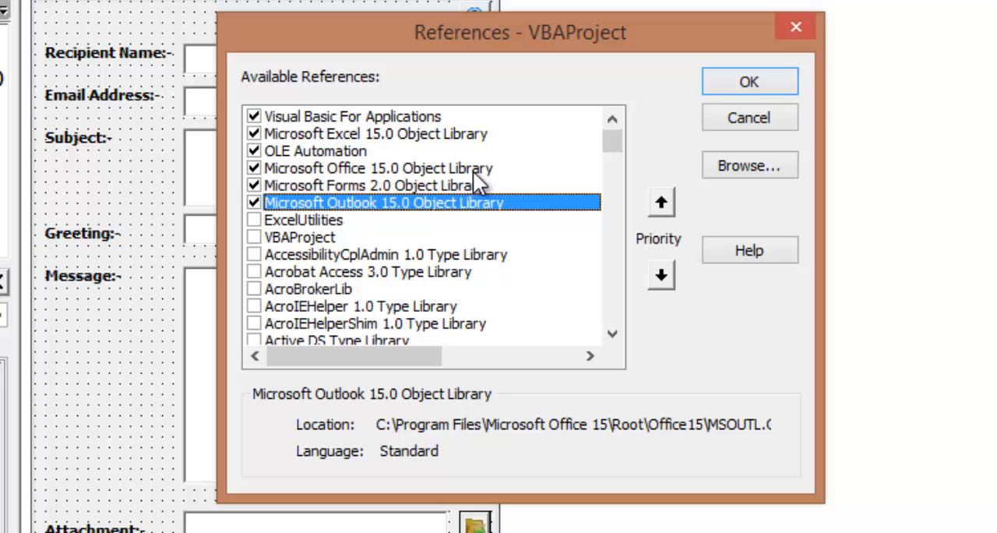
mouse_move(604, 140)
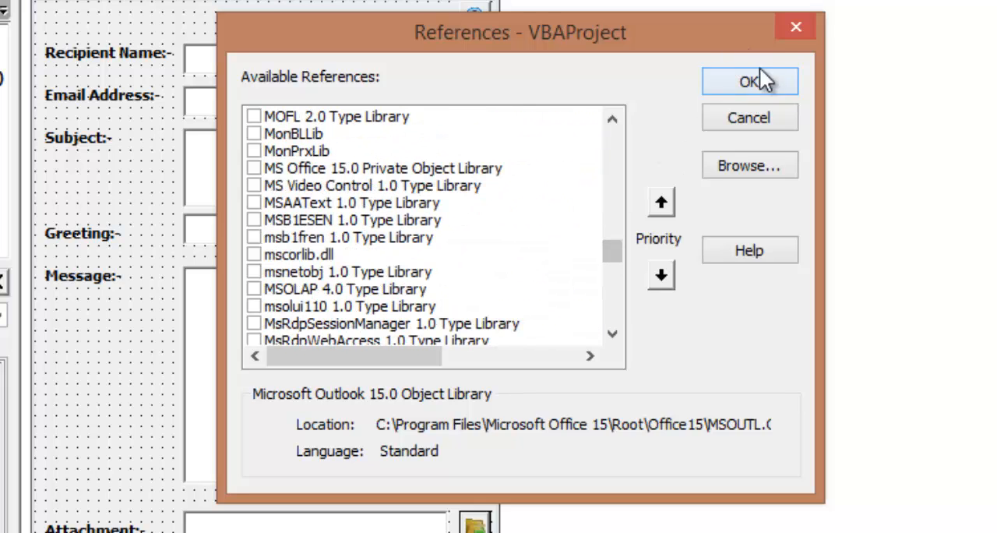
left_click(749, 81)
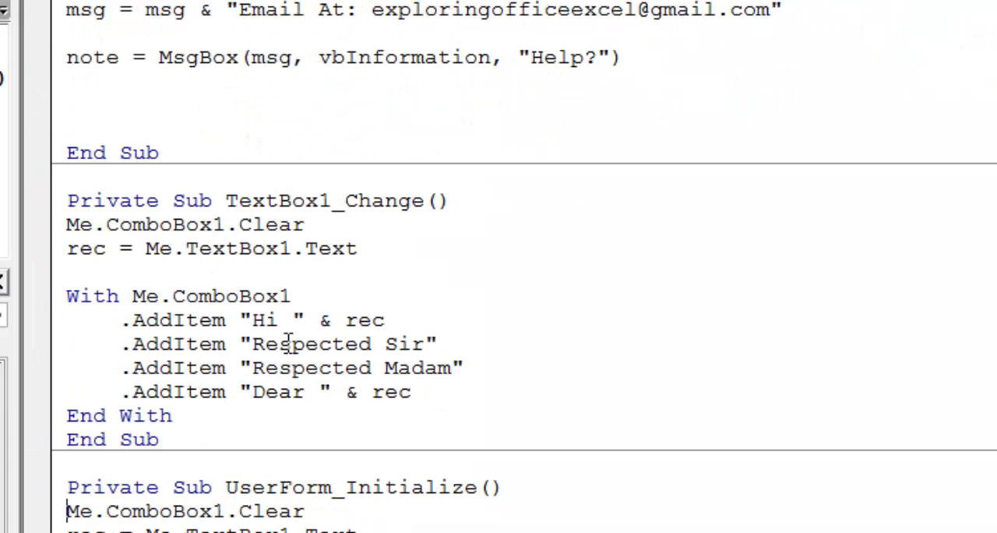
scroll("down", 3)
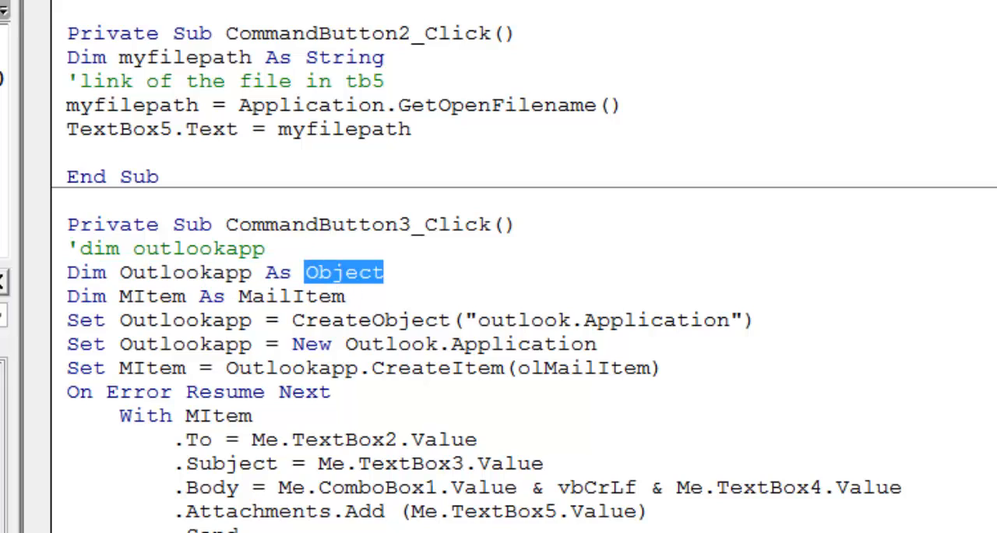
type("outlook.")
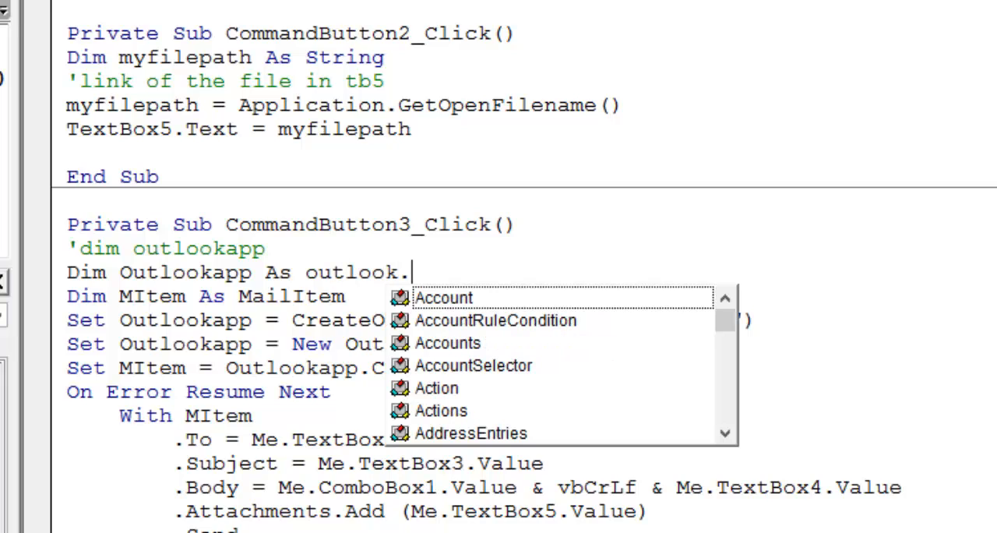
type("app")
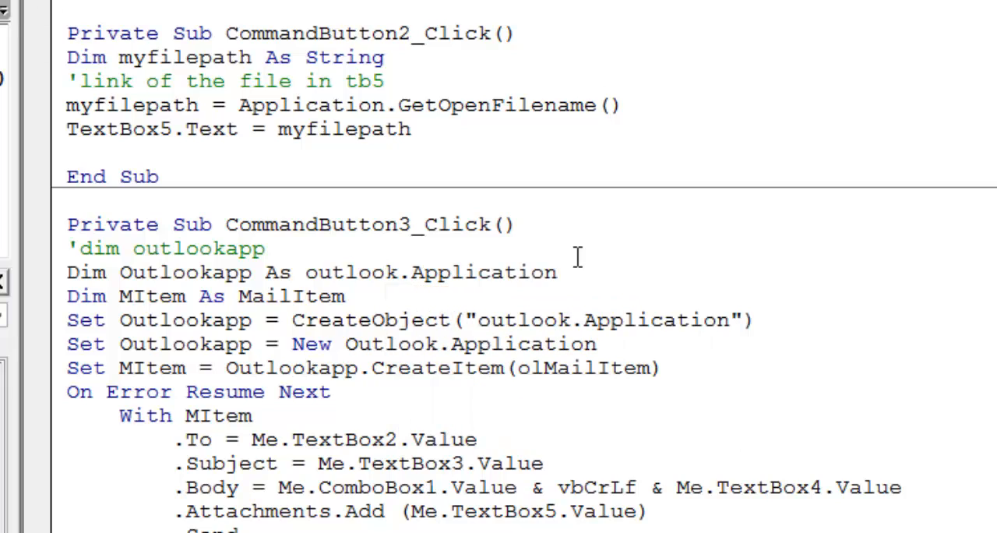
left_click_drag(335, 273, 557, 273)
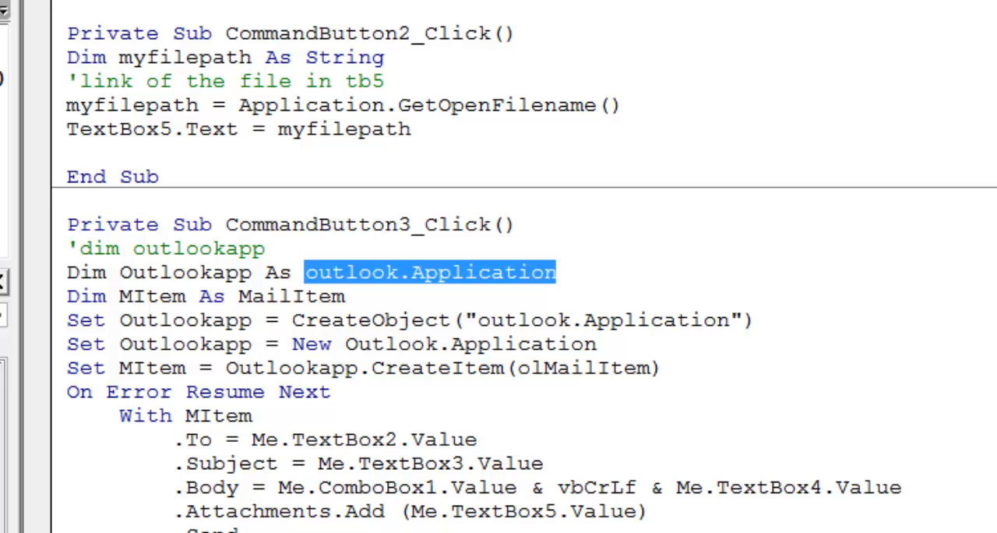
type("Object")
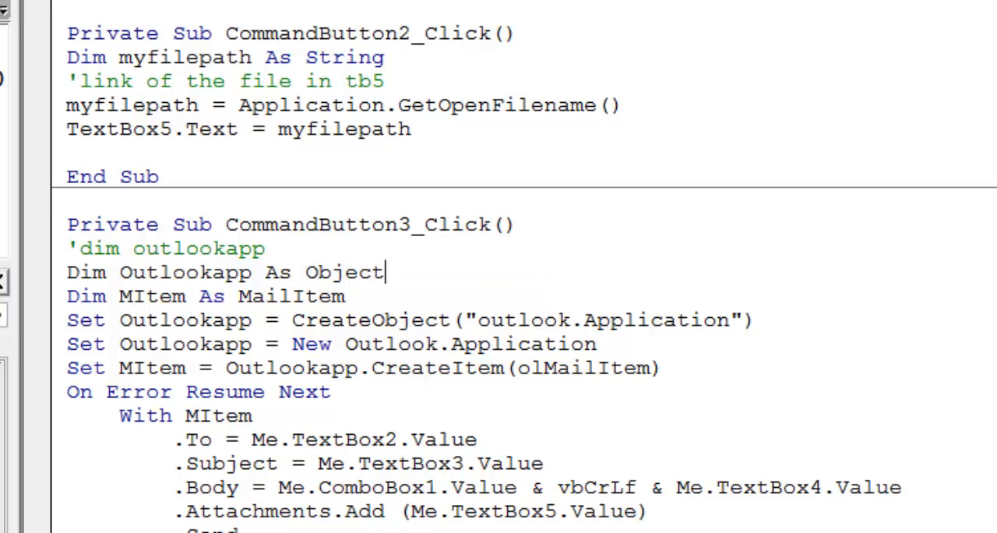
mouse_move(43, 339)
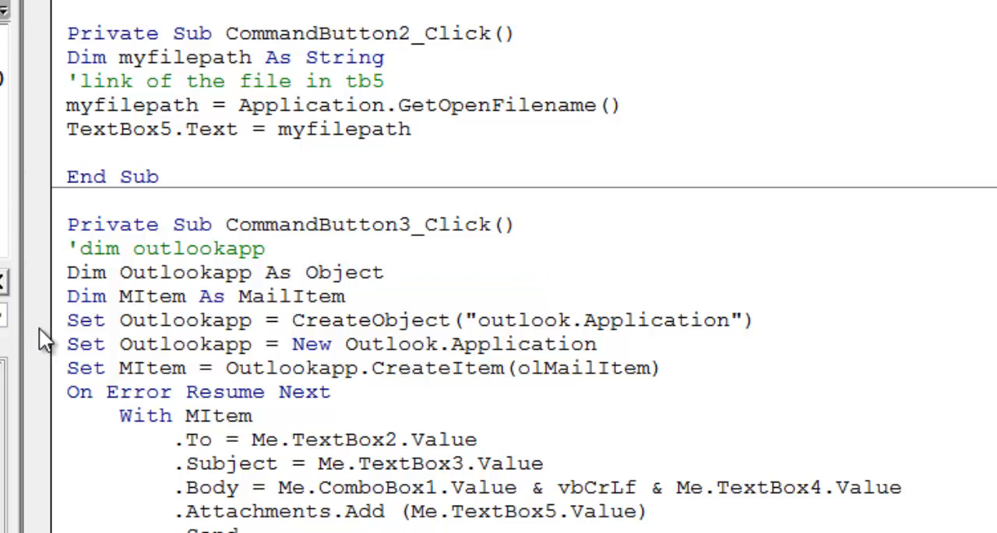
left_click(35, 319)
type("(")
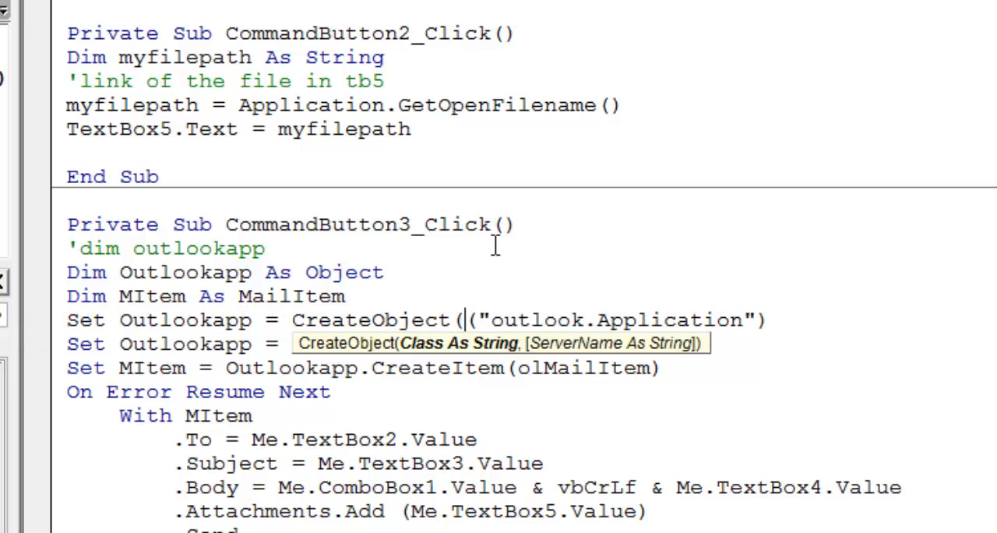
mouse_move(572, 360)
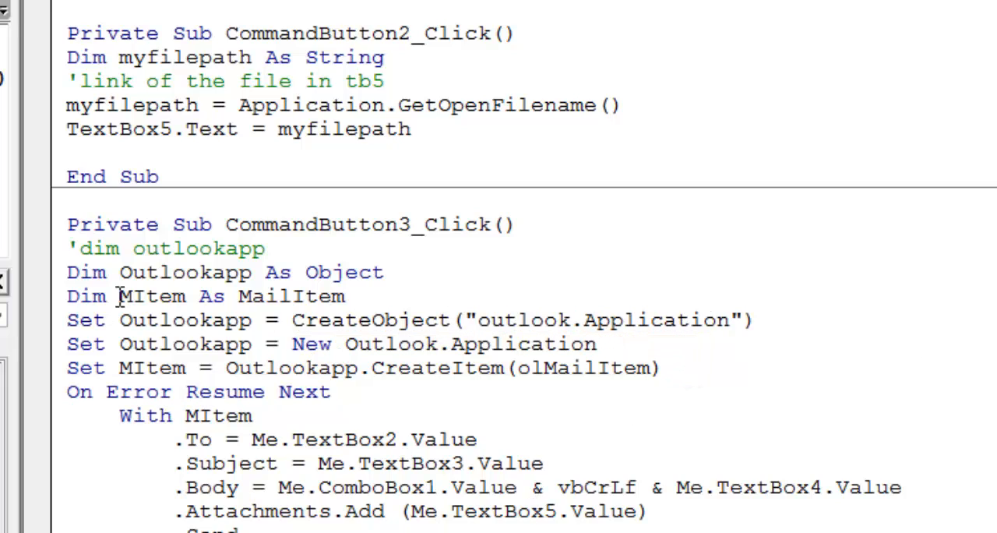
- Comment the MailItem declaration with 'the mail item contents inside a mail, created'
triple_click(206, 296)
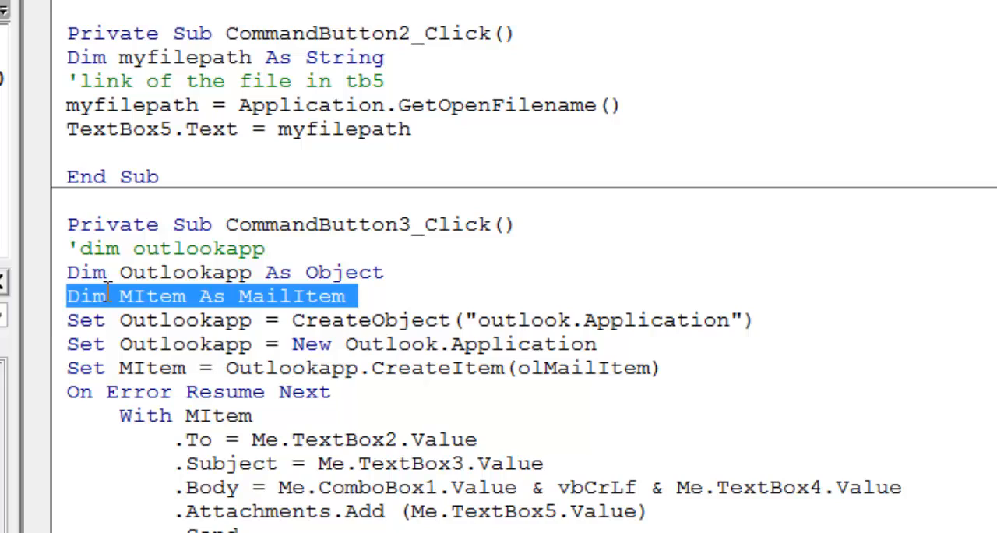
mouse_move(187, 473)
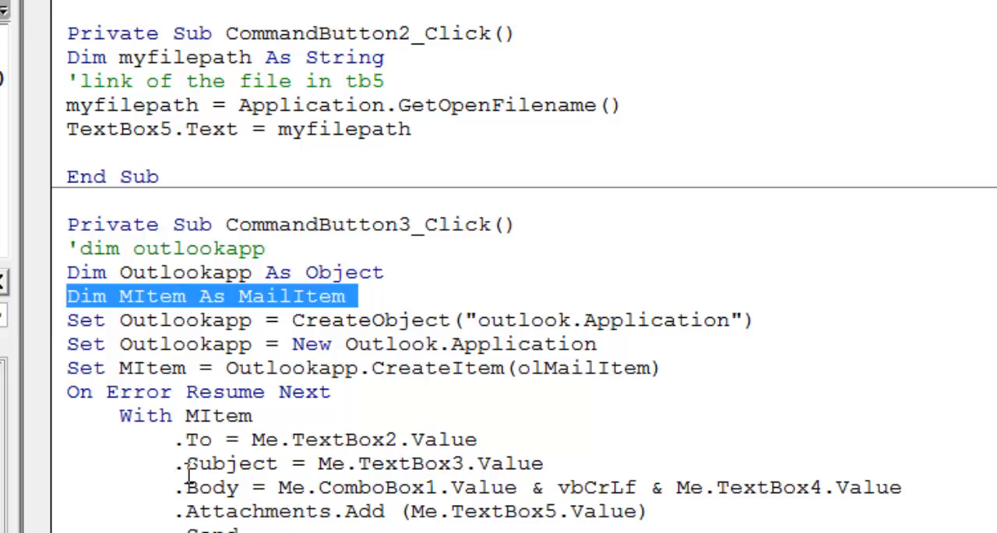
left_click(269, 248)
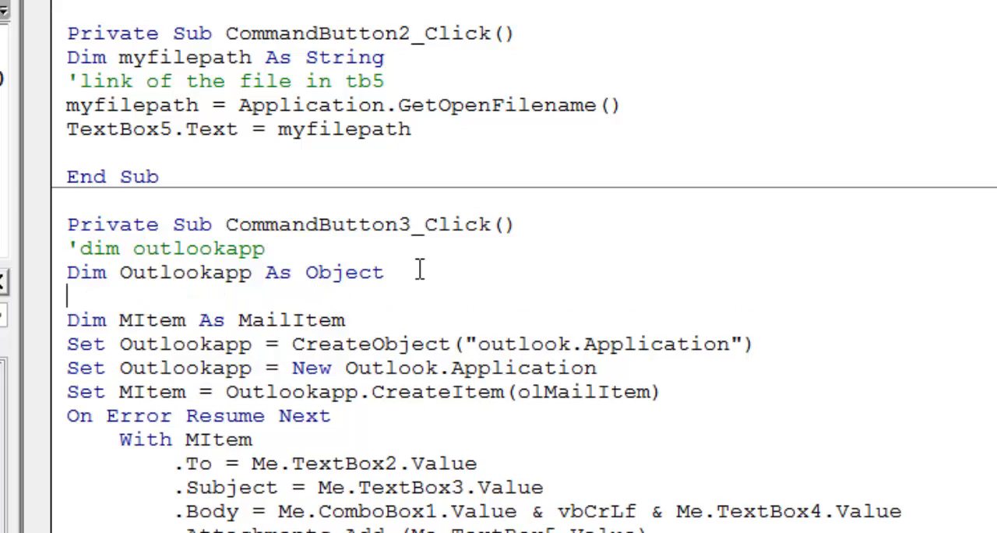
type("'the")
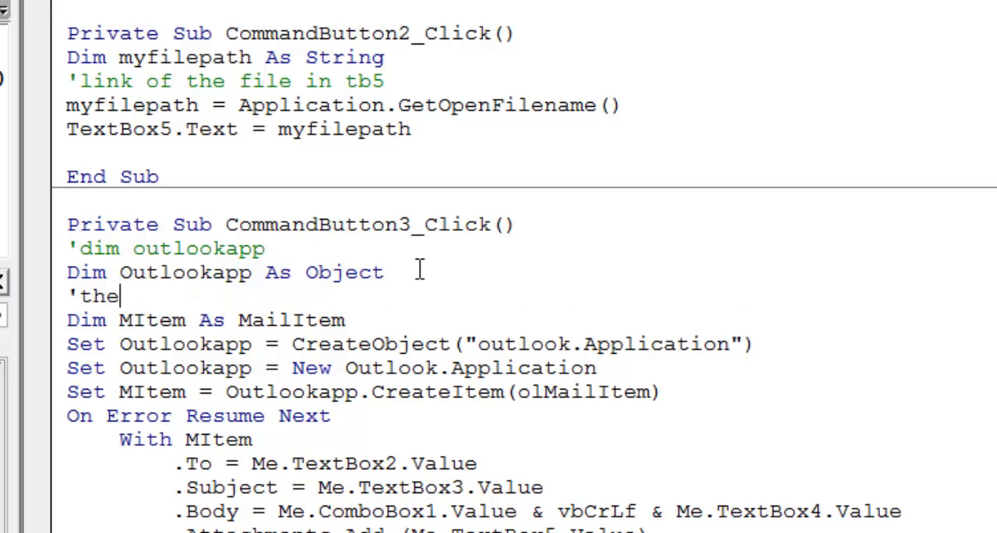
type("mail item is the")
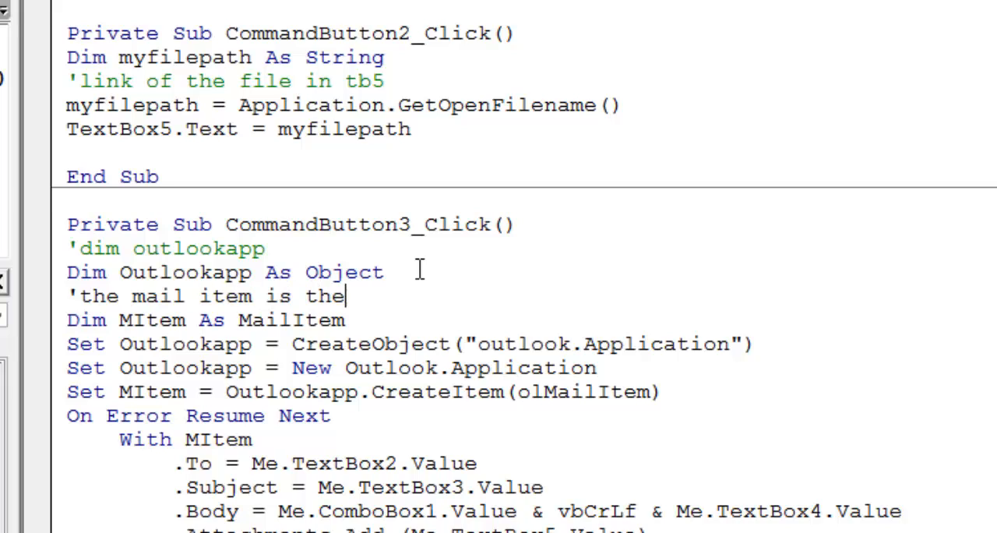
type("content")
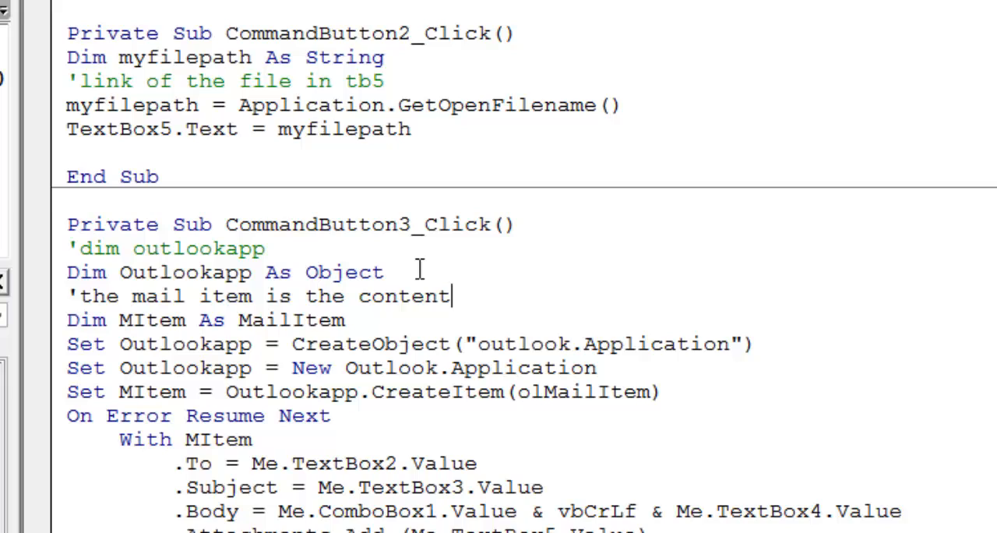
type("s inside")
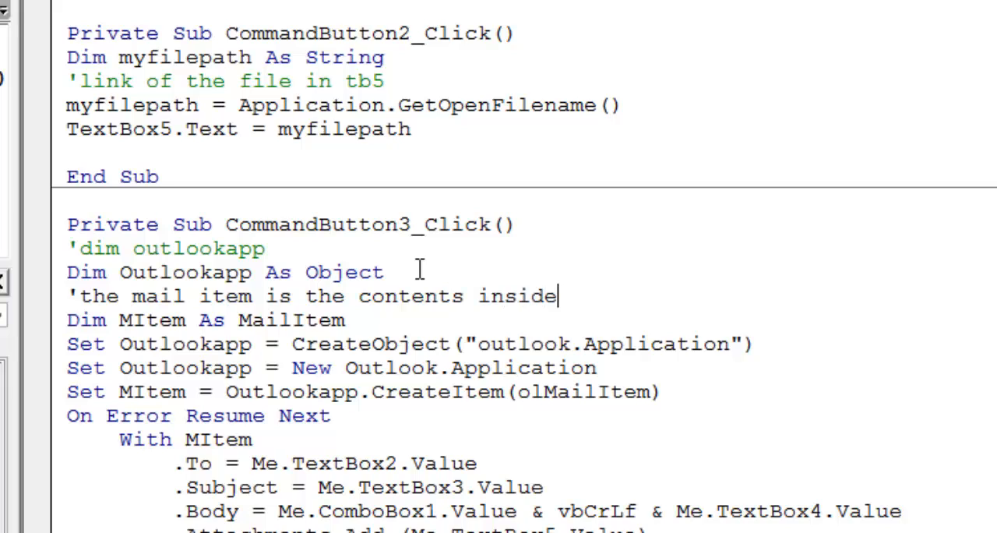
type("a mail")
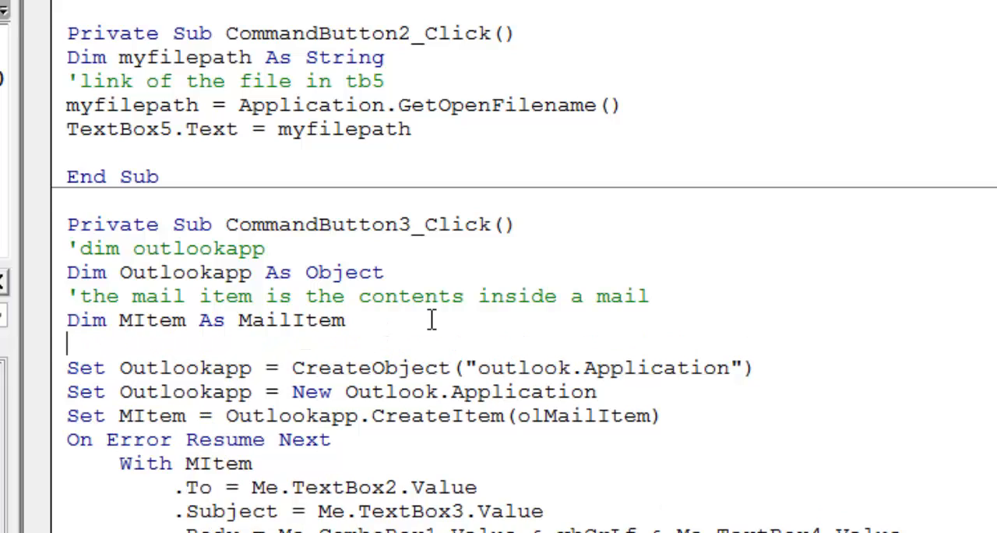
type(",crea")
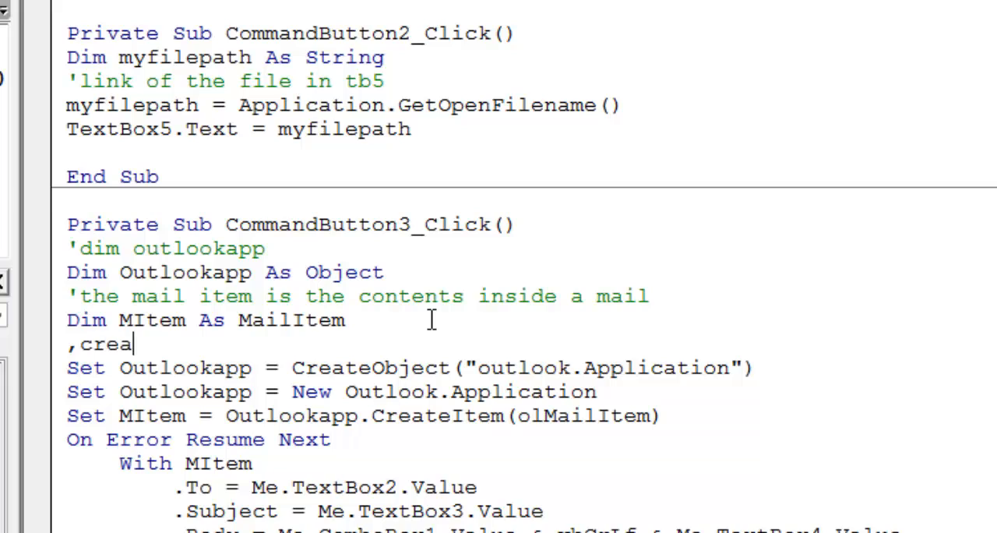
type("ted")
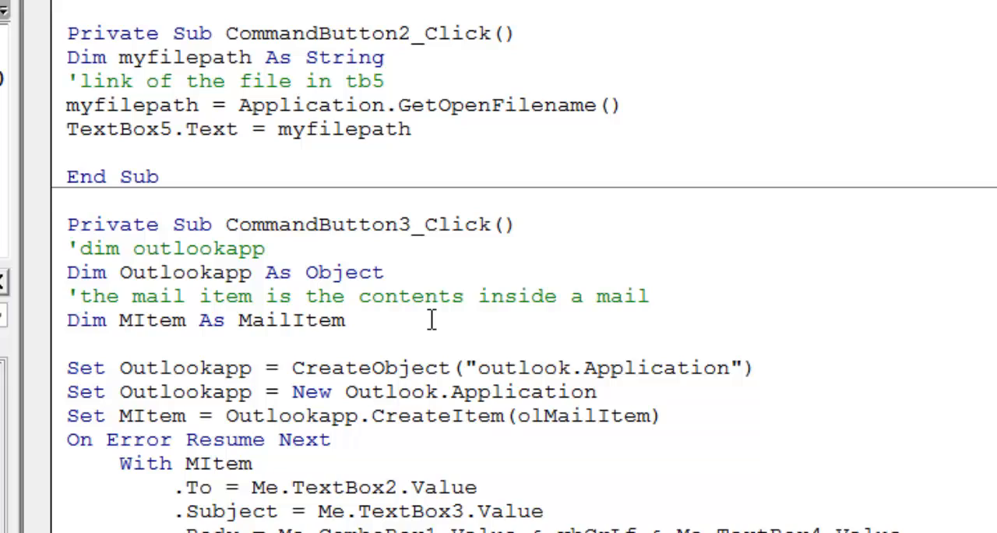
- Add comments 'created outlook app' and 'it will open a new application' above the Outlook lines
type("'cre")
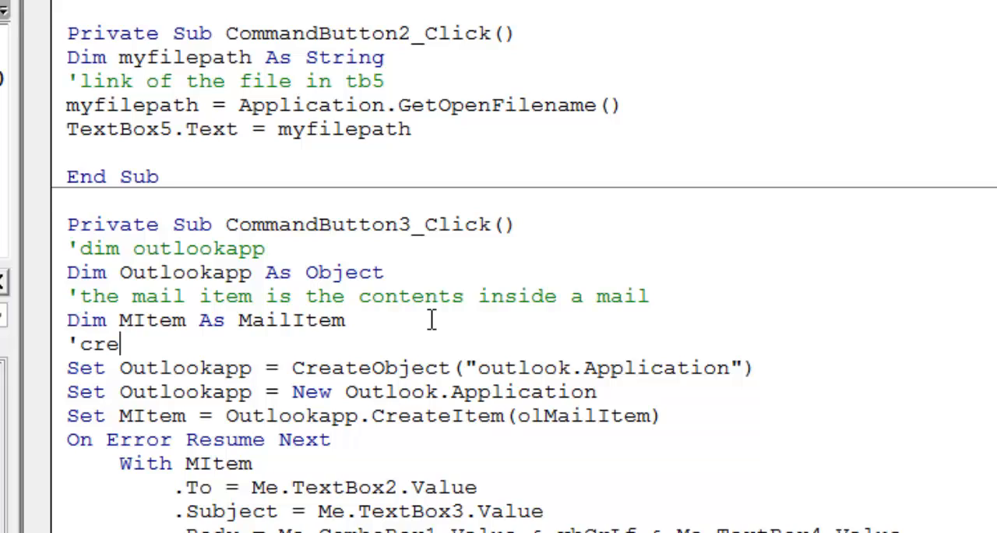
type("ated ou")
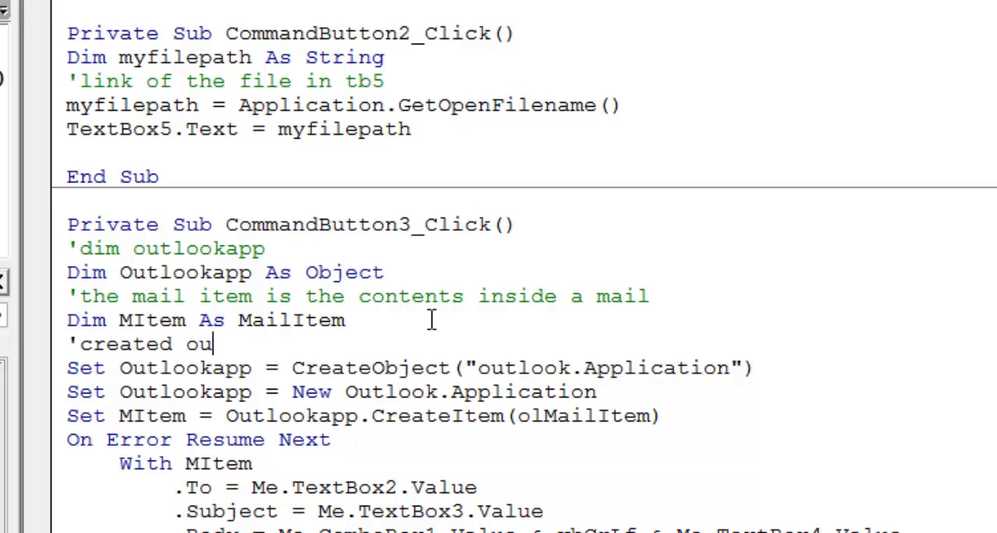
type("tlook app")
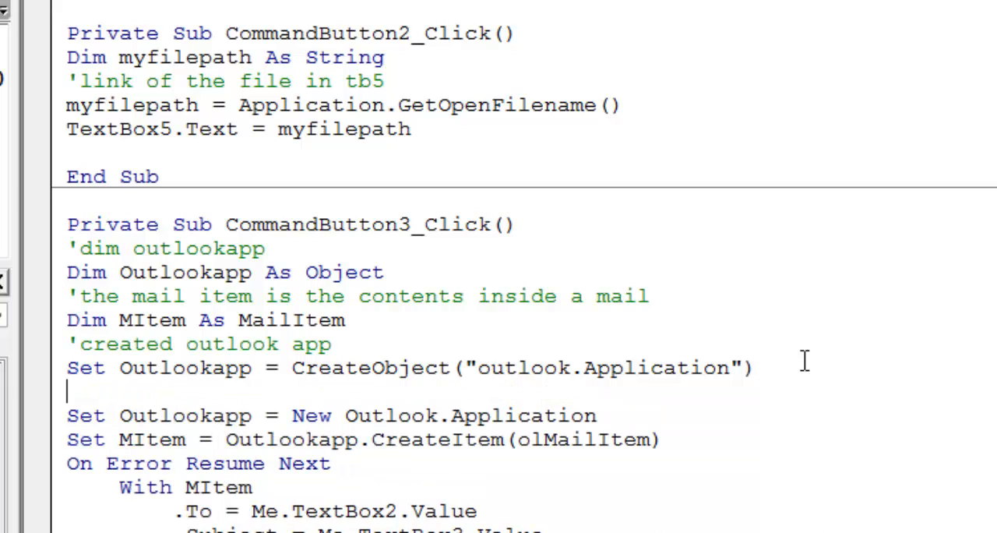
type("'")
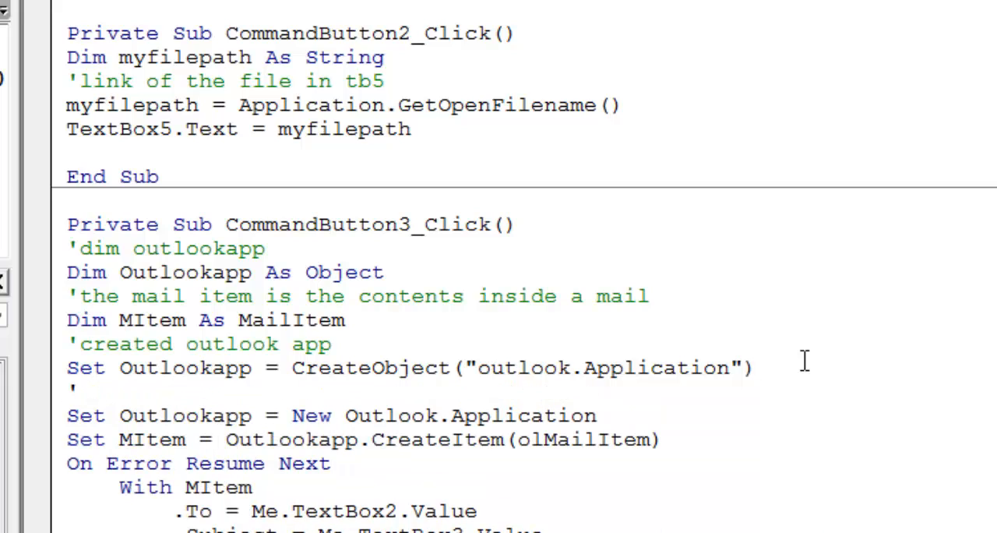
type("it will")
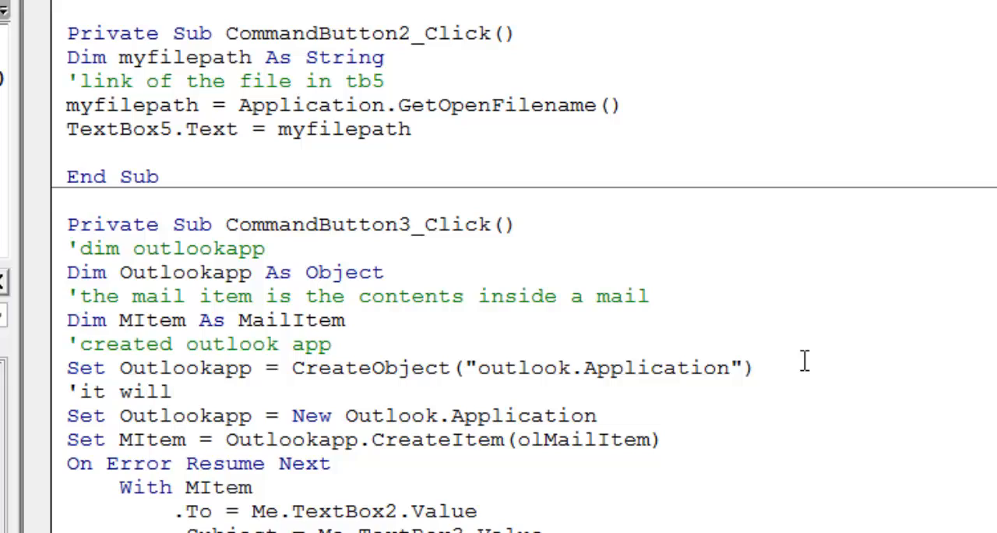
type("open")
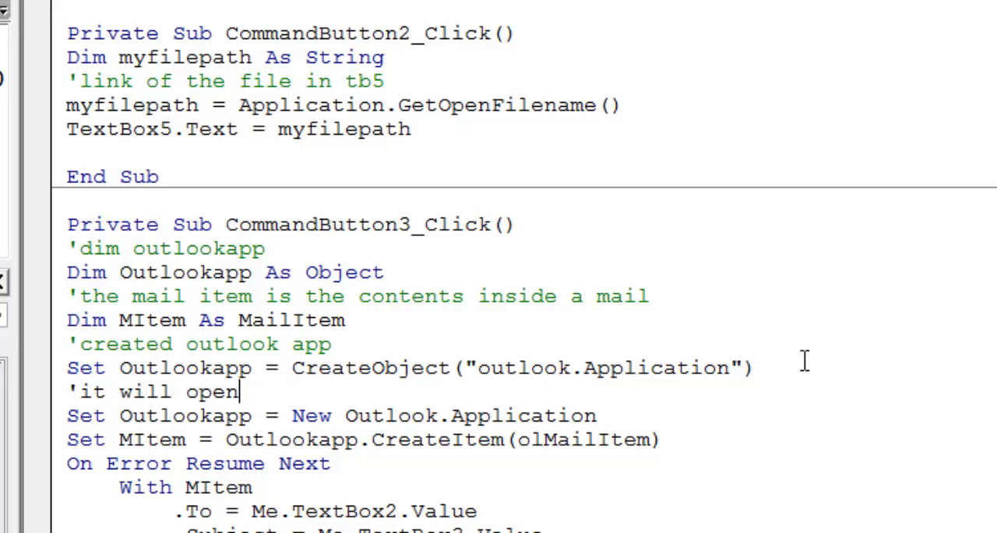
type("a new a")
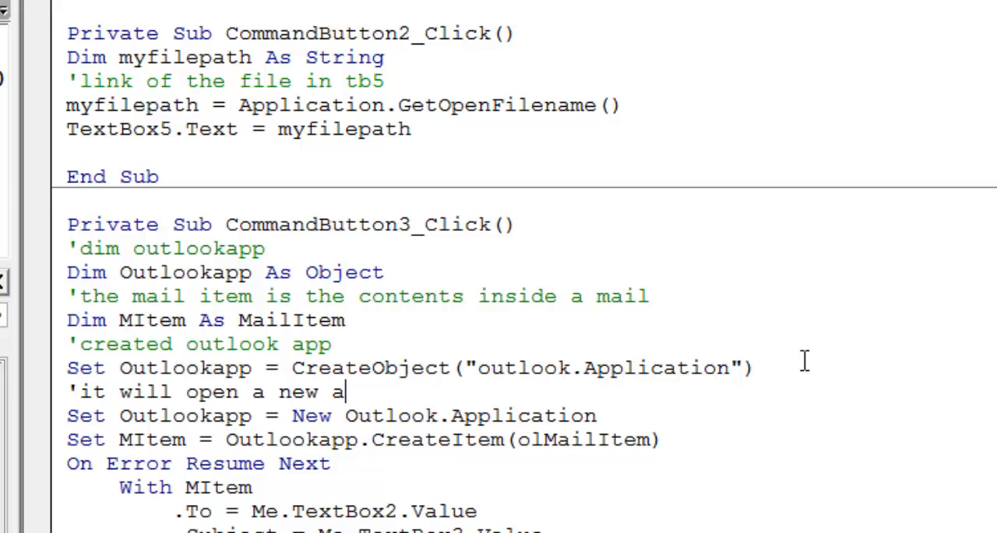
type("pplica")
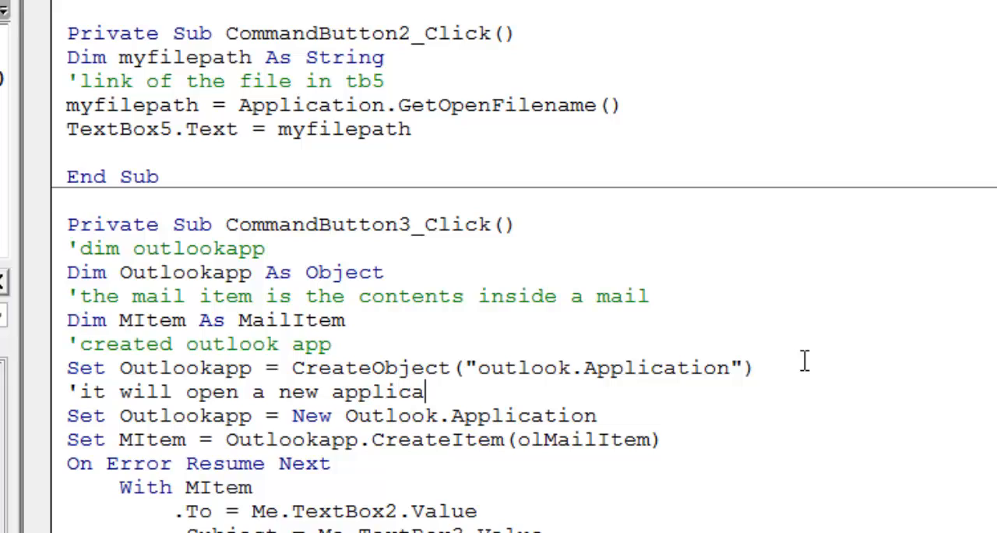
type("tion")
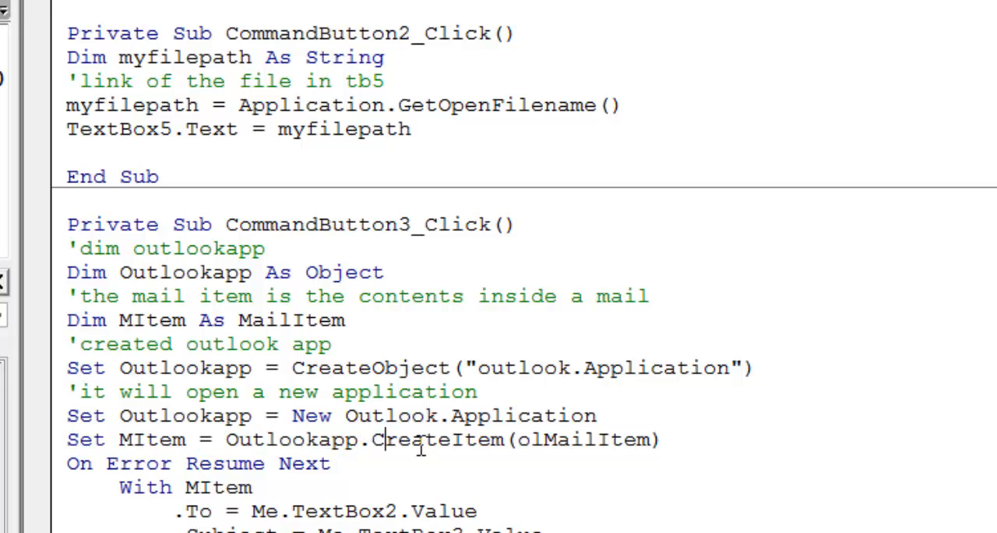
- Add the 'set mail item' comment above the CreateItem line
double_click(437, 440)
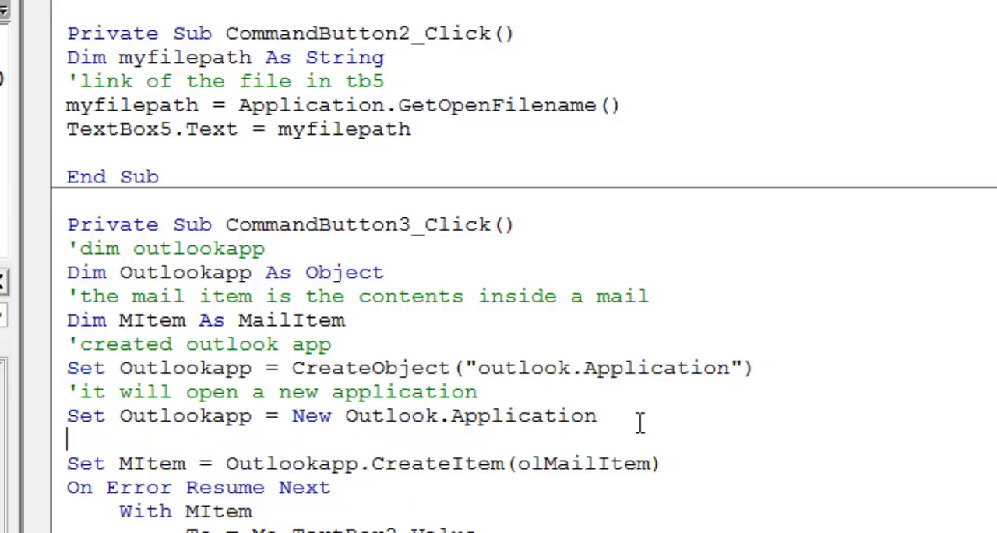
type("'set mail item")
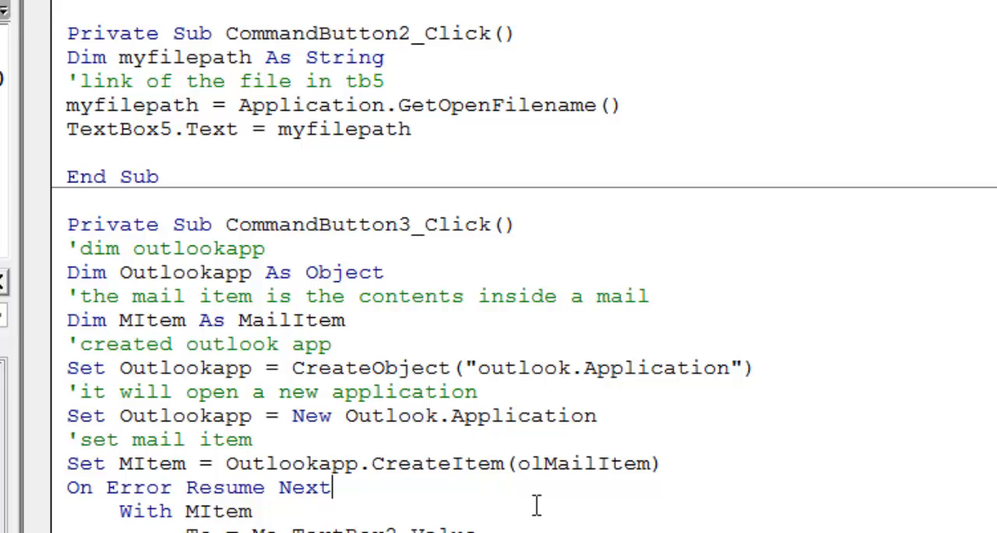
double_click(148, 463)
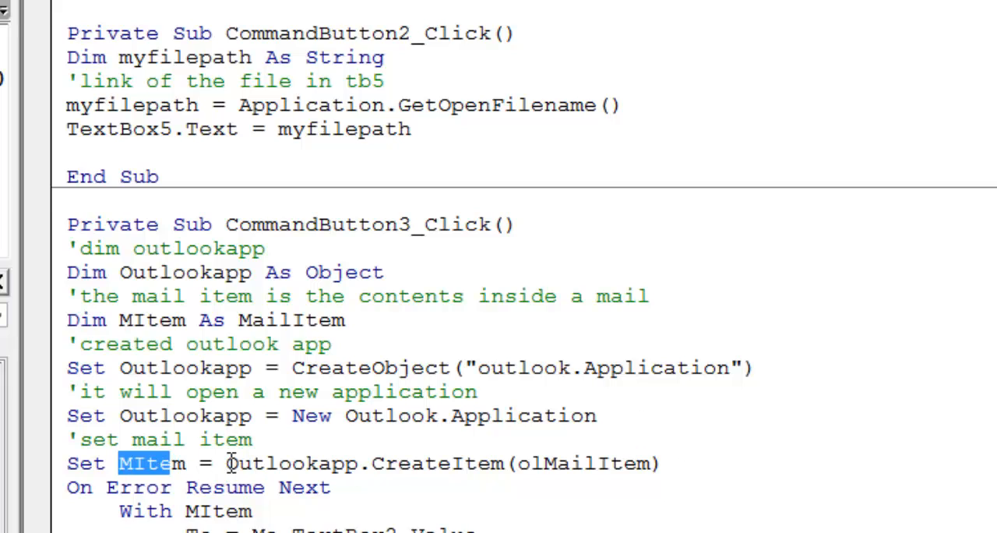
double_click(429, 348)
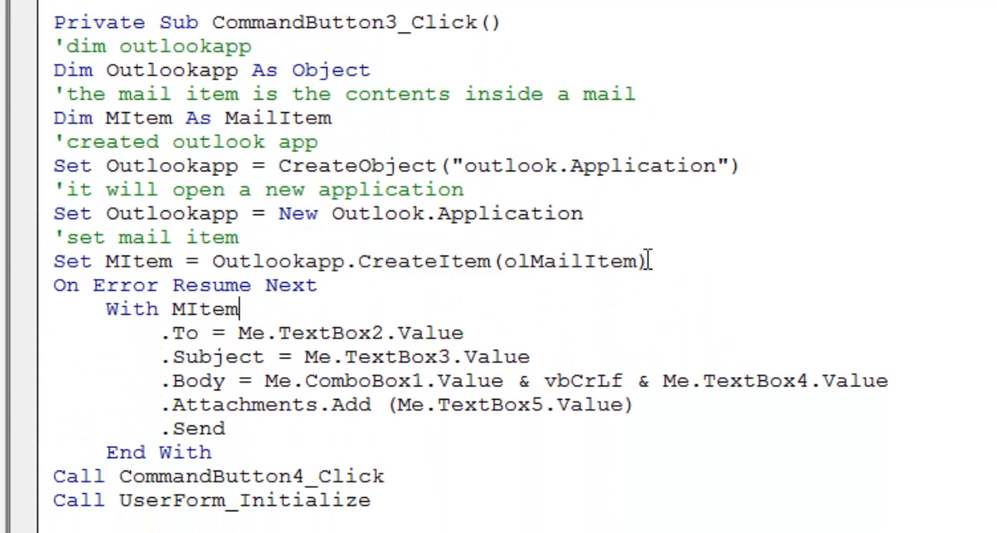
- Insert the comment 'error handling' on a new line above On Error Resume Next
double_click(569, 261)
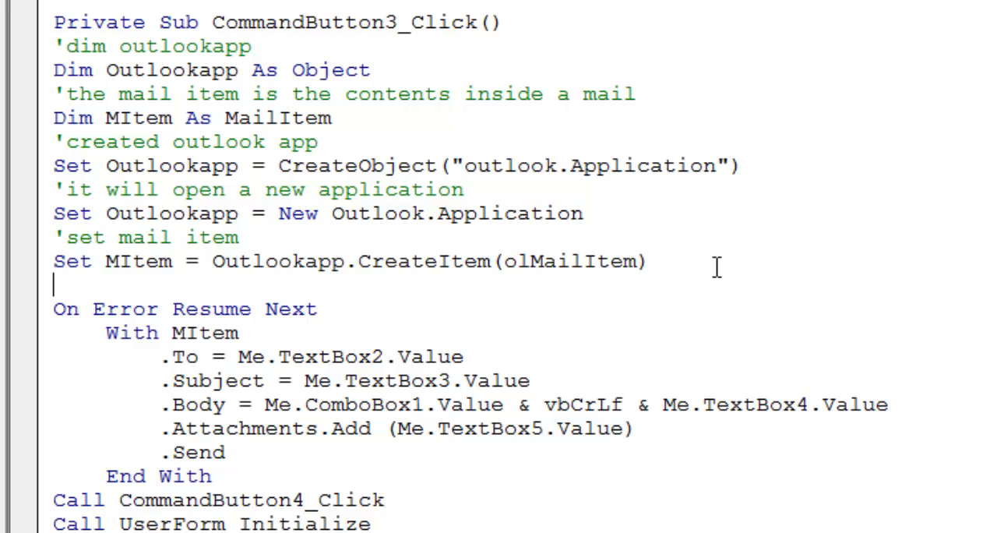
type("'error")
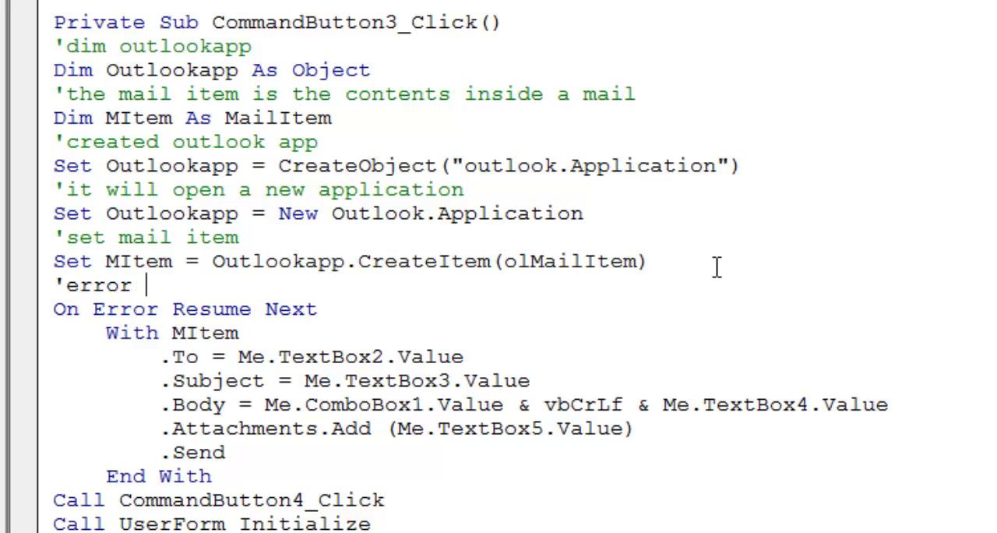
type("handlin")
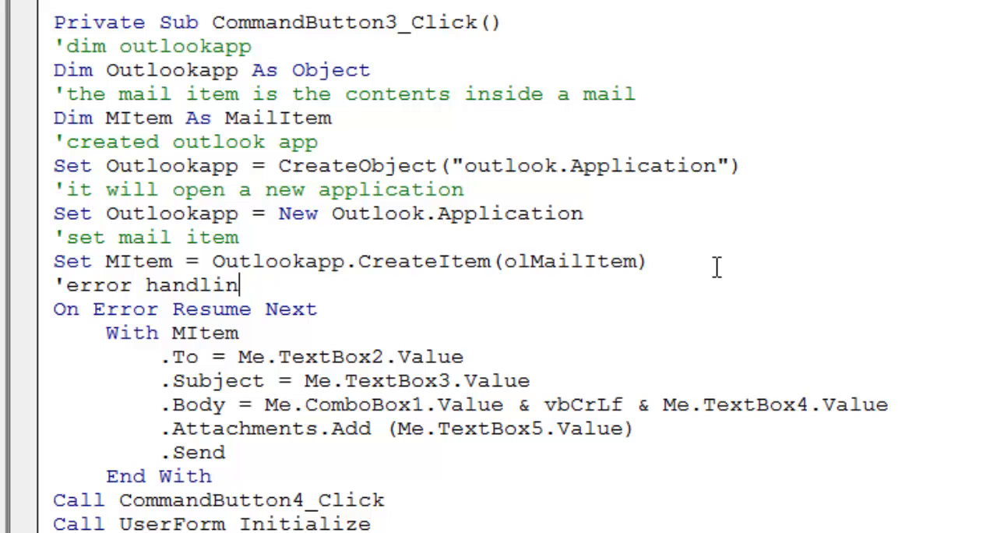
type("g")
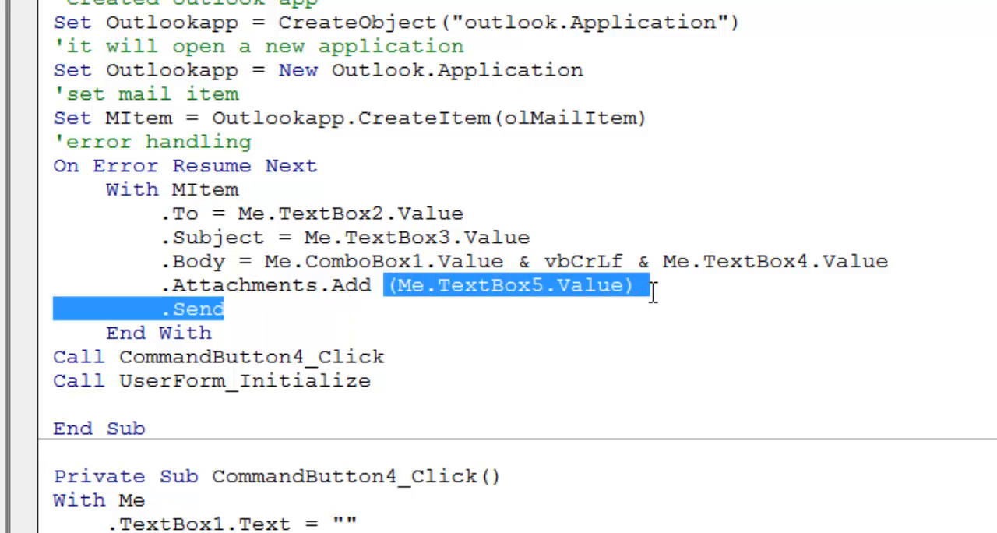
left_click(261, 262)
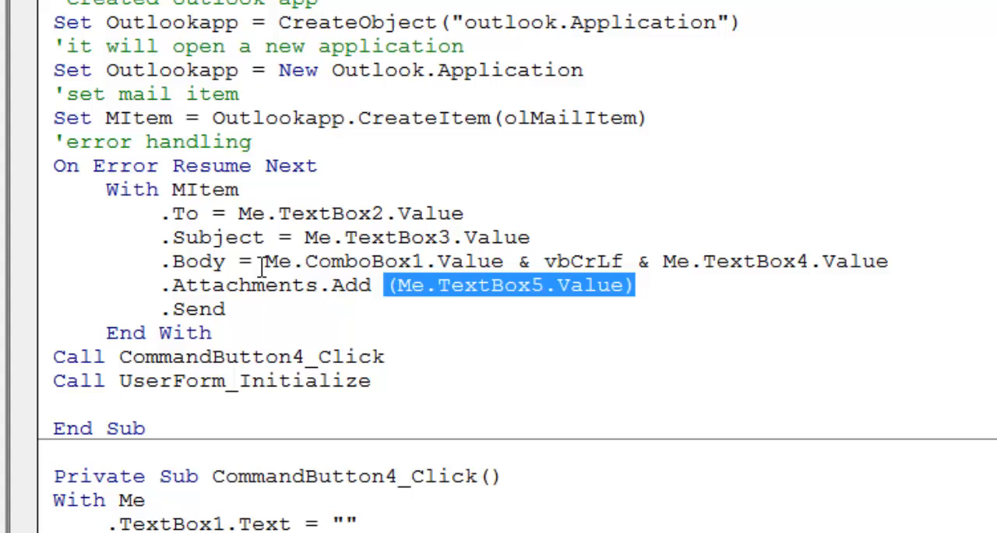
left_click_drag(269, 261, 226, 309)
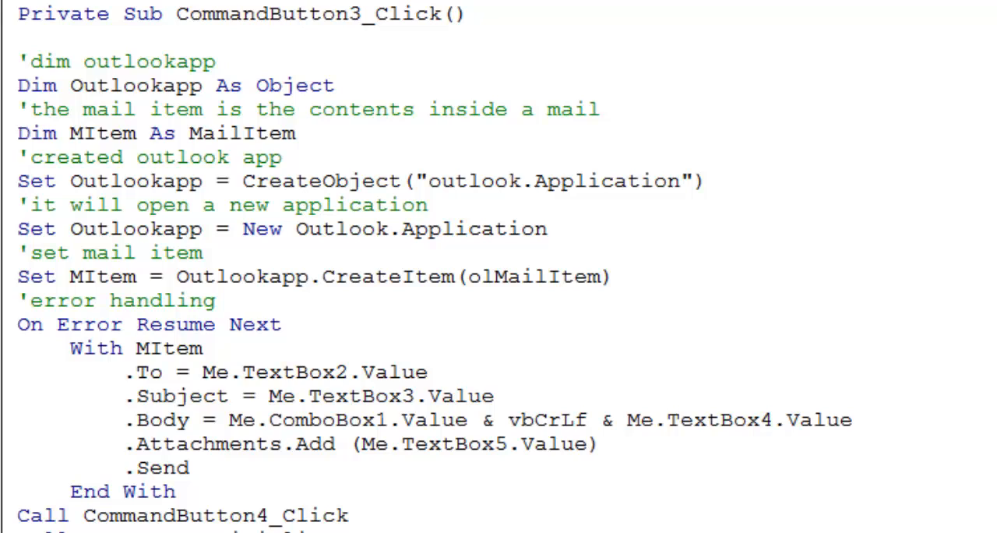
- Begin an If check on the email text box, dismissing the compile warning
type("if")
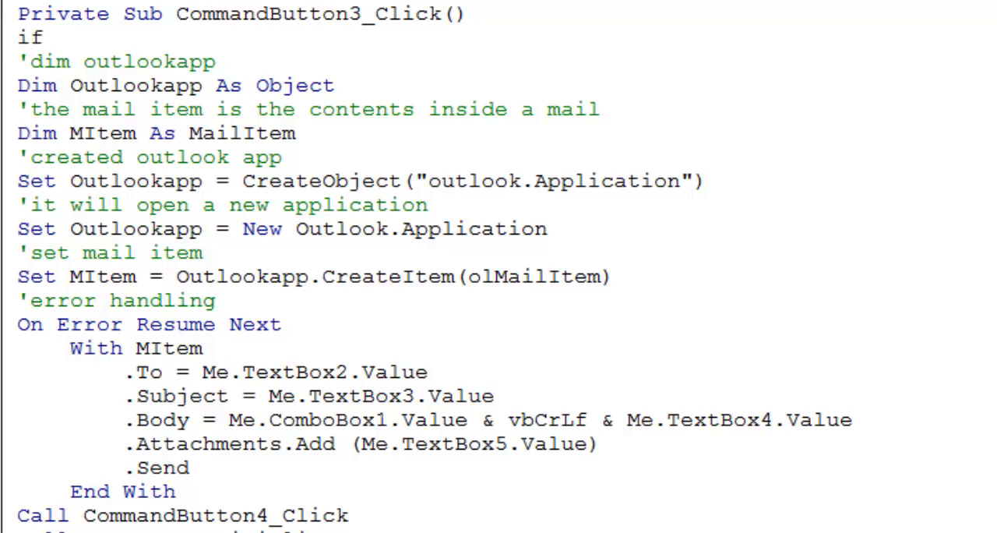
type("textbox")
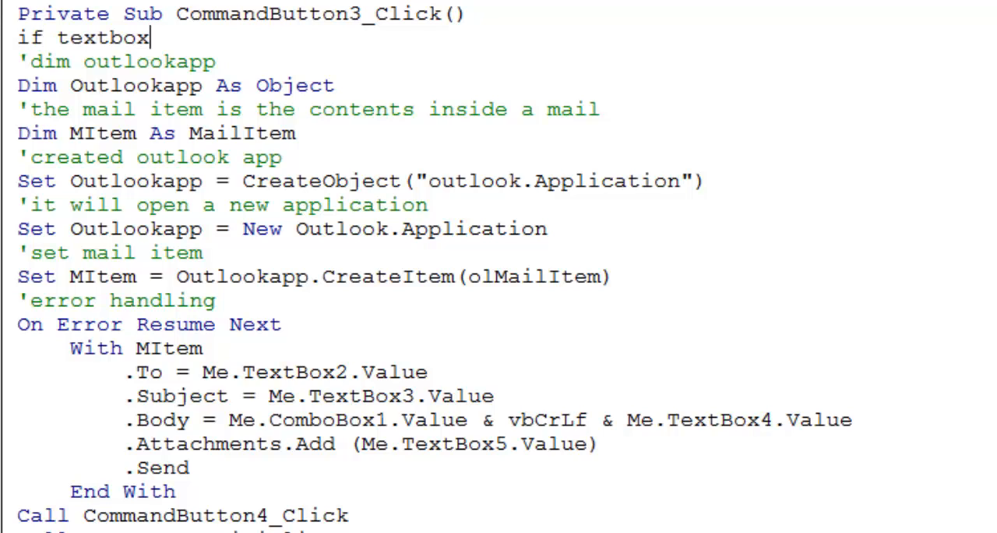
type("1.")
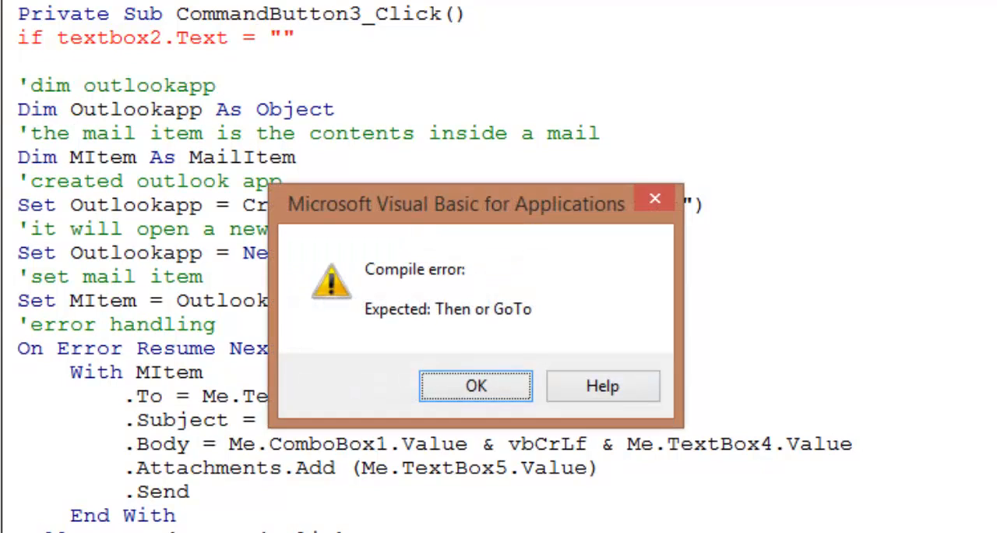
left_click(475, 386)
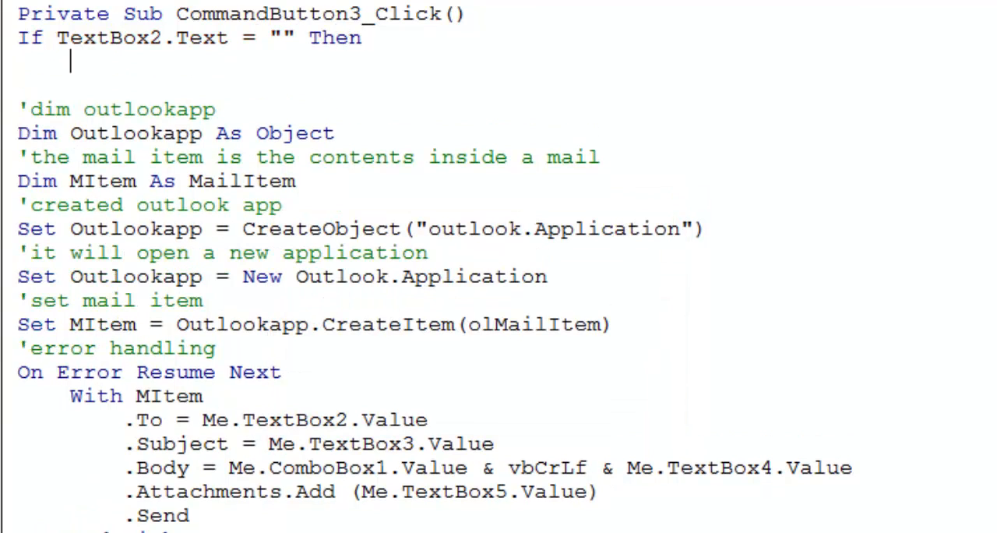
- Add a MsgBox saying "You have forgoten to add Email Id"
type("ms")
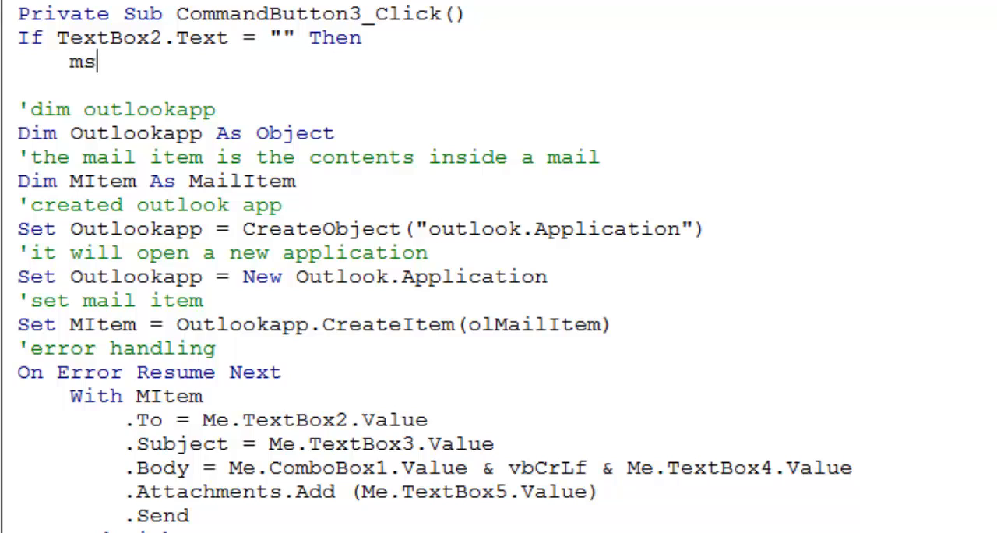
type("gbox")
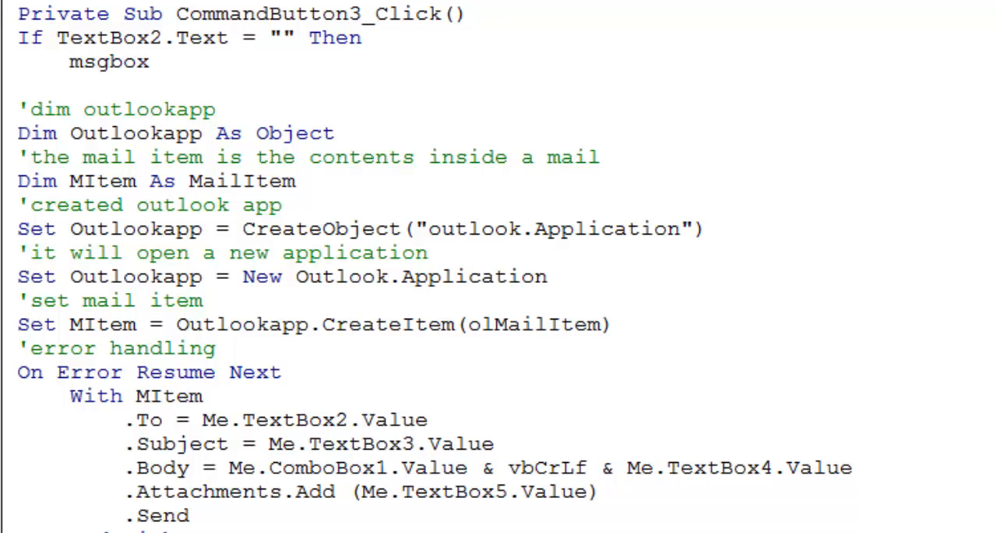
type("\"")
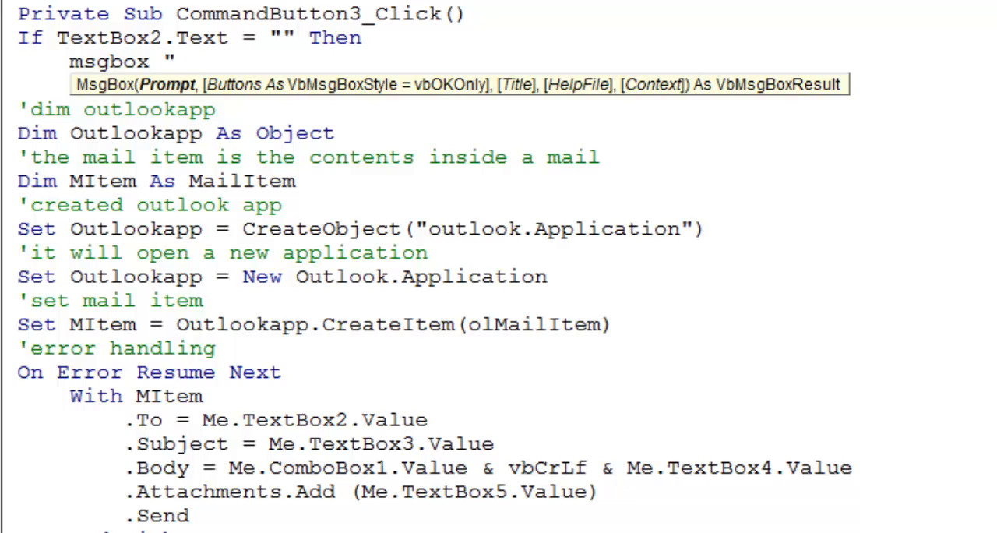
type("Y")
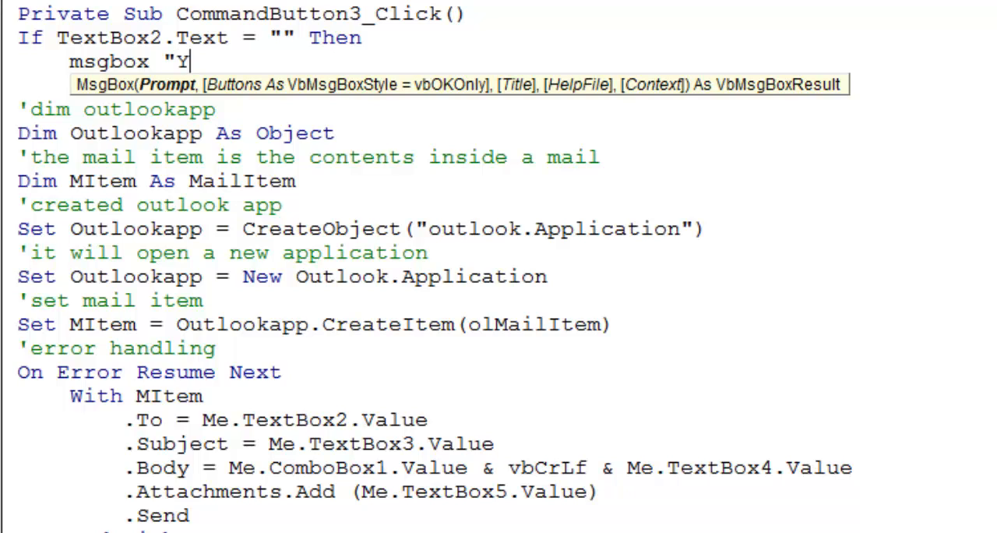
type("ou have f")
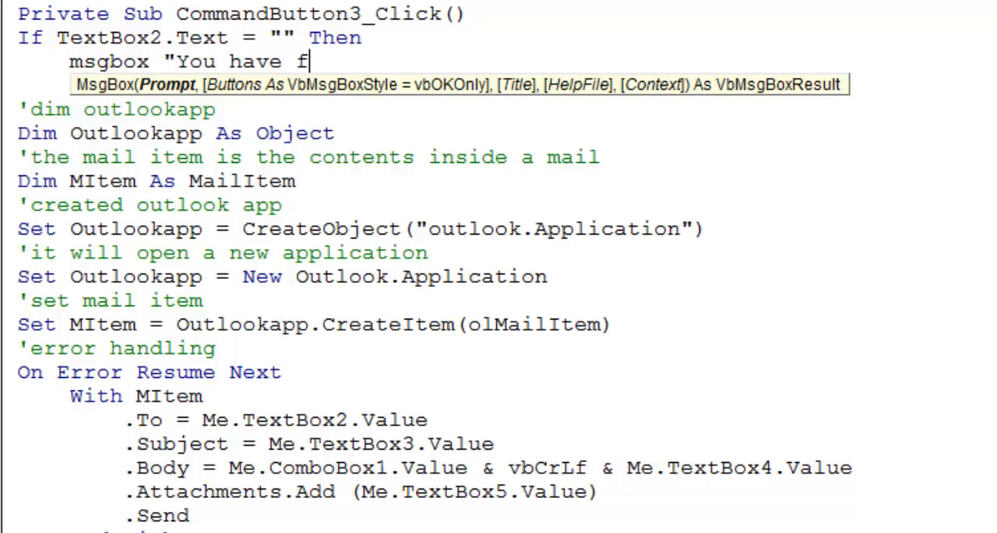
type("orgot")
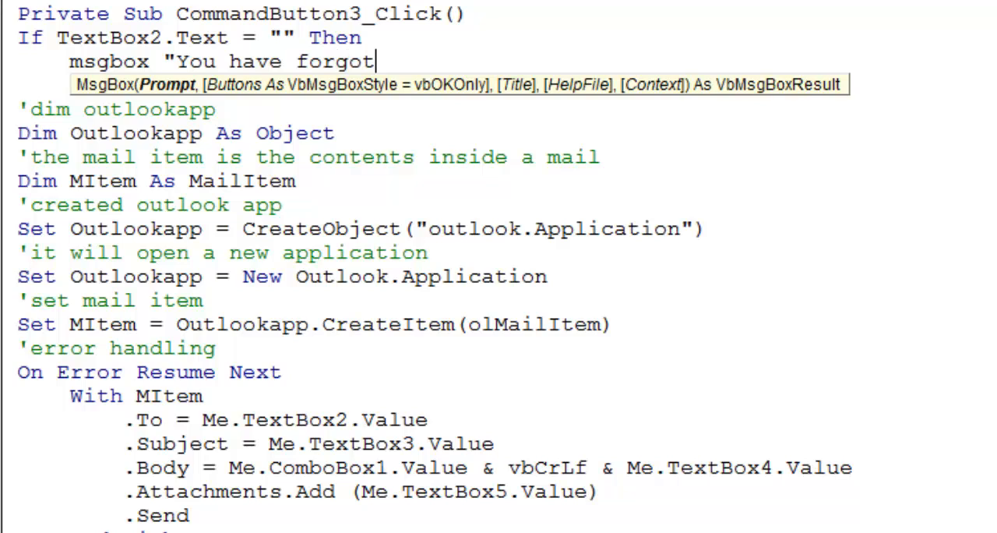
type("en to")
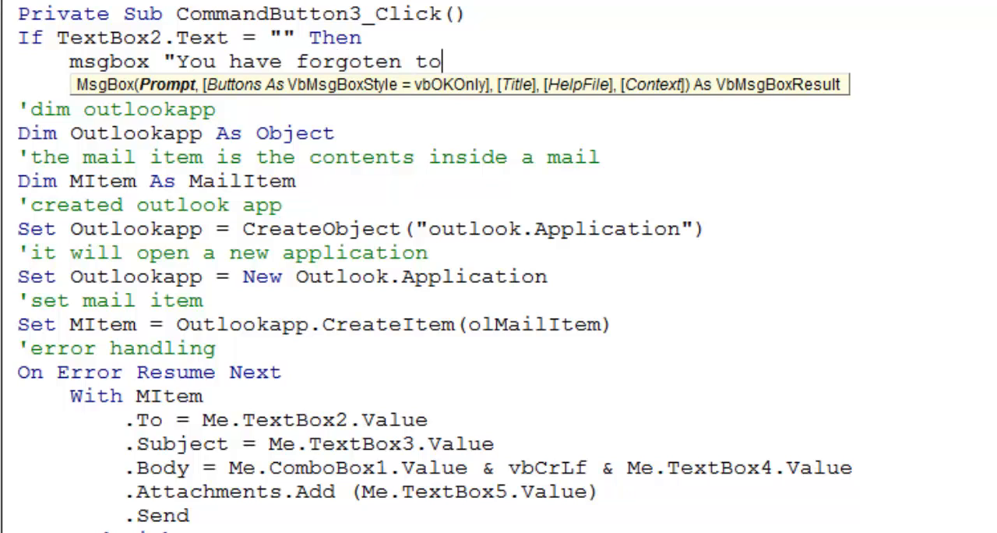
type("add Ema")
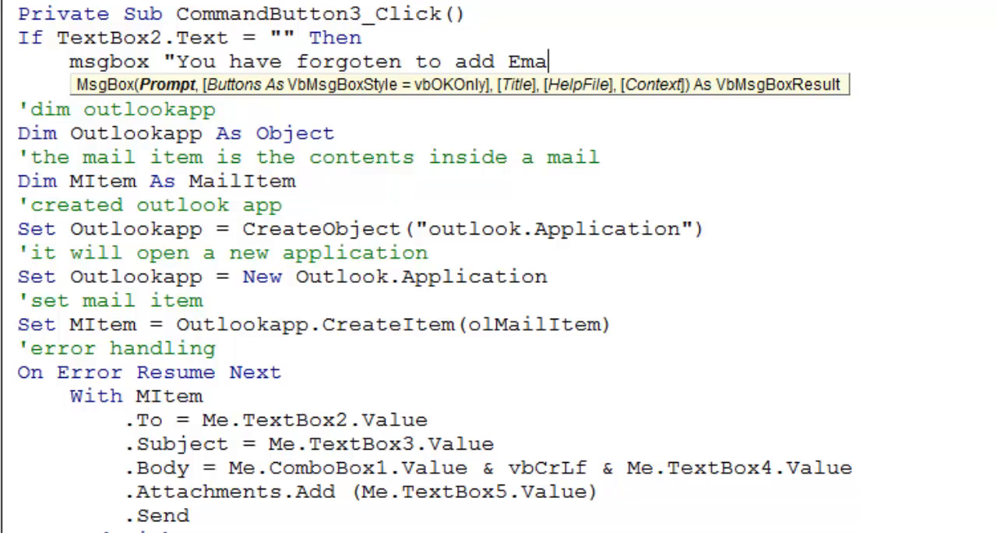
type("il Id")
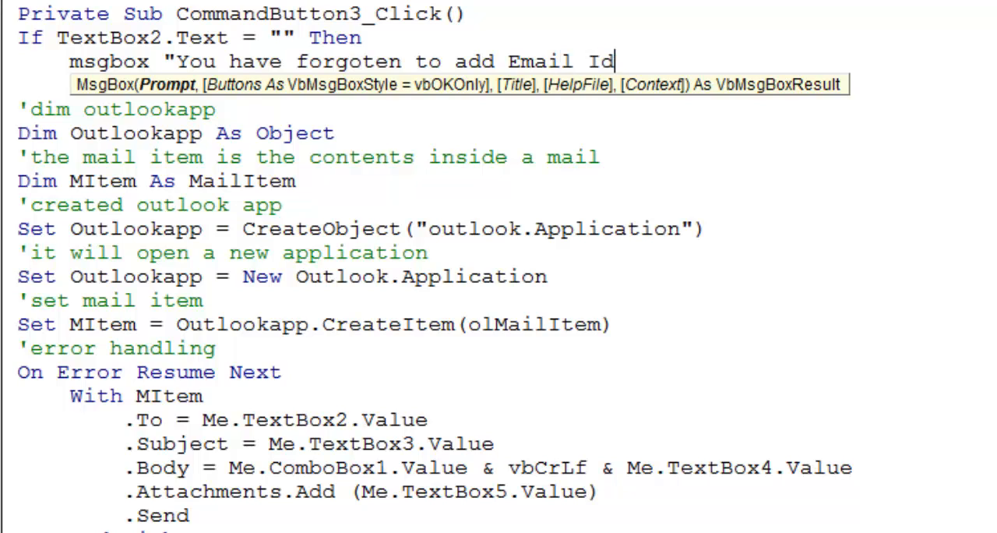
- Give the MsgBox the 'Email Id Please' title and close the block with End If
type(",")
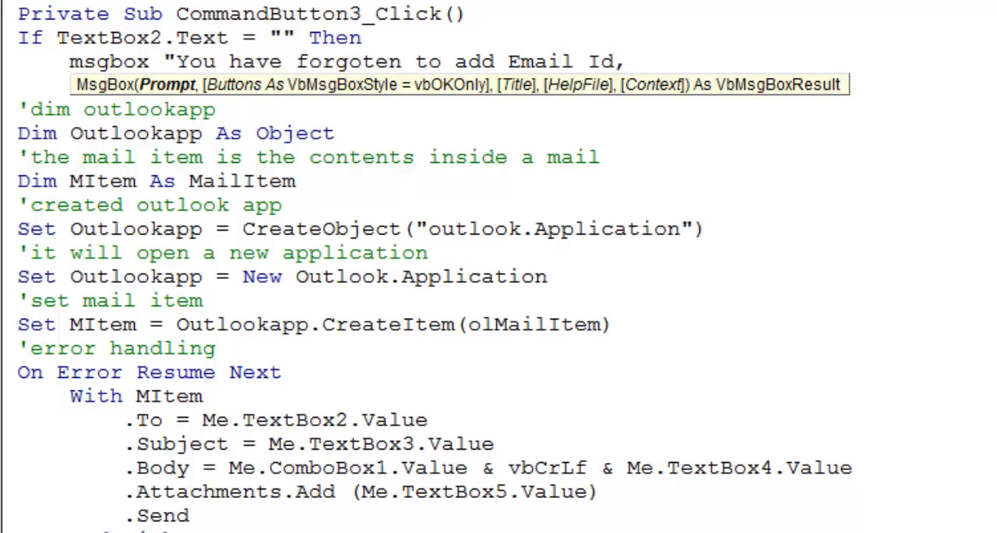
type("\"")
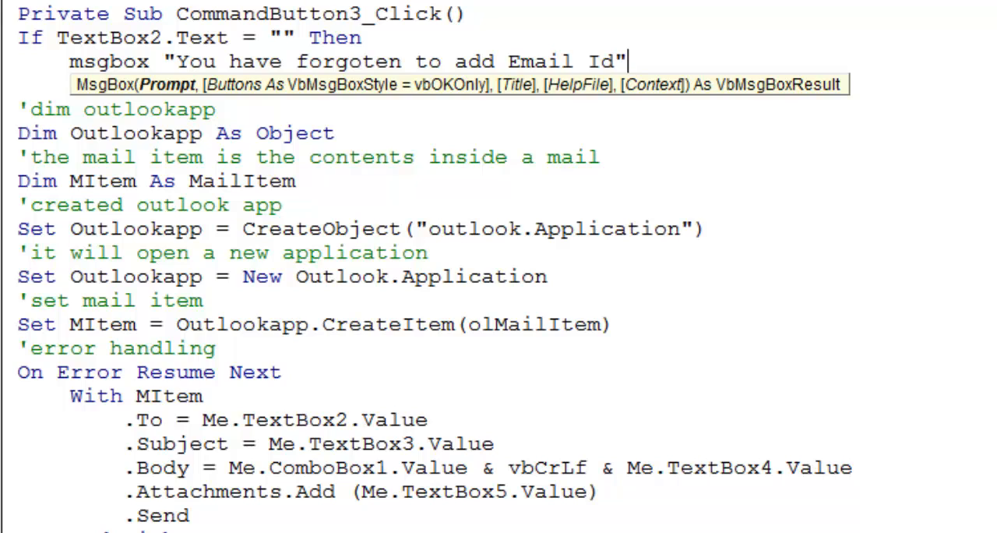
type(",vbAbortRetryIgnore,\"")
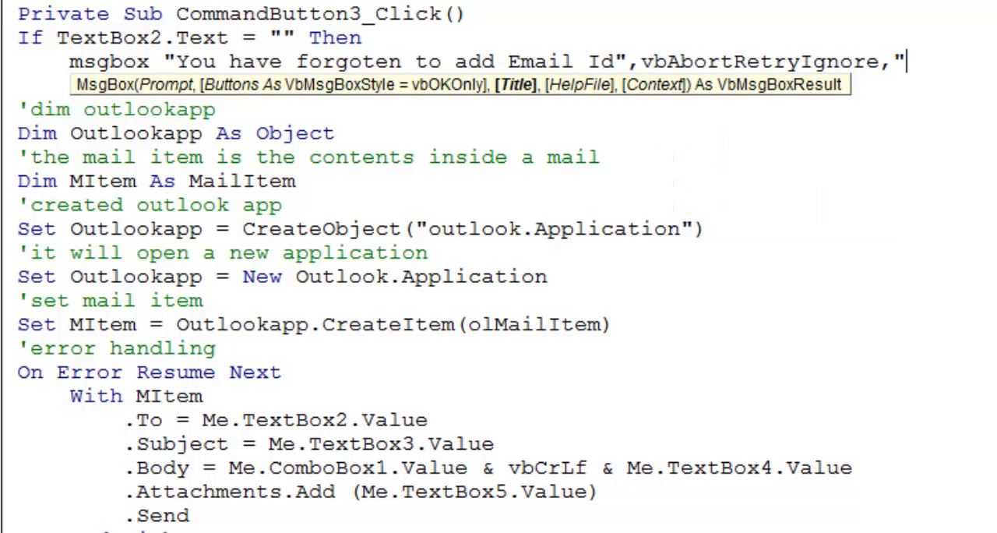
type("Email I")
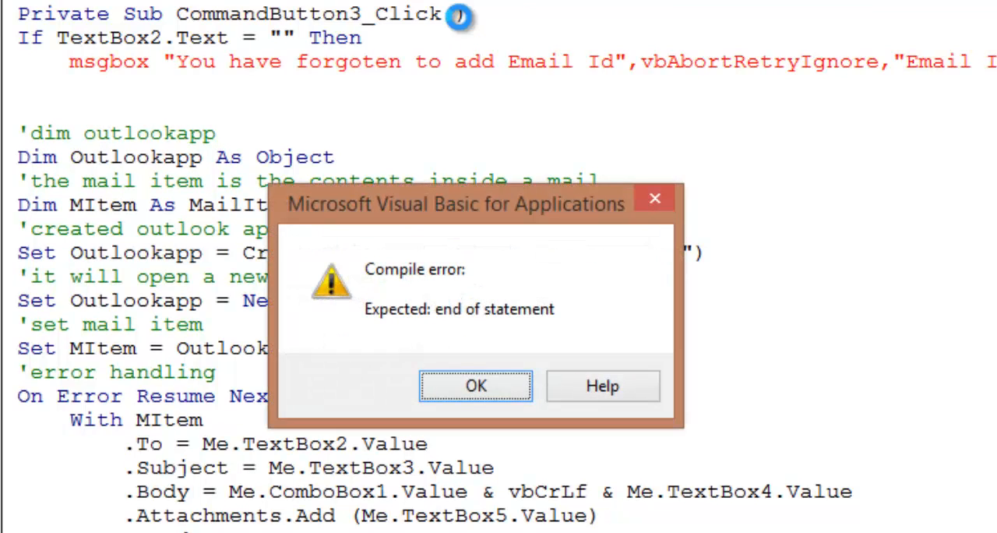
left_click(475, 386)
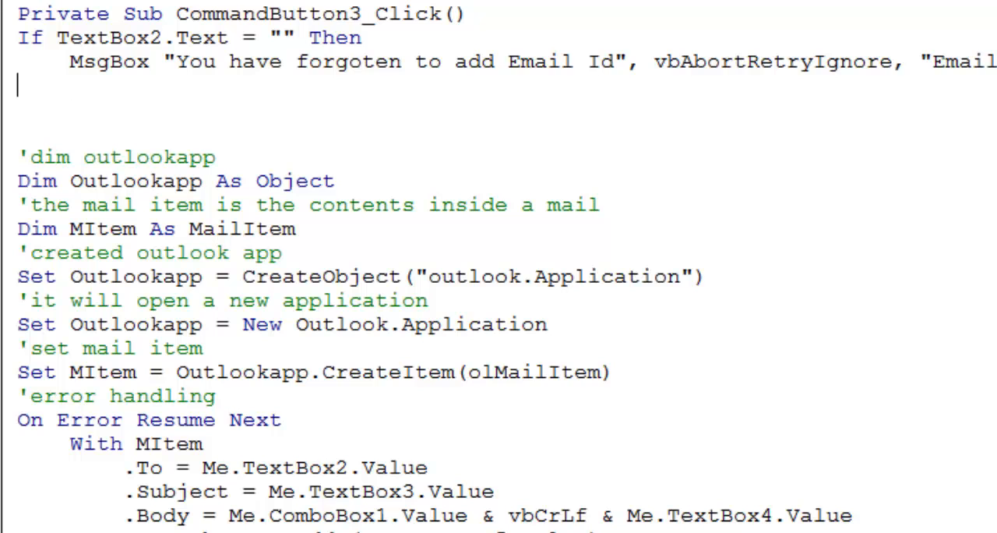
type("End if")
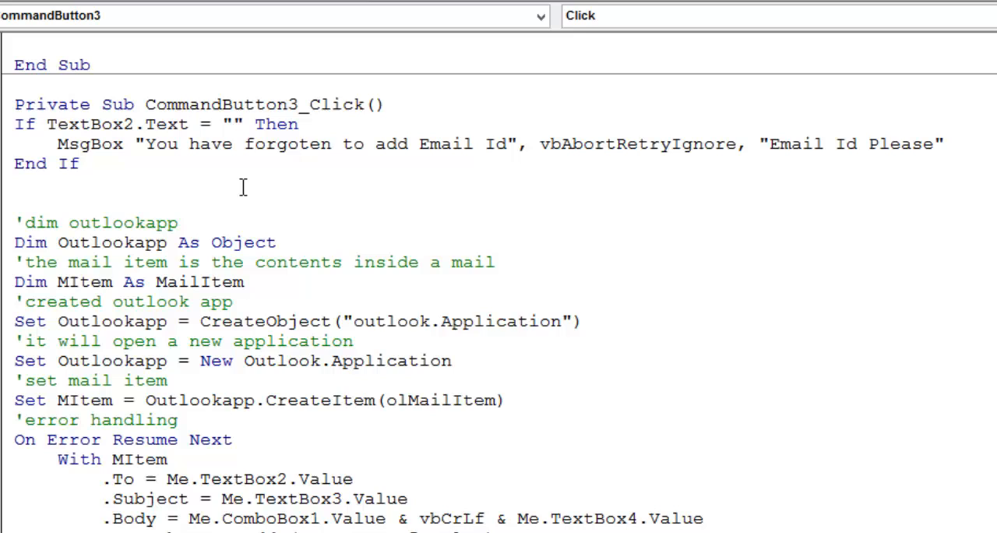
- Add Exit Sub after the 'Email Id Please' MsgBox and switch to the SendEmail form design
scroll("down", 3)
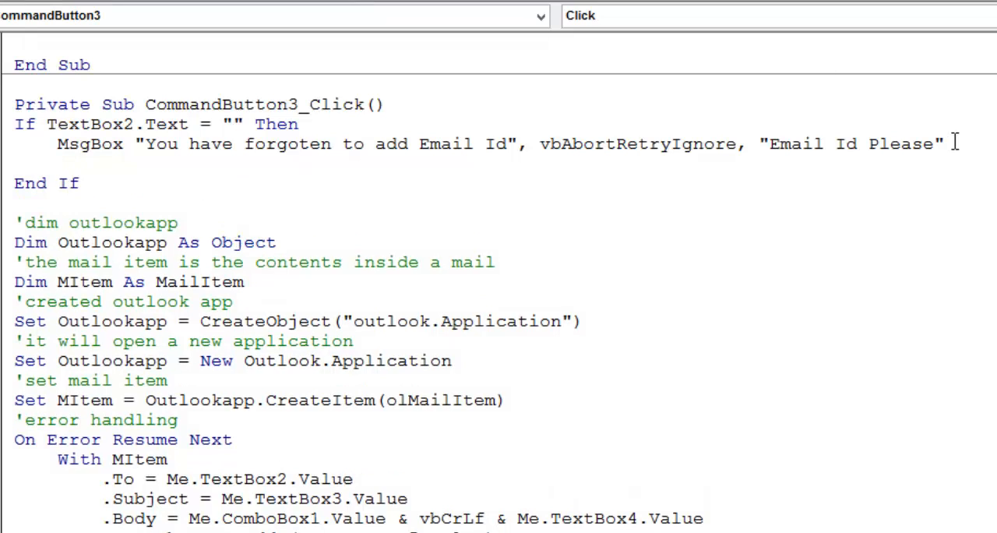
type("Exit su")
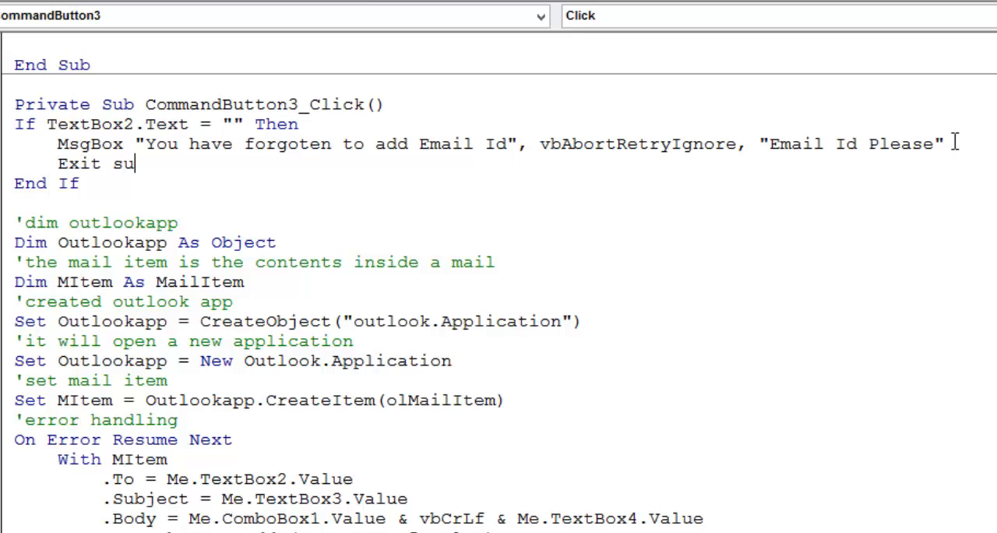
type("b")
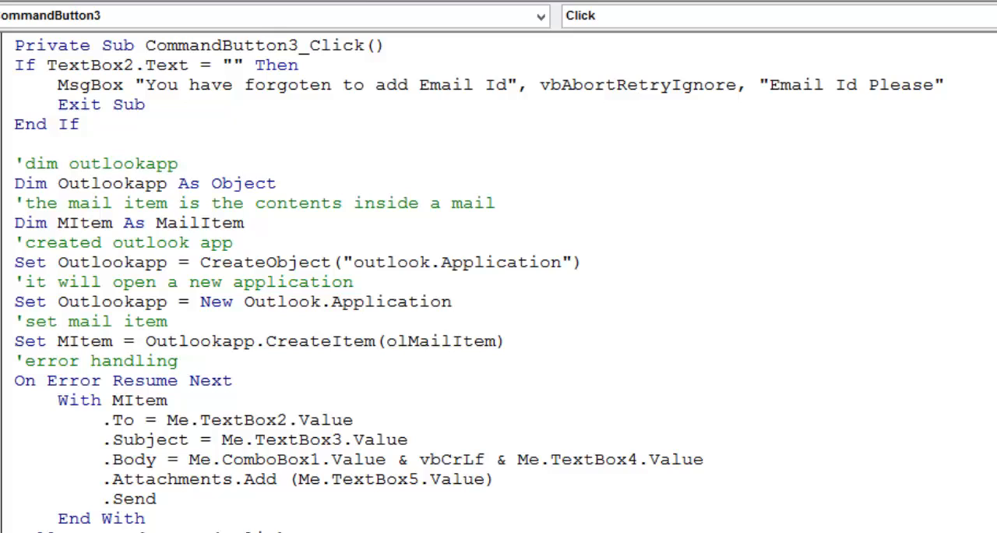
double_click(78, 105)
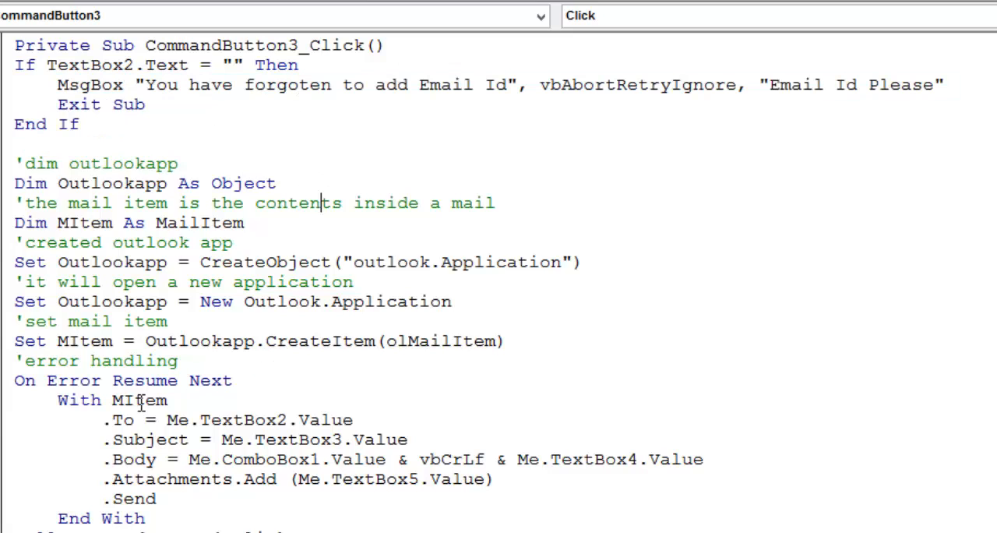
double_click(139, 400)
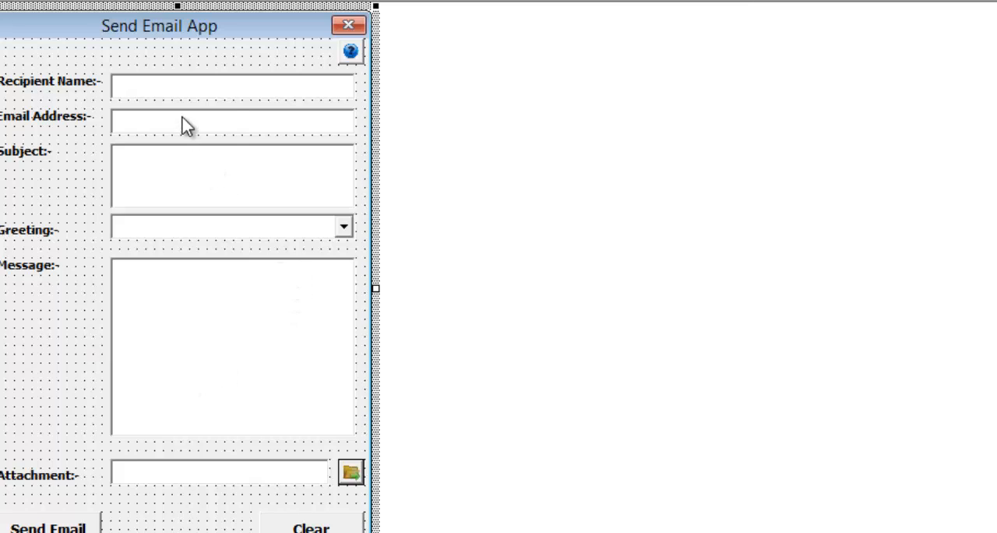
- Switch back to the CommandButton3_Click code view
left_click(231, 175)
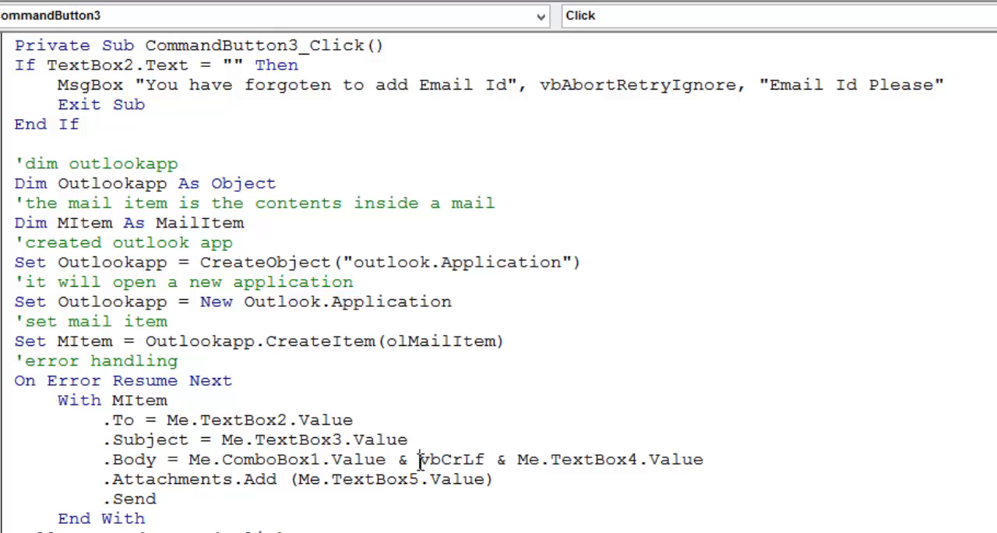
double_click(450, 459)
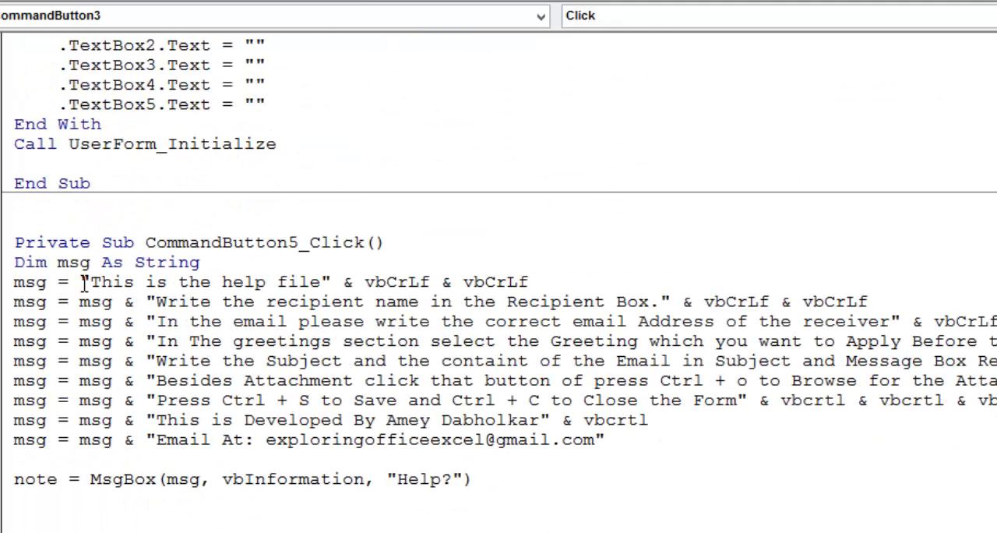
double_click(736, 301)
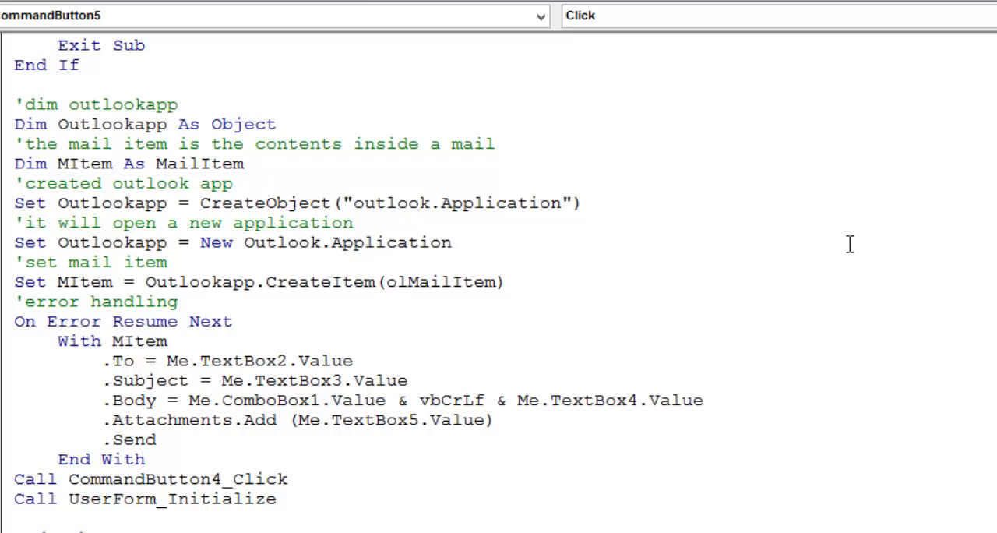
left_click_drag(419, 400, 496, 420)
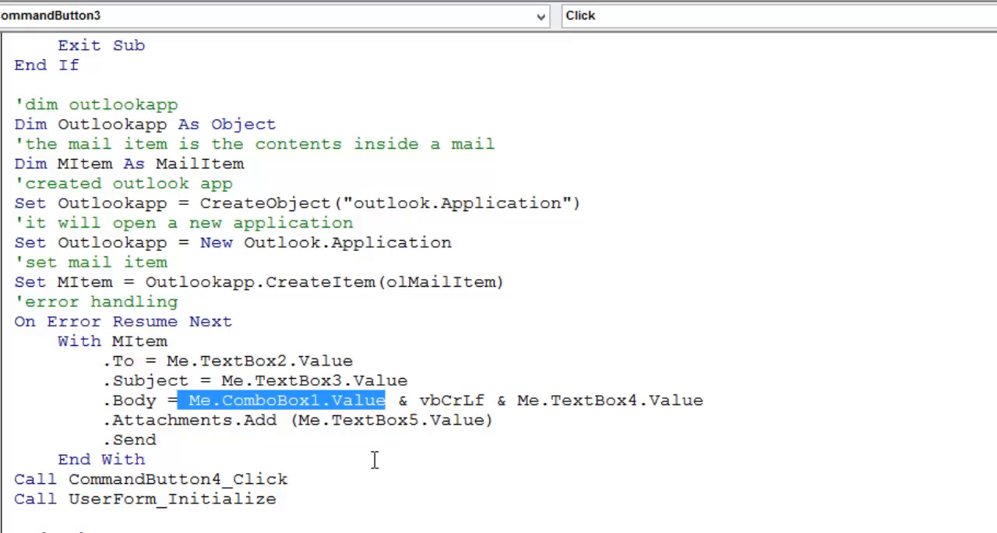
mouse_move(372, 460)
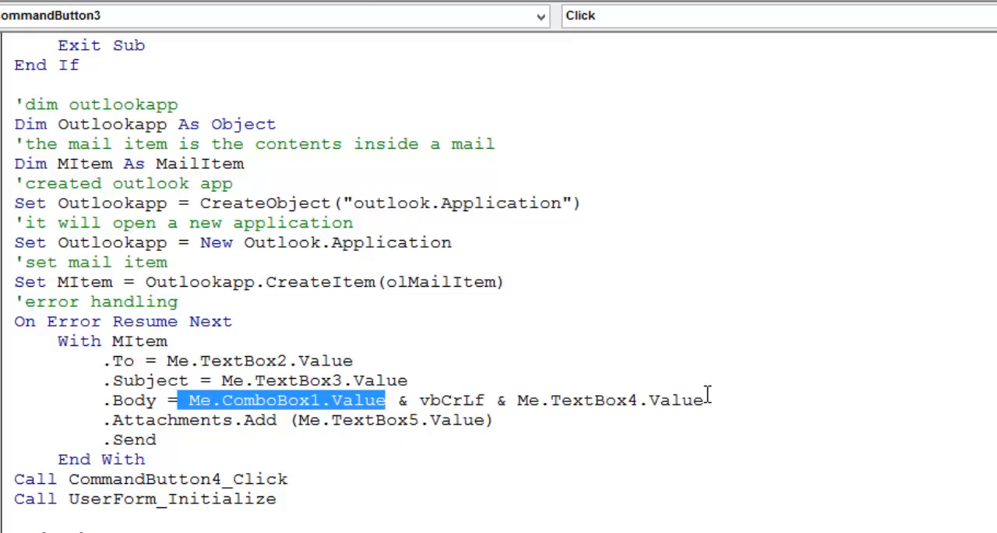
double_click(450, 399)
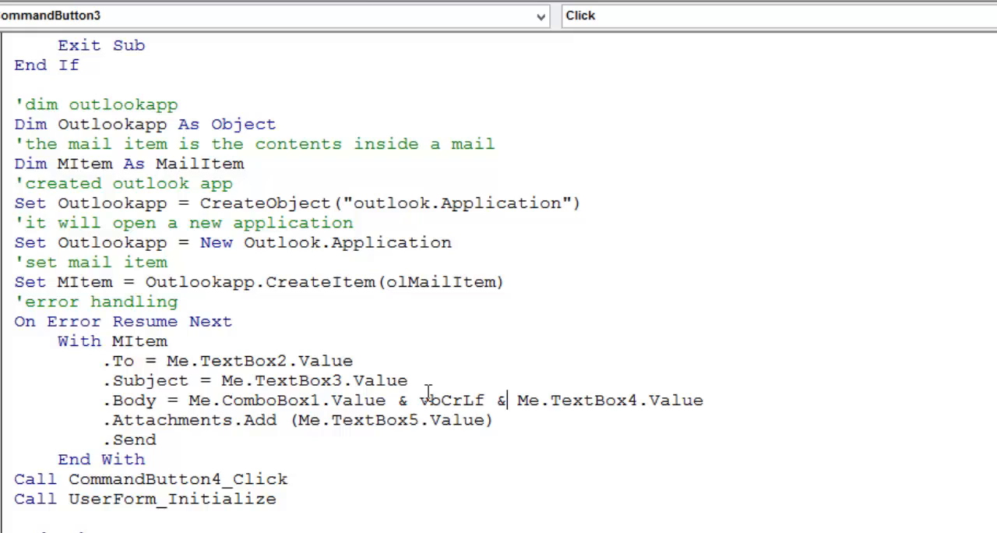
double_click(456, 399)
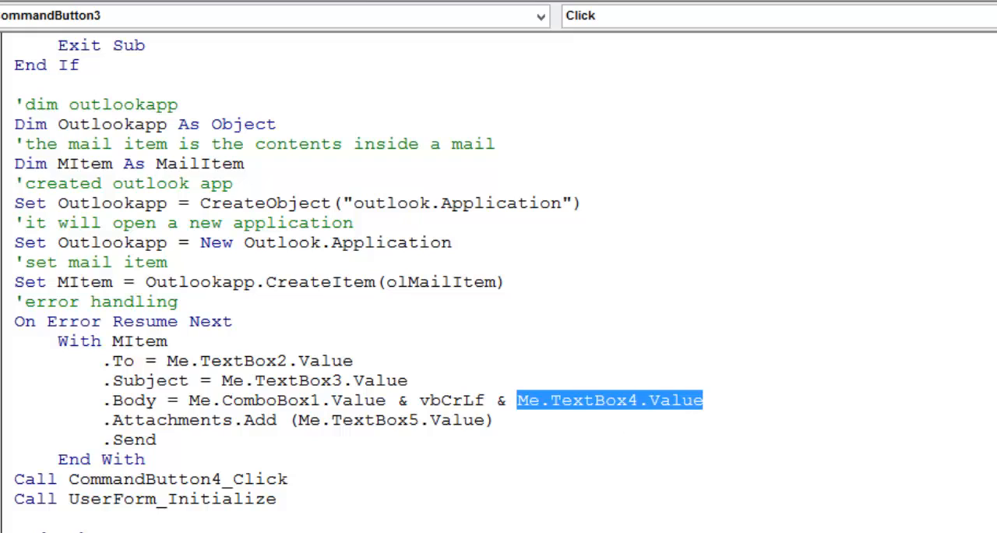
mouse_move(167, 420)
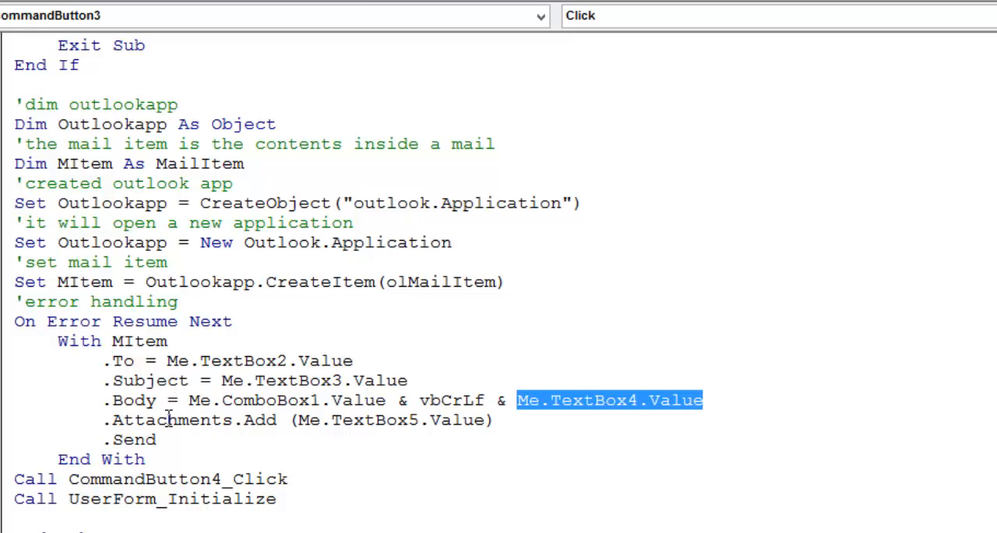
double_click(257, 420)
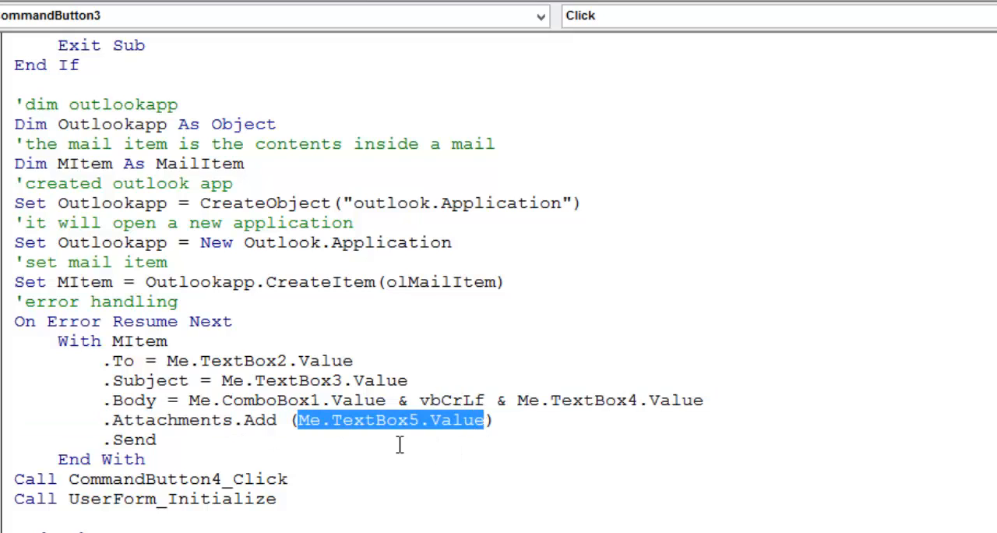
left_click(335, 419)
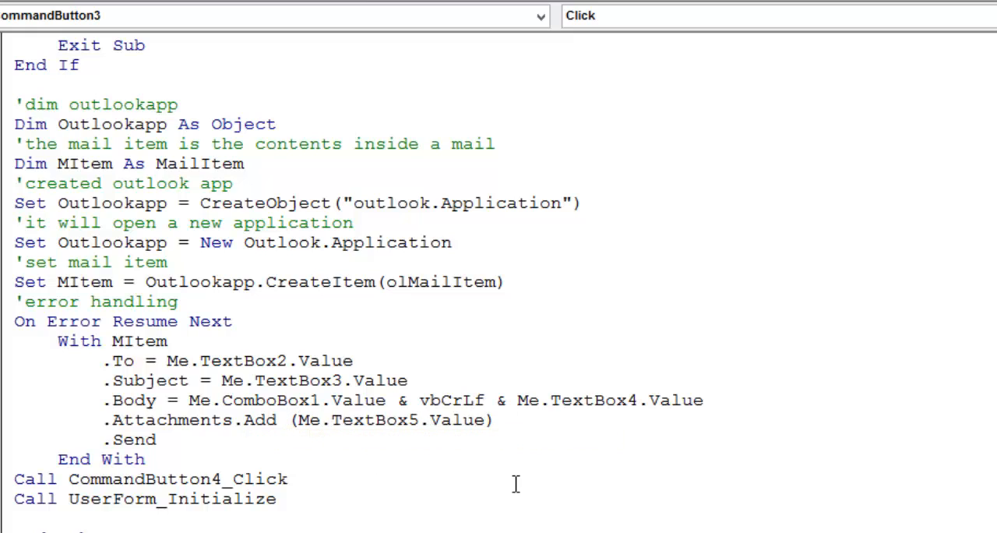
double_click(131, 440)
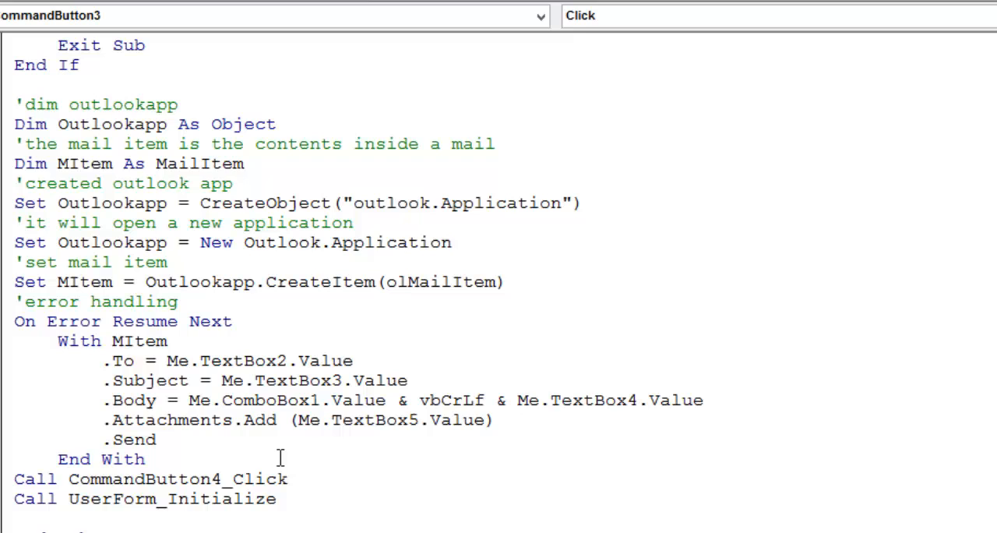
double_click(101, 459)
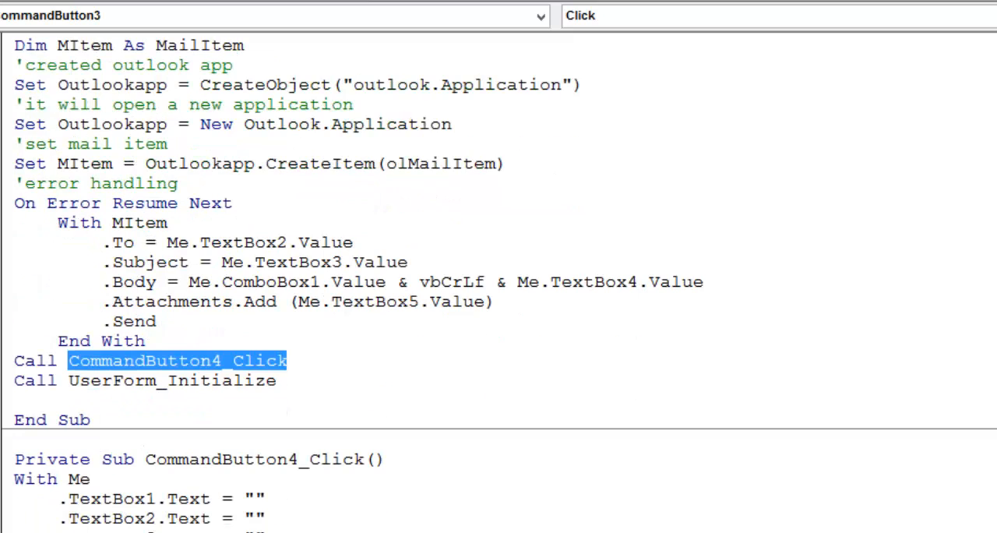
left_click(273, 459)
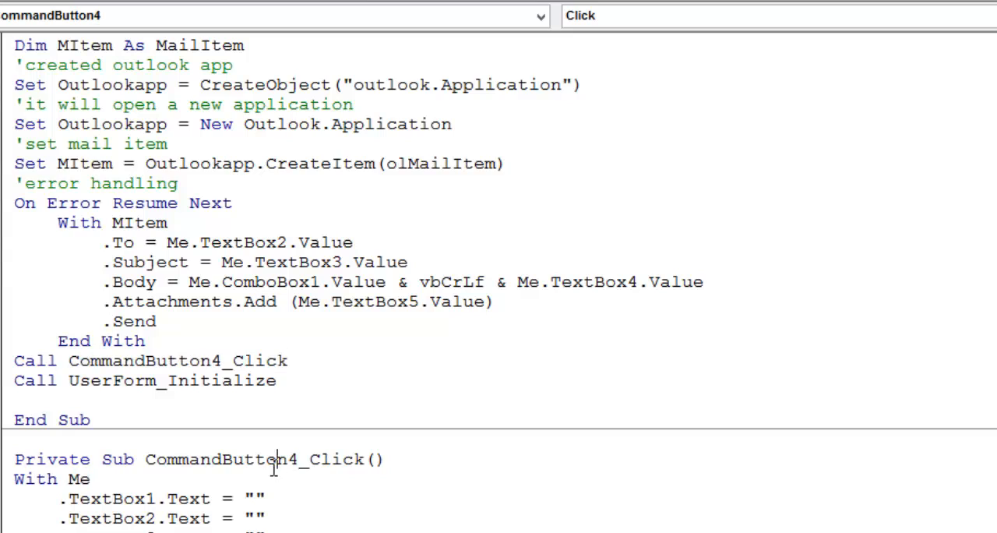
double_click(251, 459)
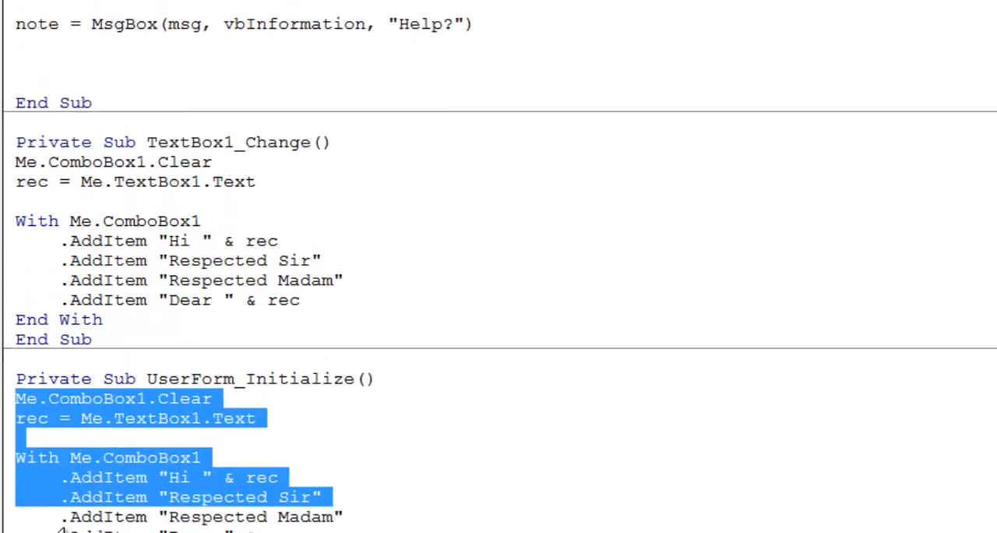
scroll("down", 3)
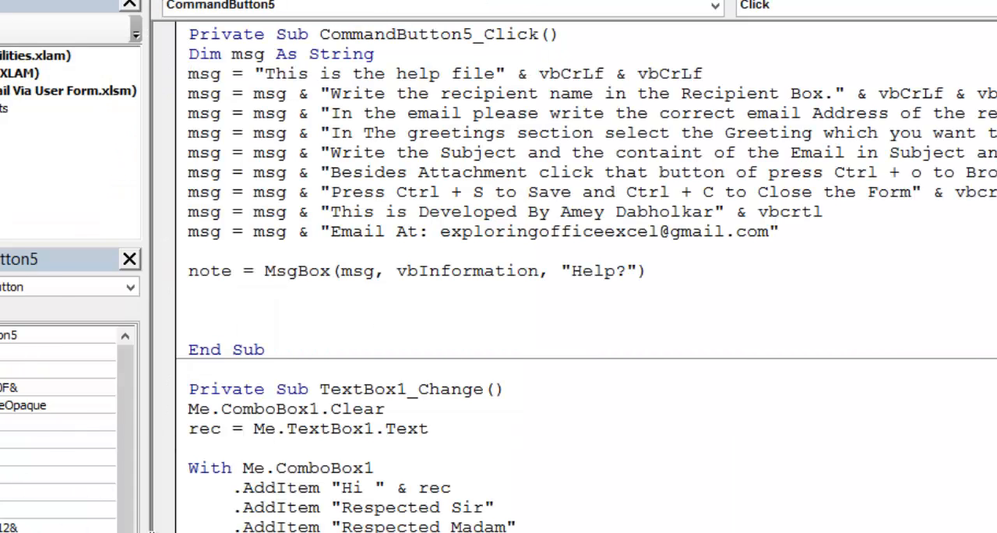
- Review the help button's msg lines, then run the Send Email App form in Excel
scroll("down", 3)
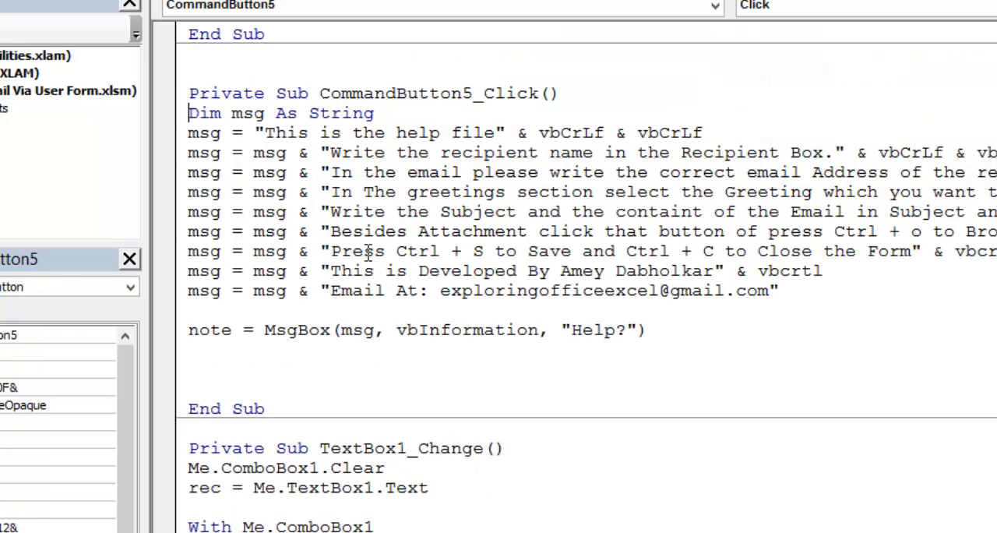
double_click(284, 133)
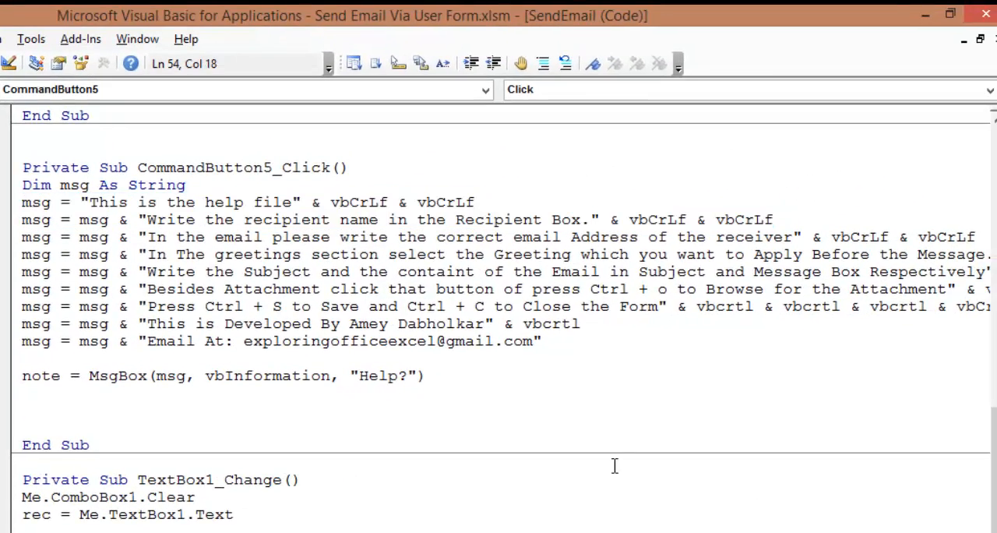
left_click_drag(140, 219, 520, 219)
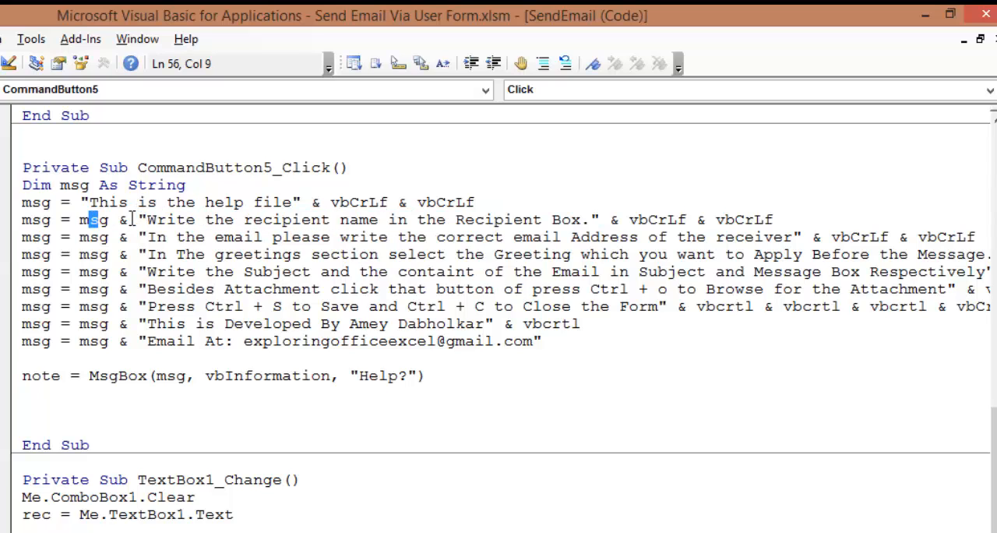
double_click(36, 202)
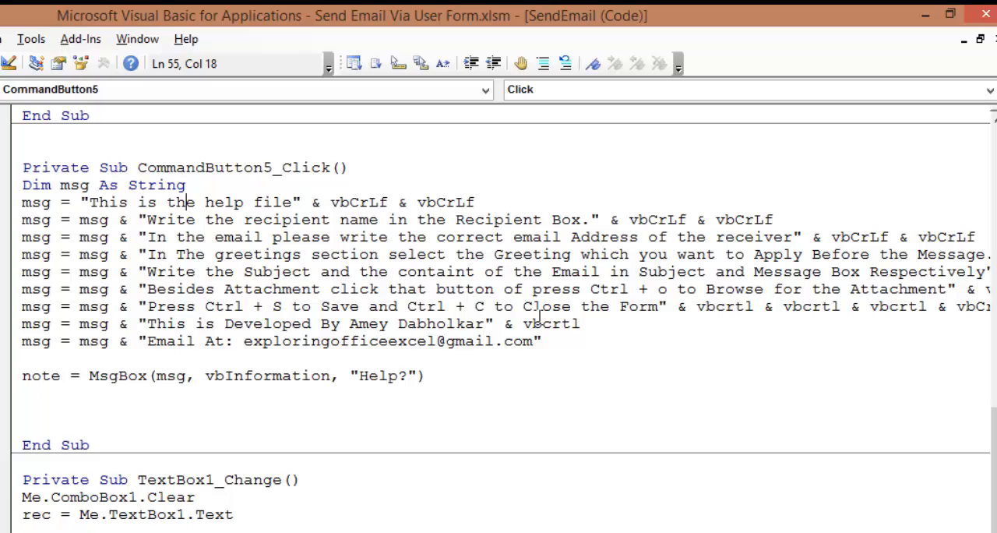
left_click_drag(155, 341, 541, 341)
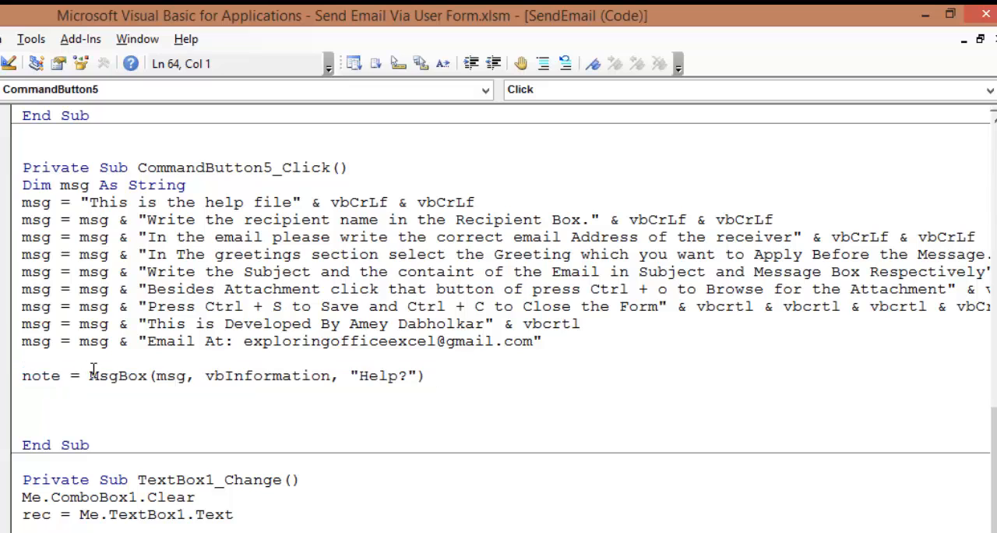
double_click(266, 376)
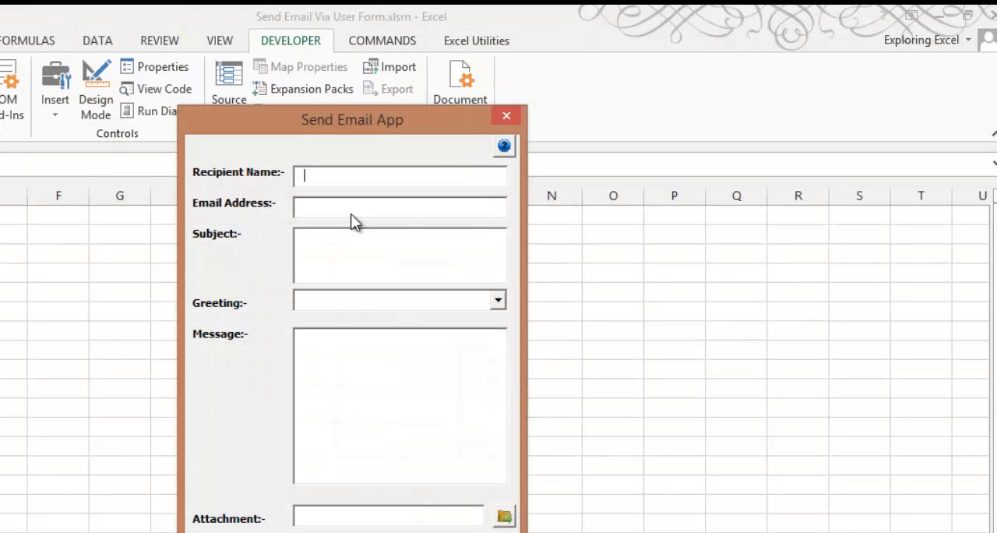
- Move the running form around the sheet and type 'Amey' into it
left_click_drag(352, 119, 212, 83)
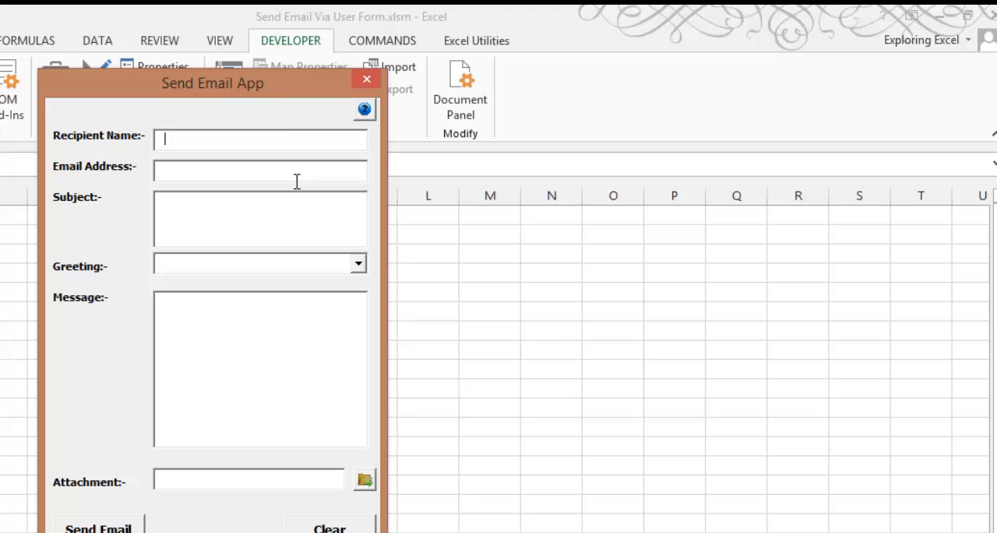
type("Amey")
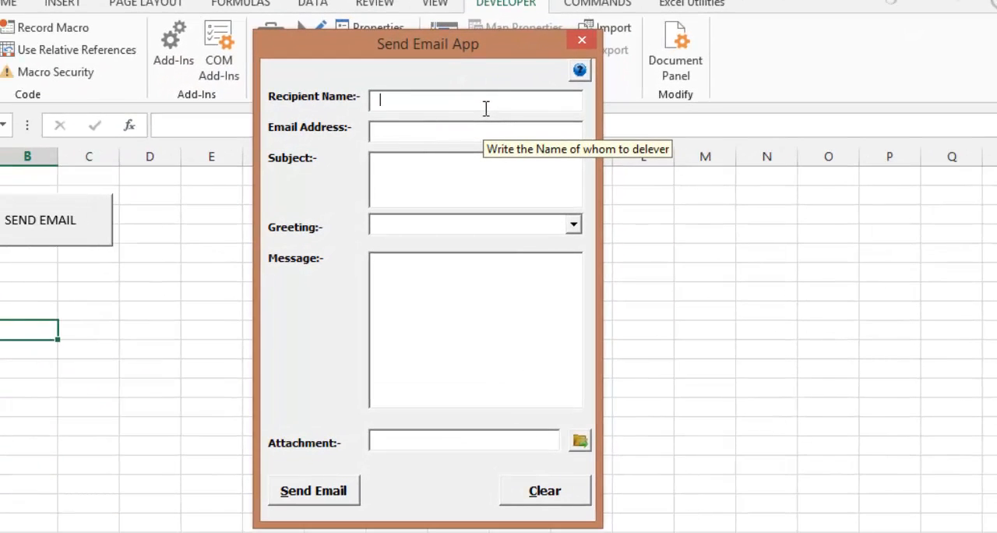
left_click_drag(428, 44, 332, 0)
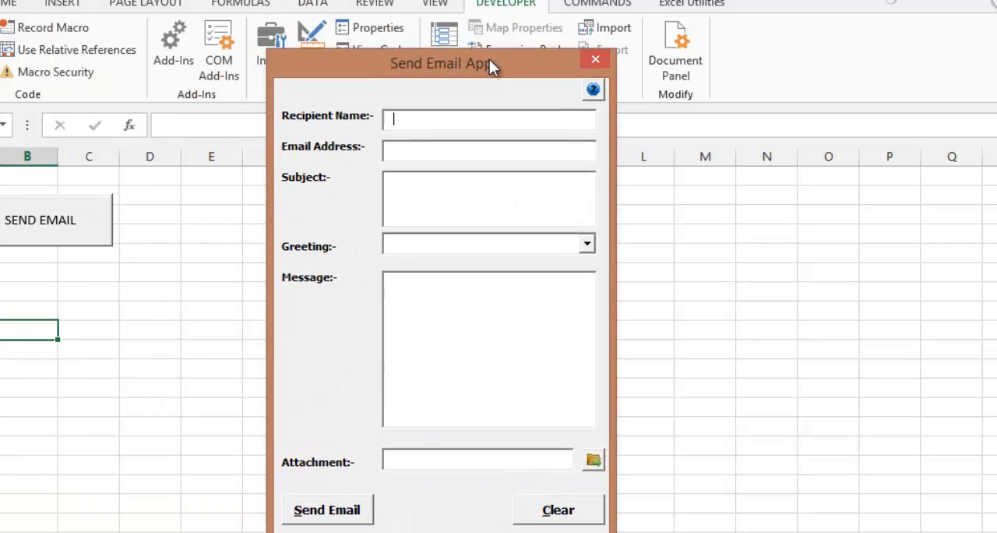
left_click_drag(487, 64, 452, 51)
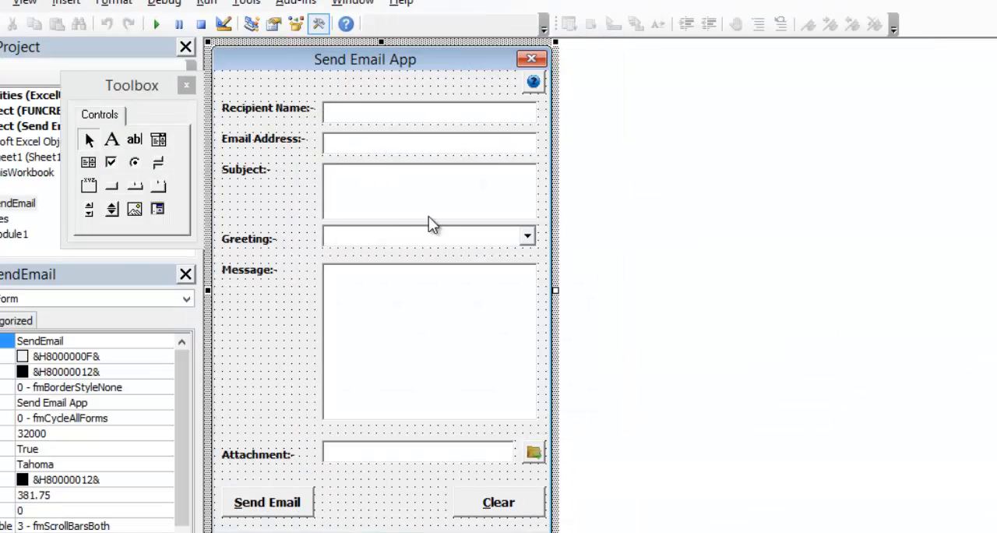
mouse_move(438, 503)
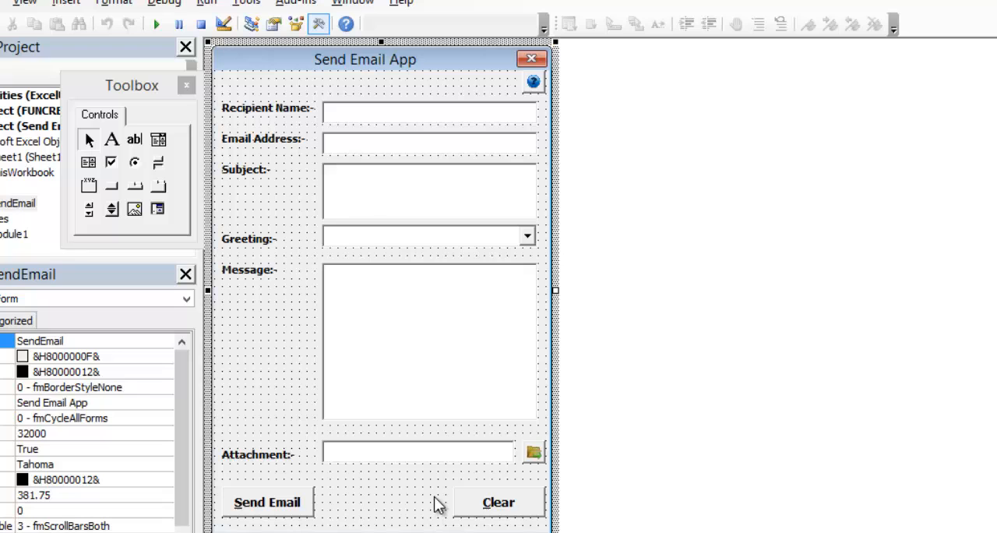
mouse_move(238, 280)
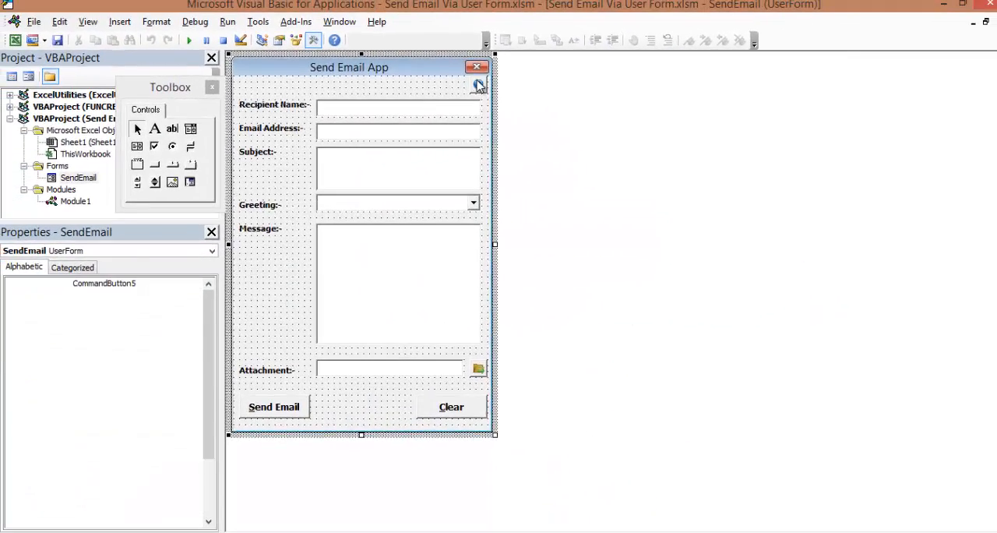
- Show the Help? instructions from the blue help button and dismiss them with OK
left_click(189, 40)
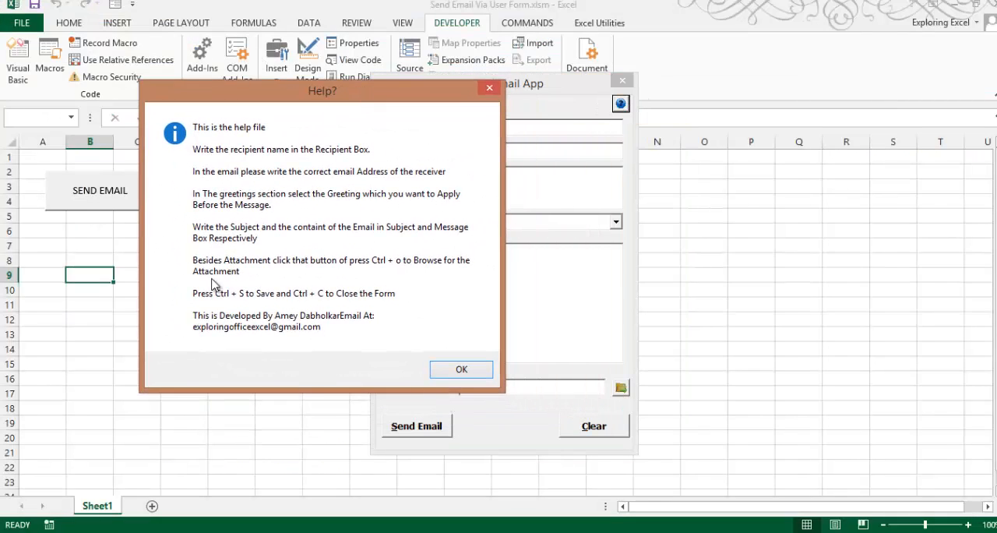
left_click(460, 370)
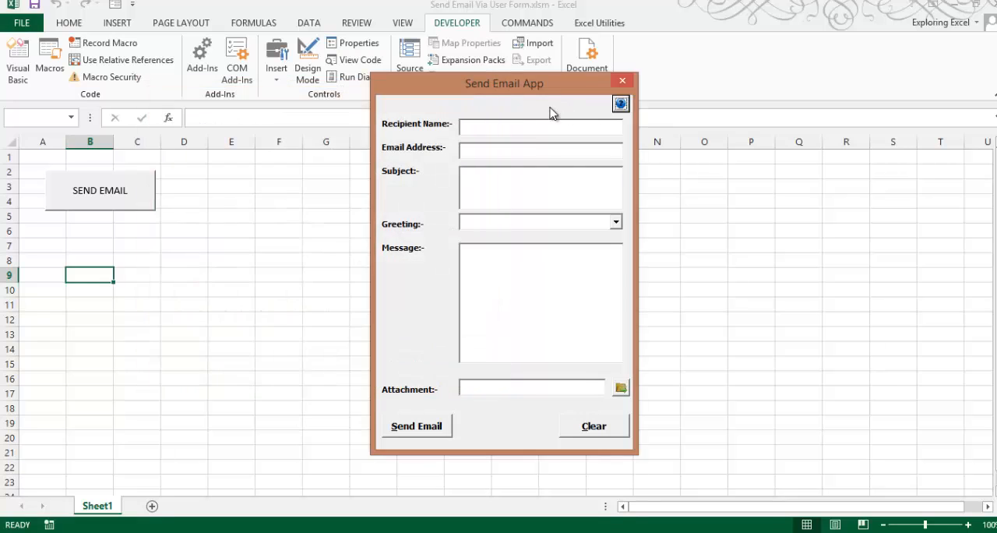